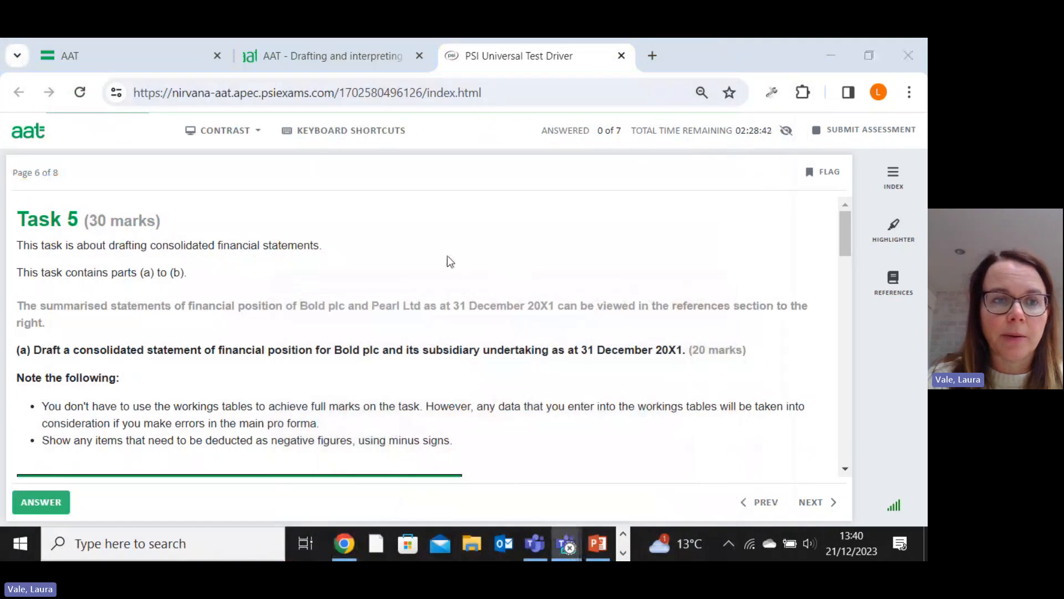
mouse_move(879, 355)
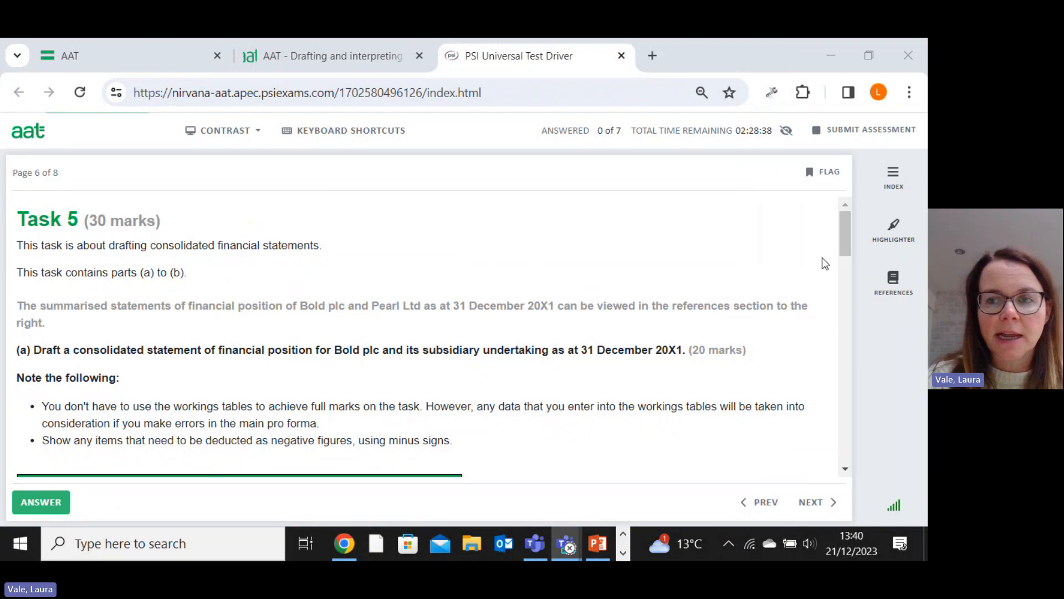
Step: Read down through the Task 5 part (a) question and its blank pro forma
scroll("down", 3)
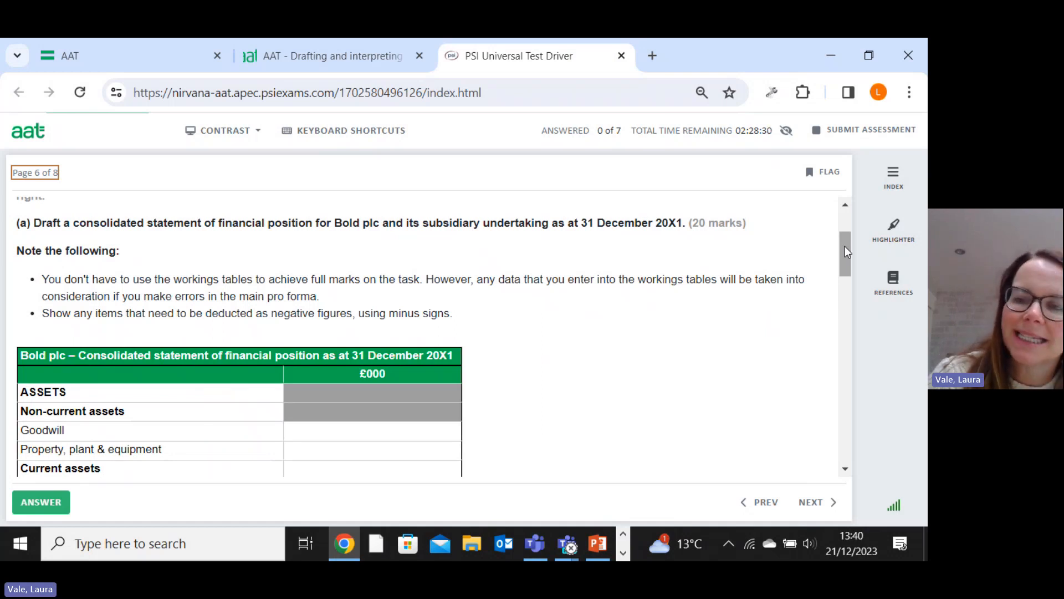
scroll("down", 3)
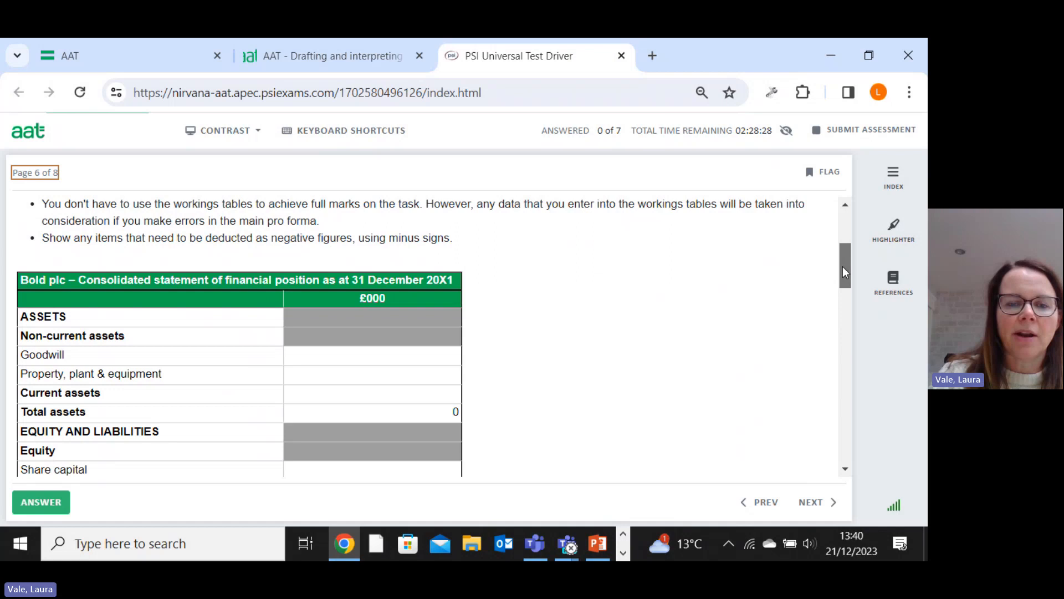
scroll("down", 3)
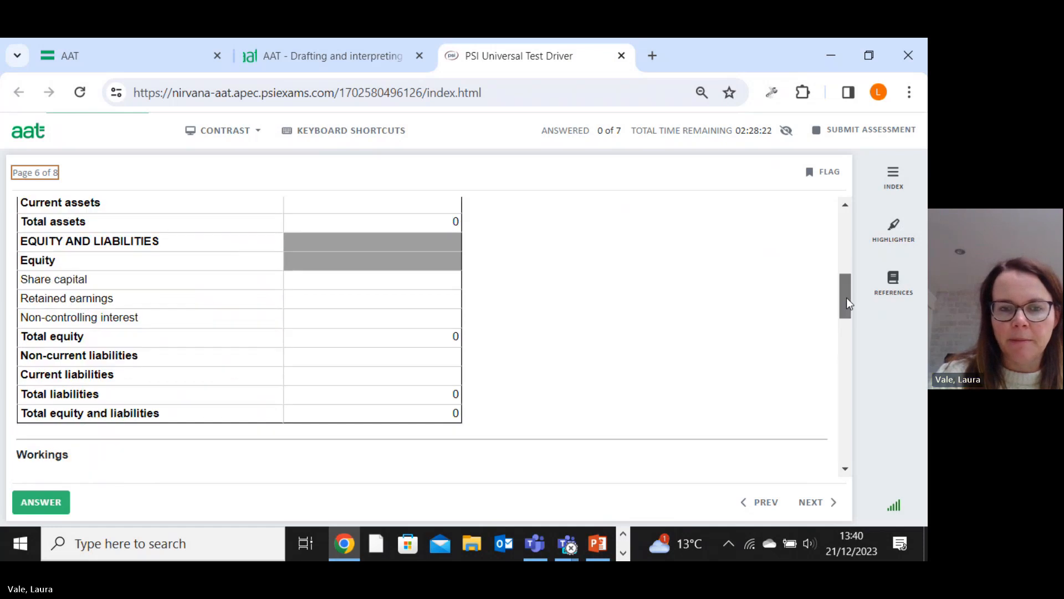
scroll("down", 3)
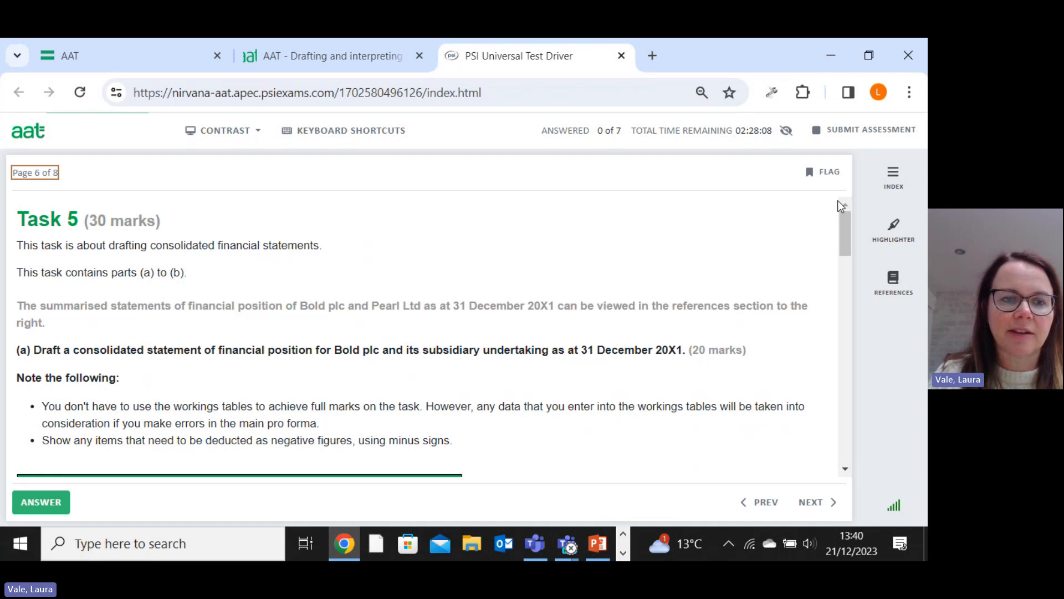
scroll("down", 3)
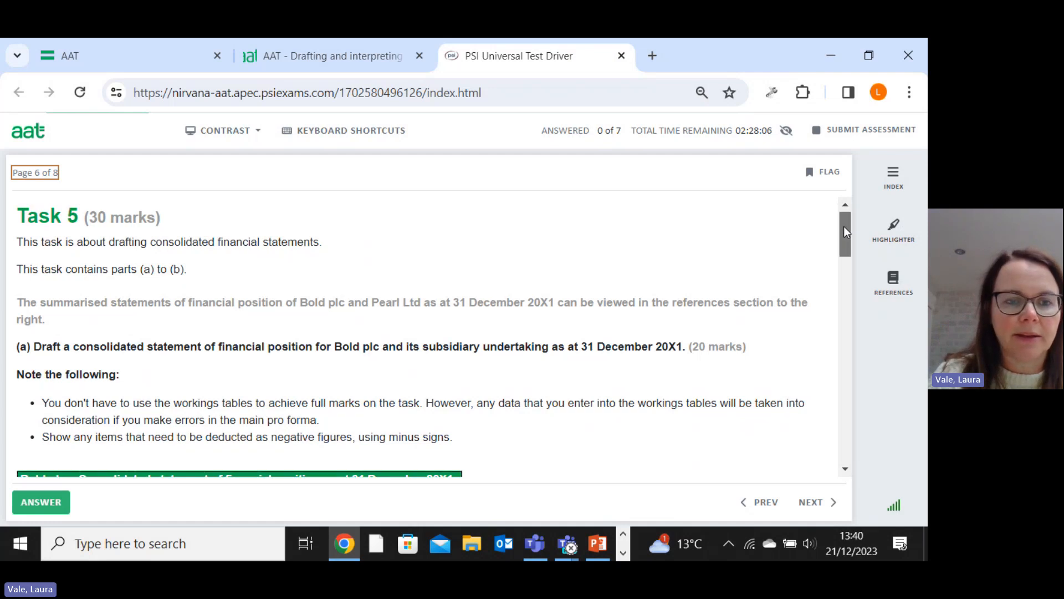
scroll("down", 3)
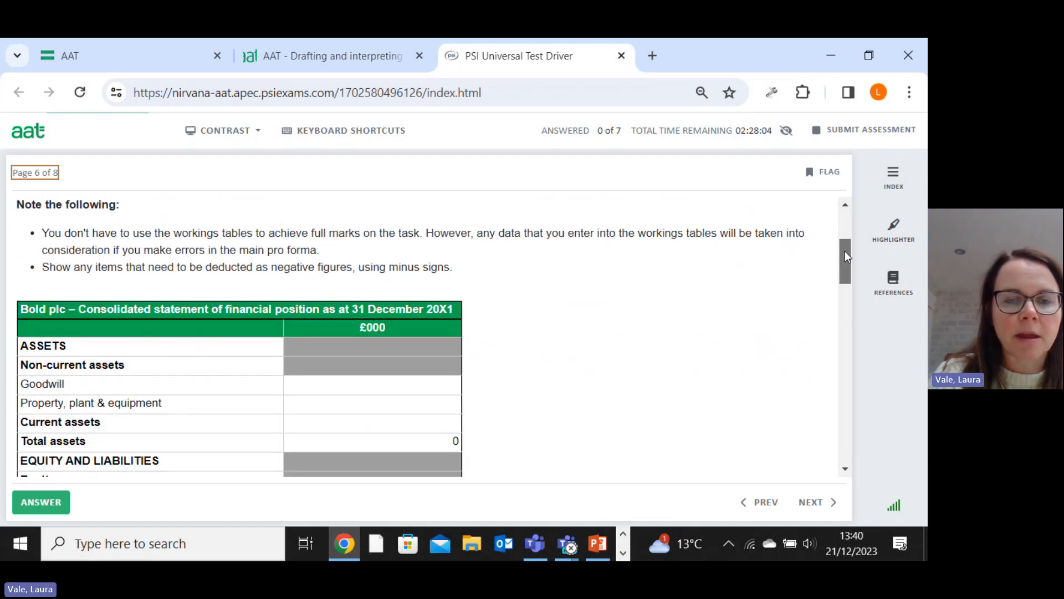
Step: Bring up the Task 5 part (a) reference showing Bold plc's and Pearl Ltd's statements and additional data
left_click(892, 278)
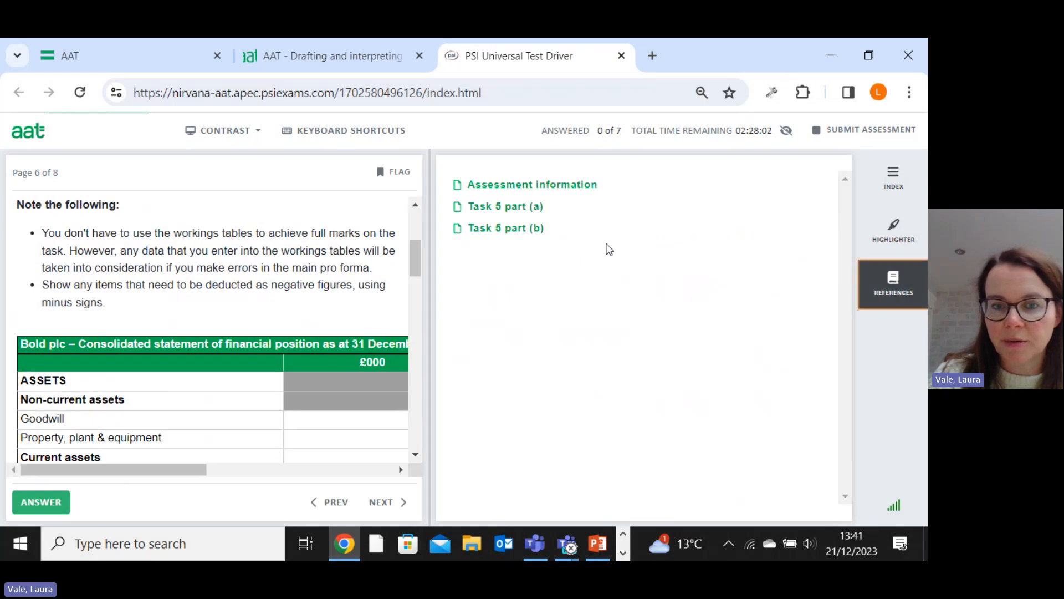
left_click(505, 206)
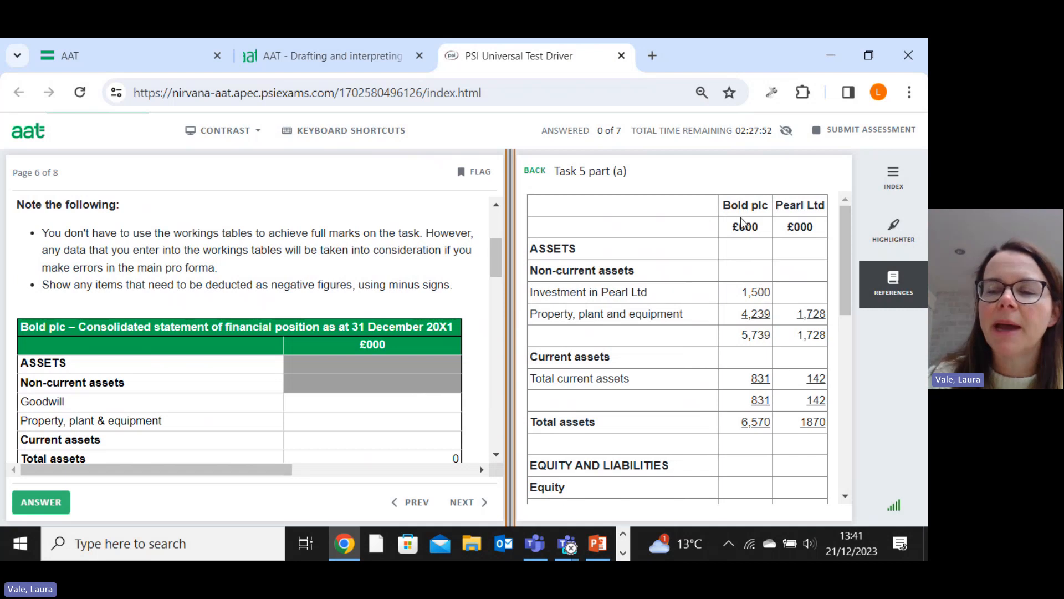
mouse_move(844, 259)
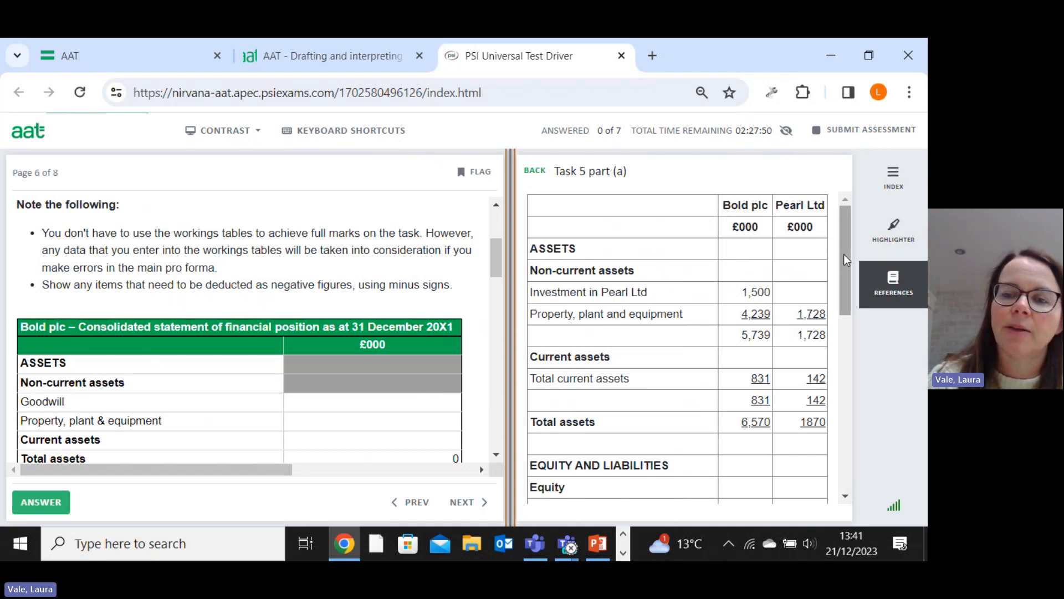
scroll("down", 3)
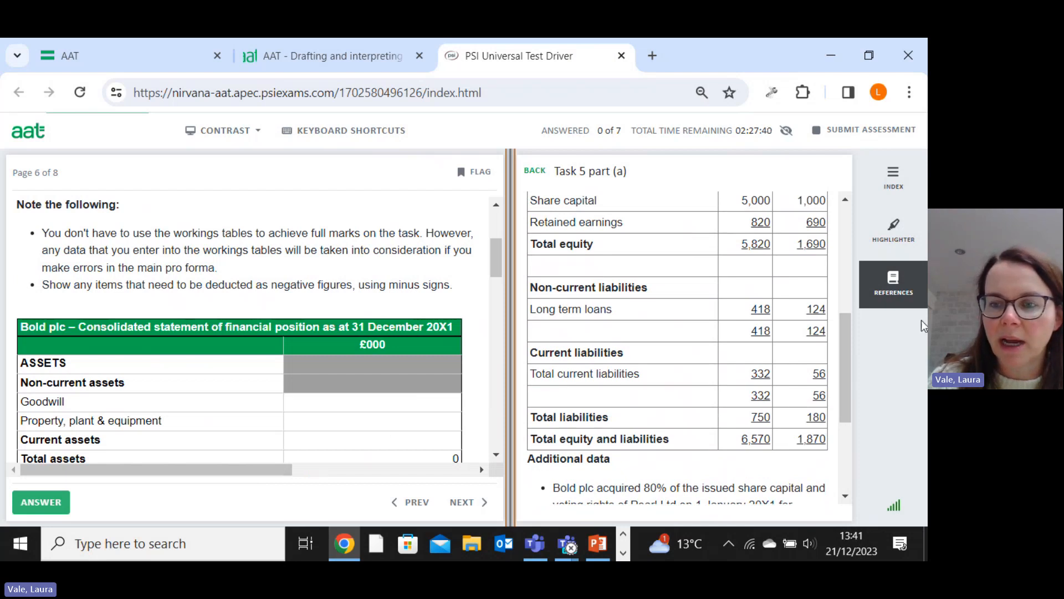
scroll("down", 3)
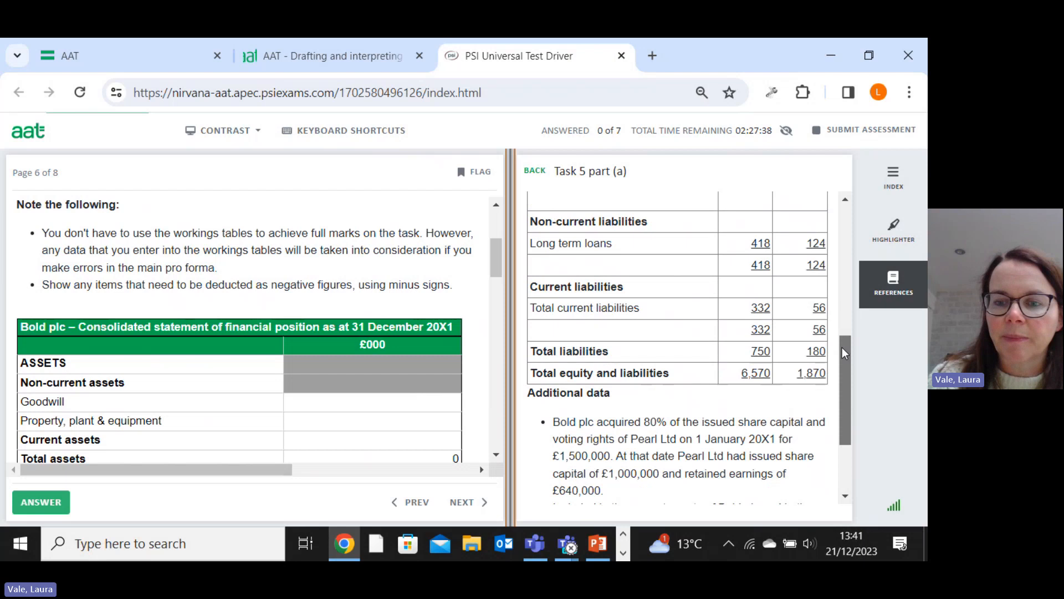
scroll("down", 3)
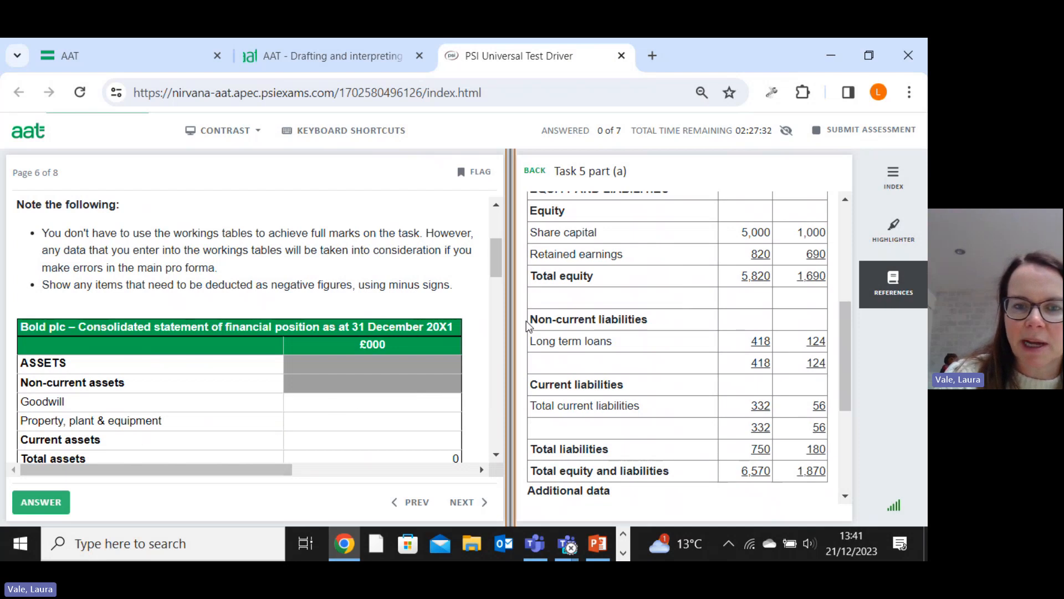
mouse_move(505, 265)
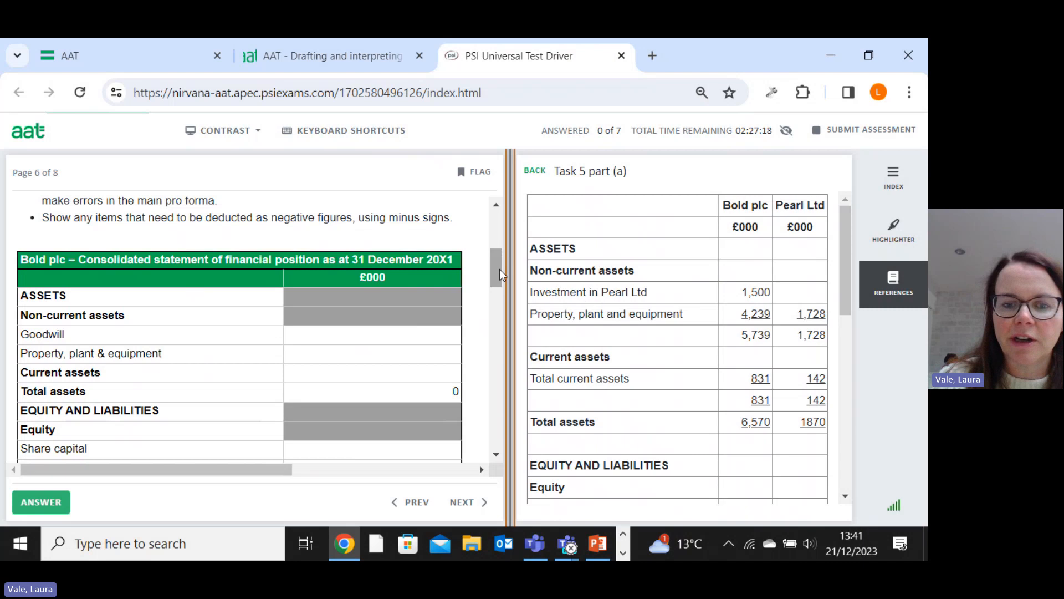
Step: Enter 1500 labelled Consideration as the first line of the goodwill working
scroll("down", 3)
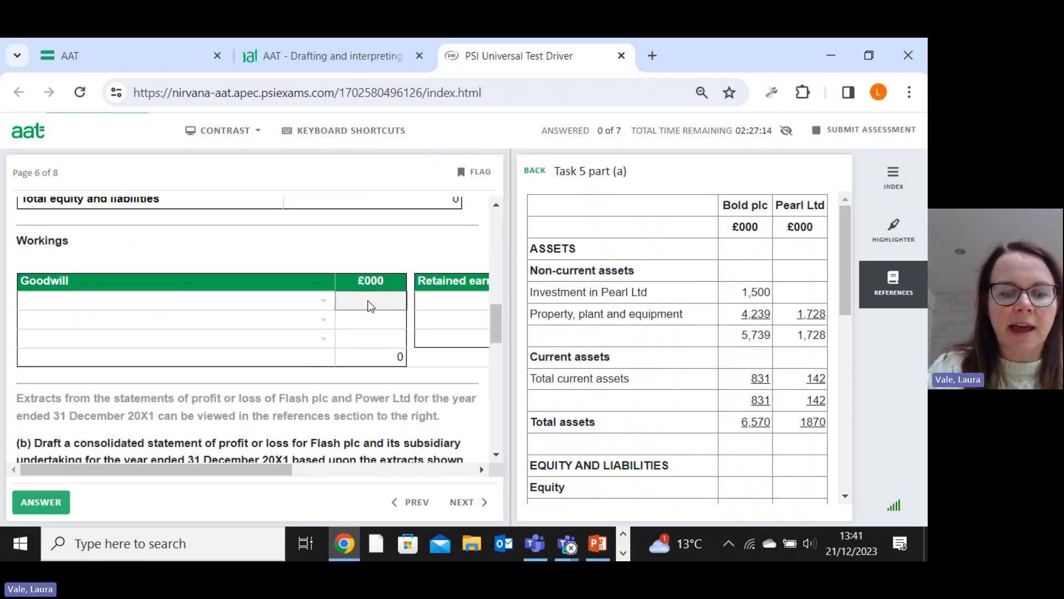
type("1500")
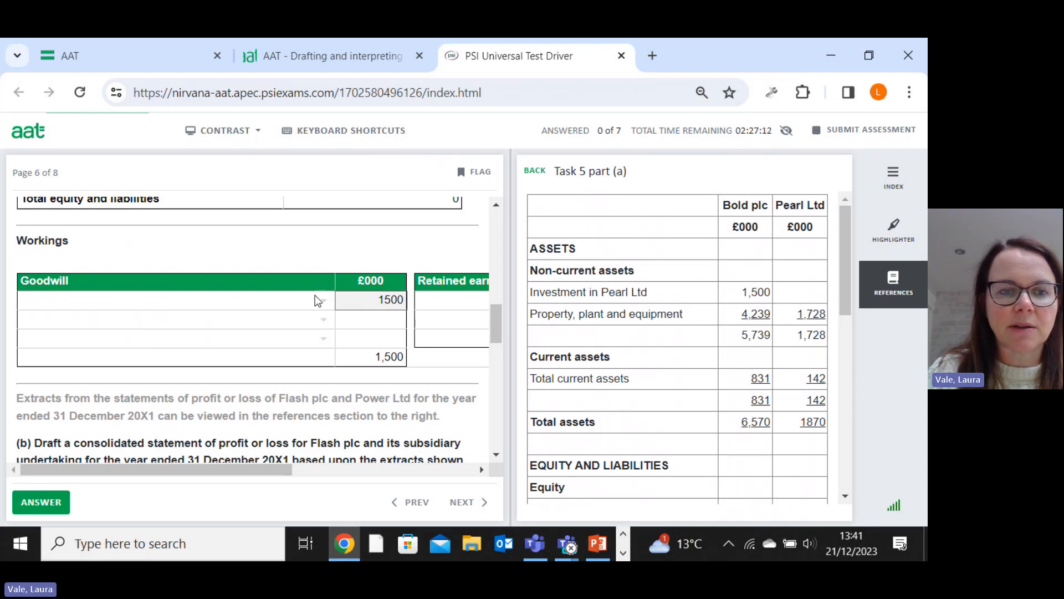
left_click(173, 300)
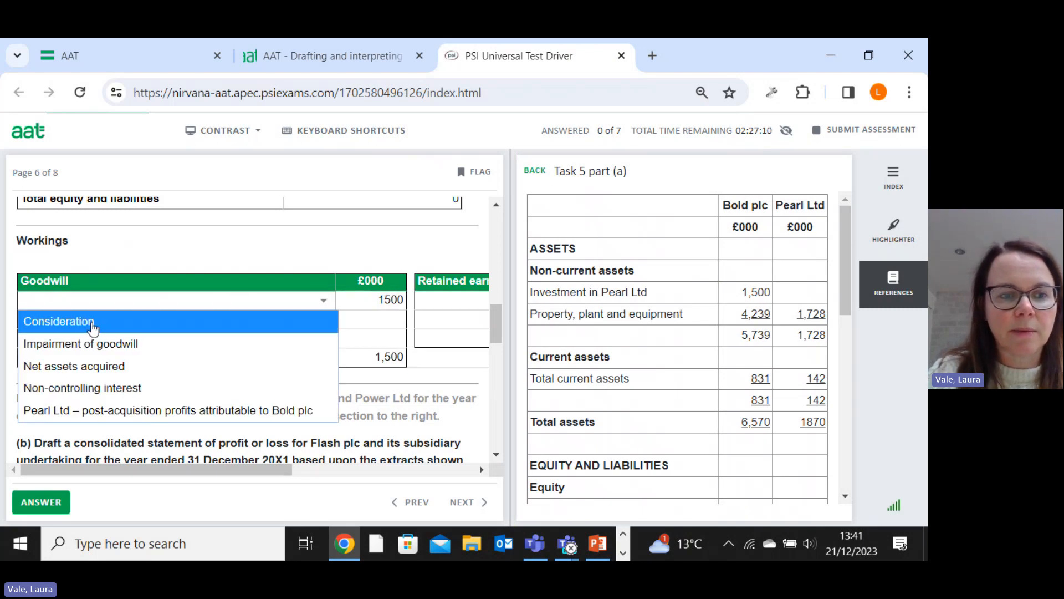
left_click(58, 322)
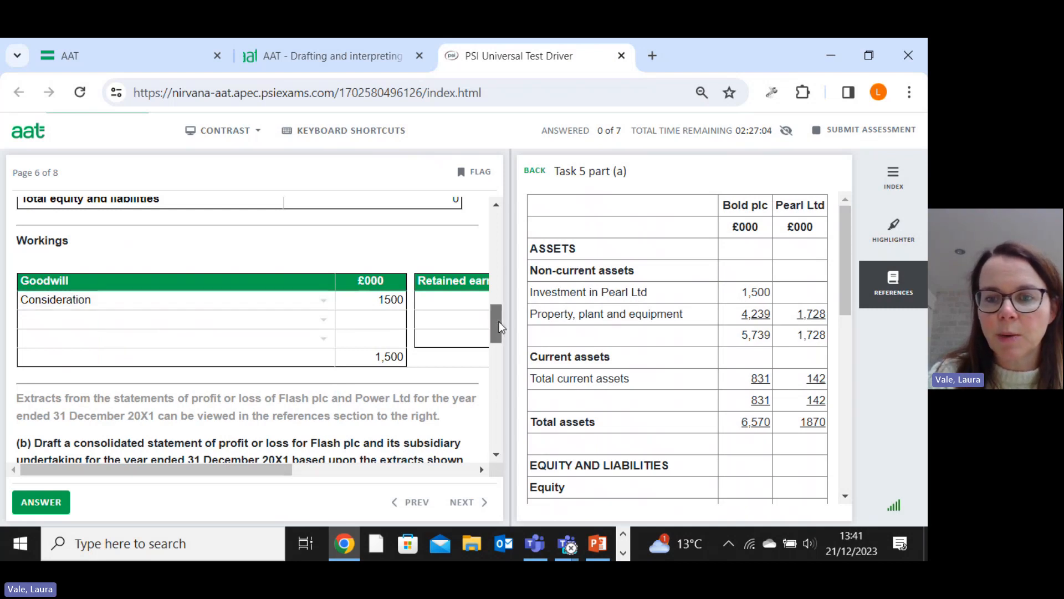
scroll("down", 3)
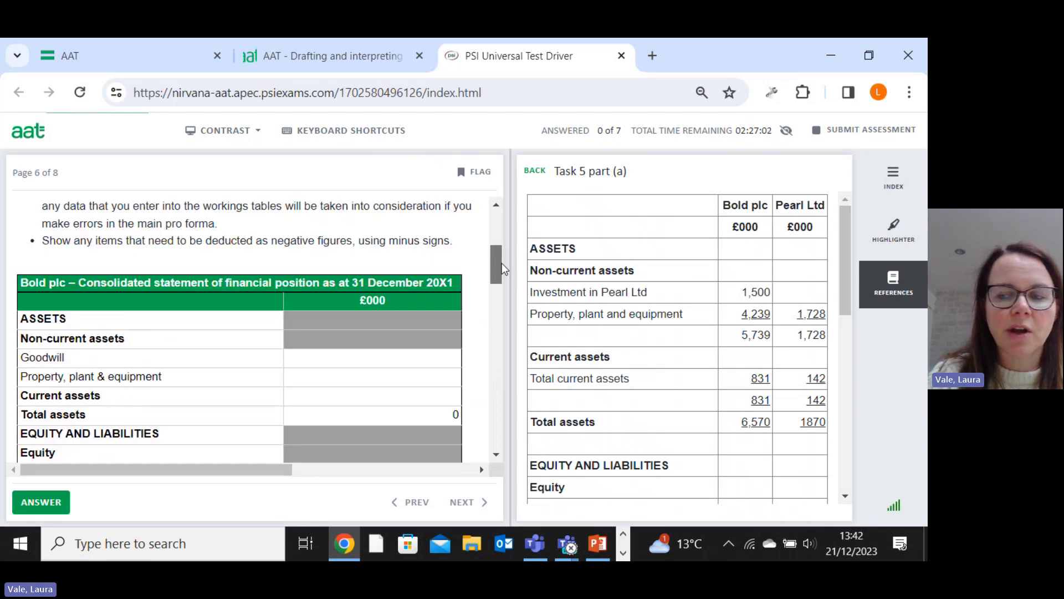
scroll("down", 3)
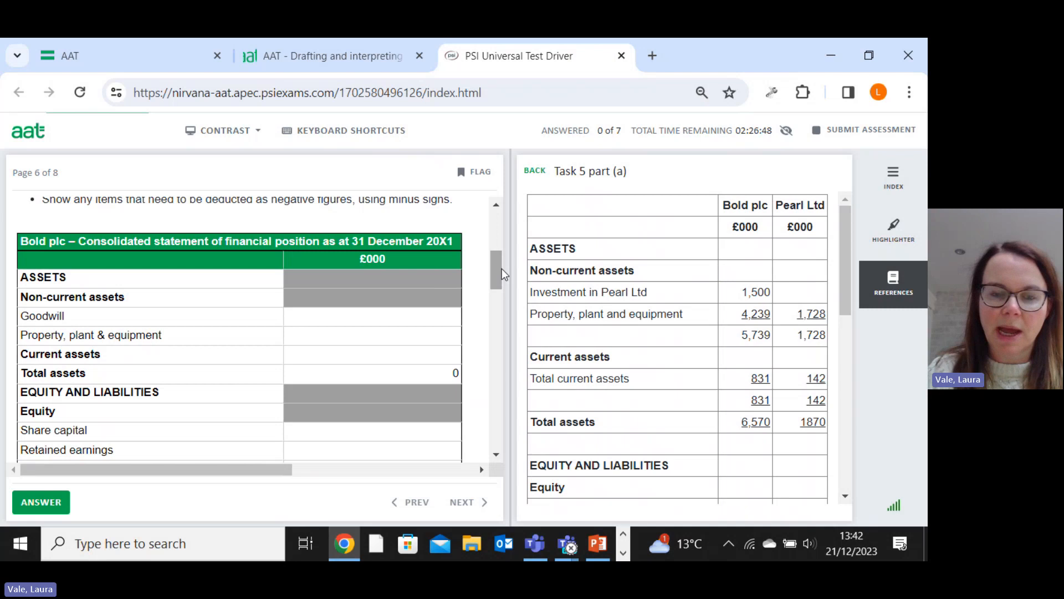
mouse_move(400, 338)
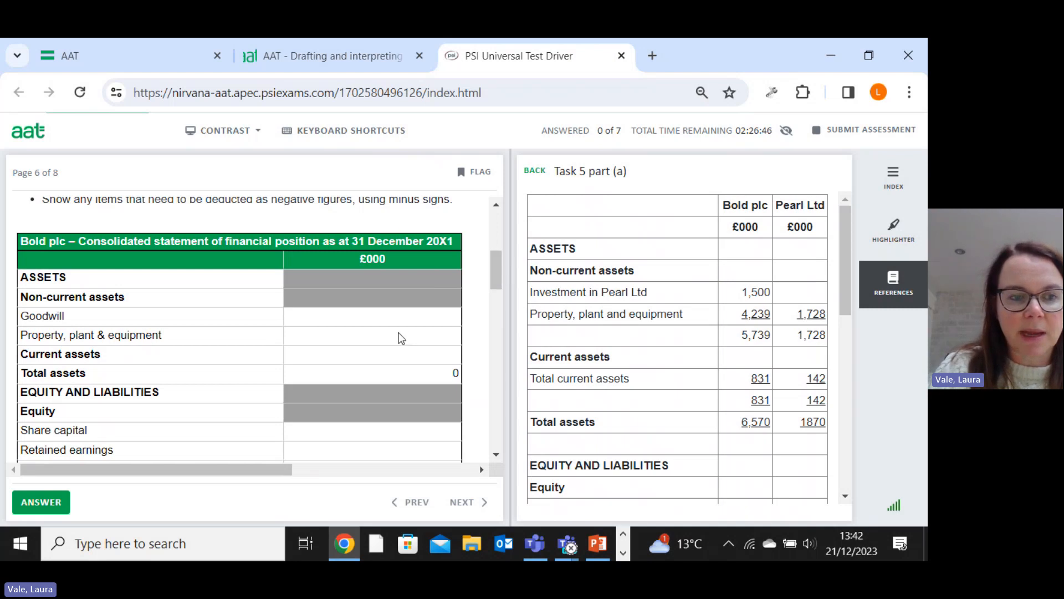
Step: Fill the pro forma with PPE 5967, current assets 973 and share capital 5000
type("5967")
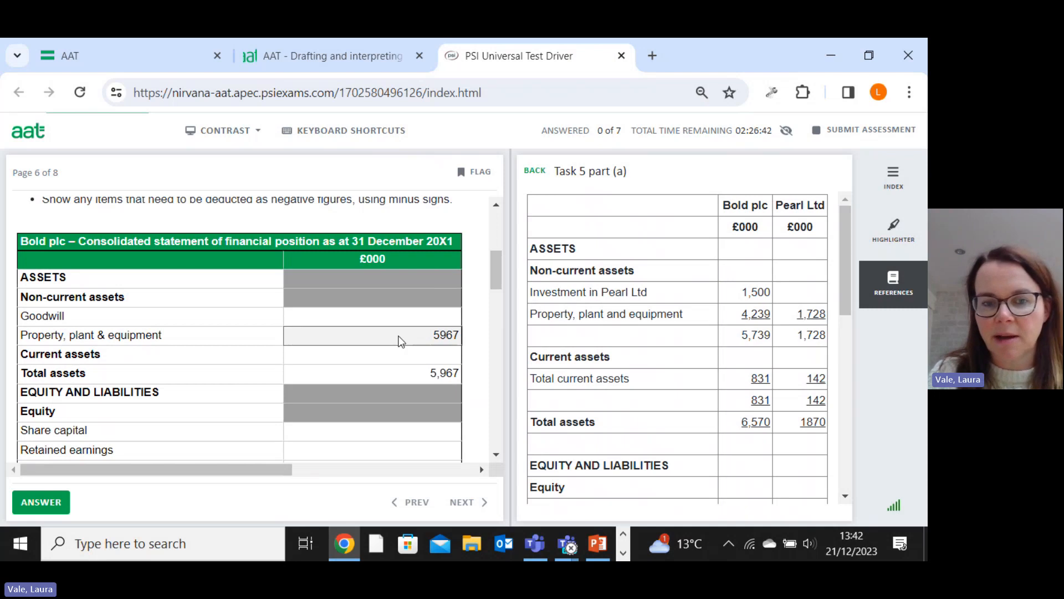
mouse_move(767, 327)
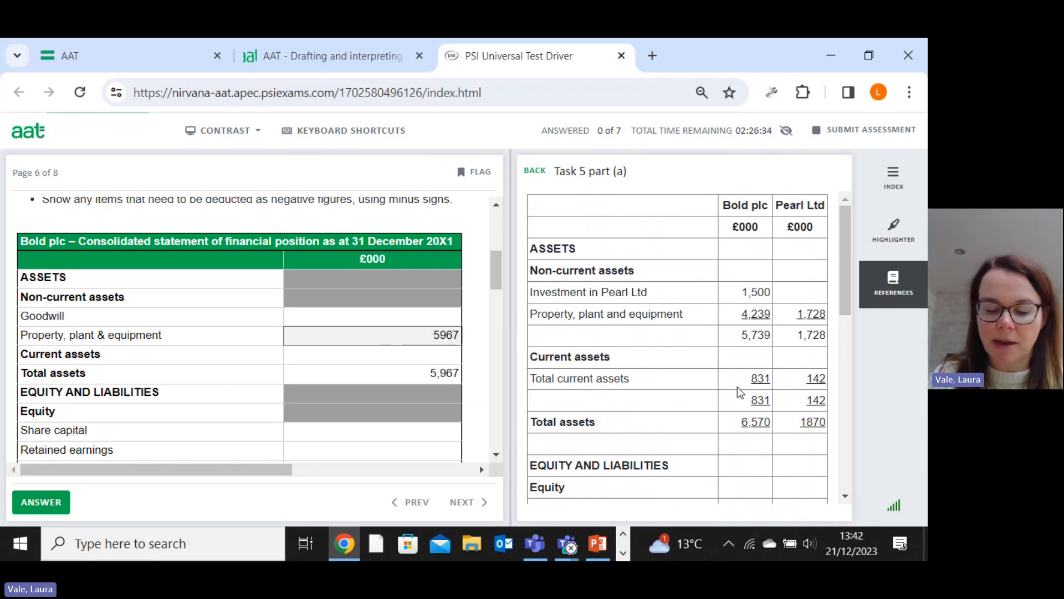
mouse_move(668, 526)
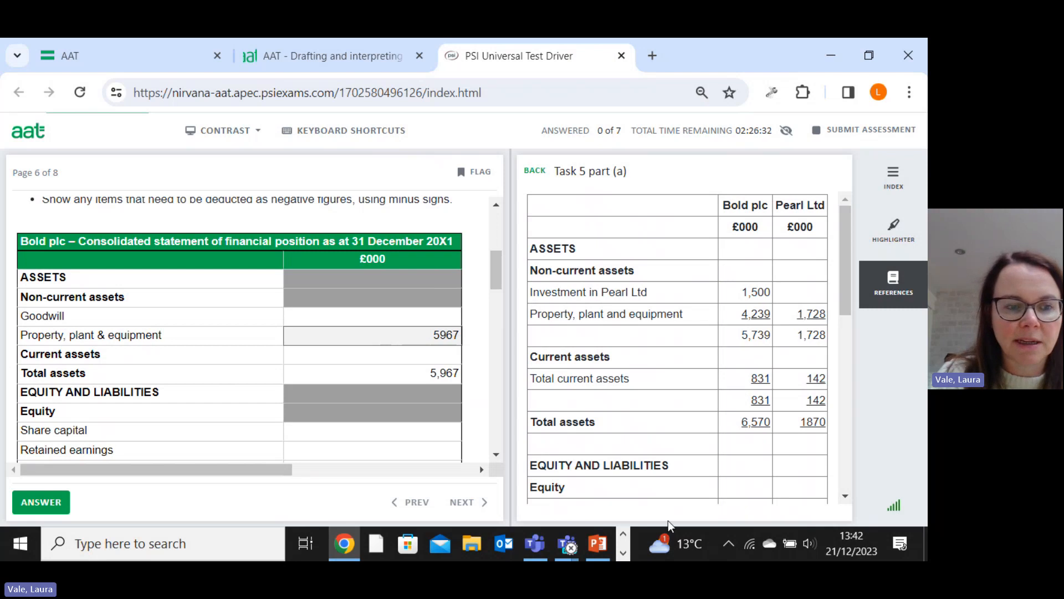
mouse_move(445, 367)
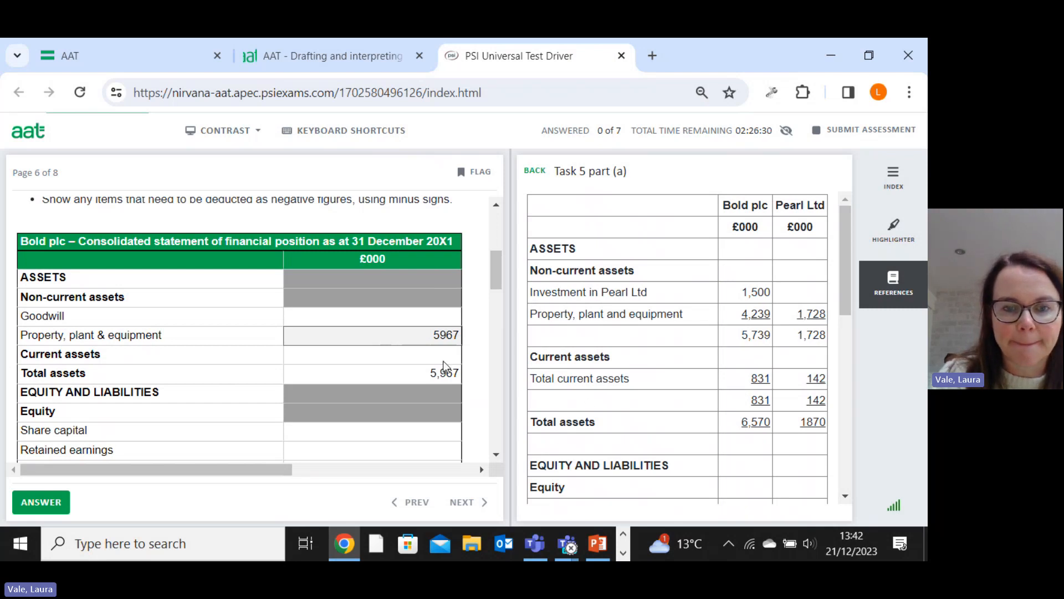
type("973")
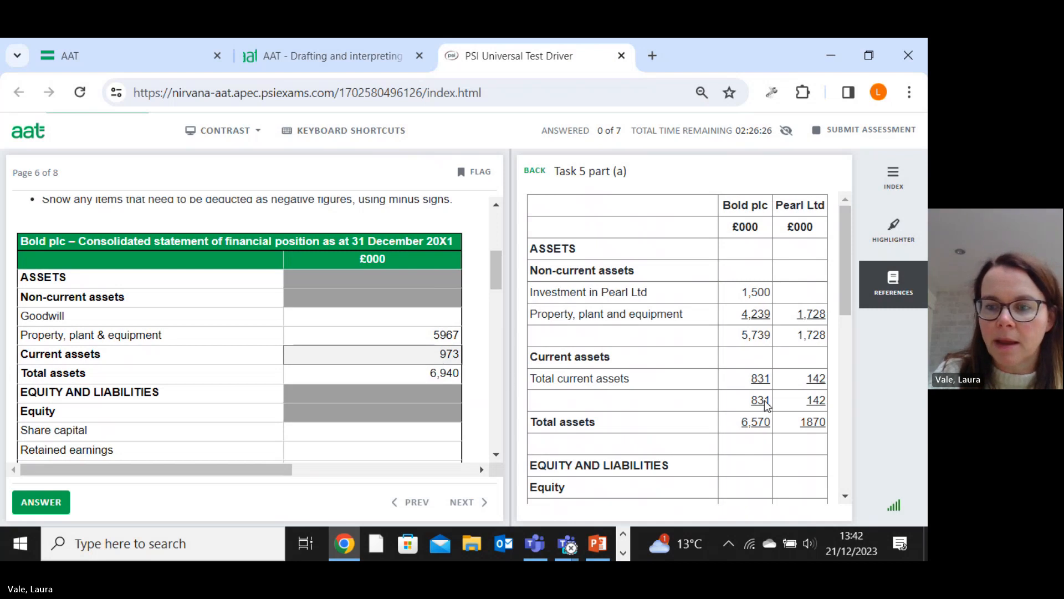
scroll("down", 3)
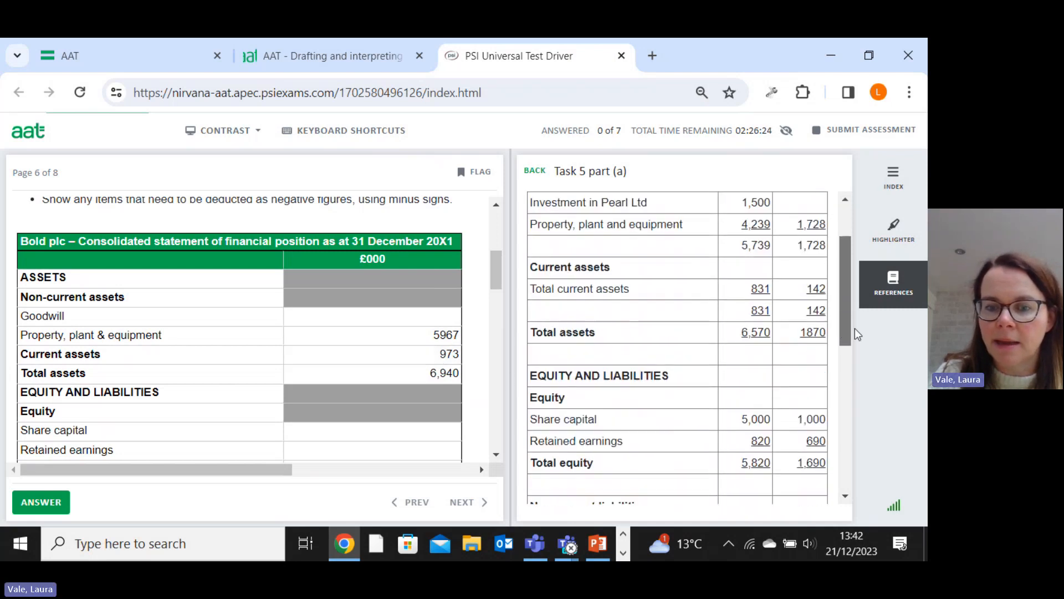
scroll("down", 3)
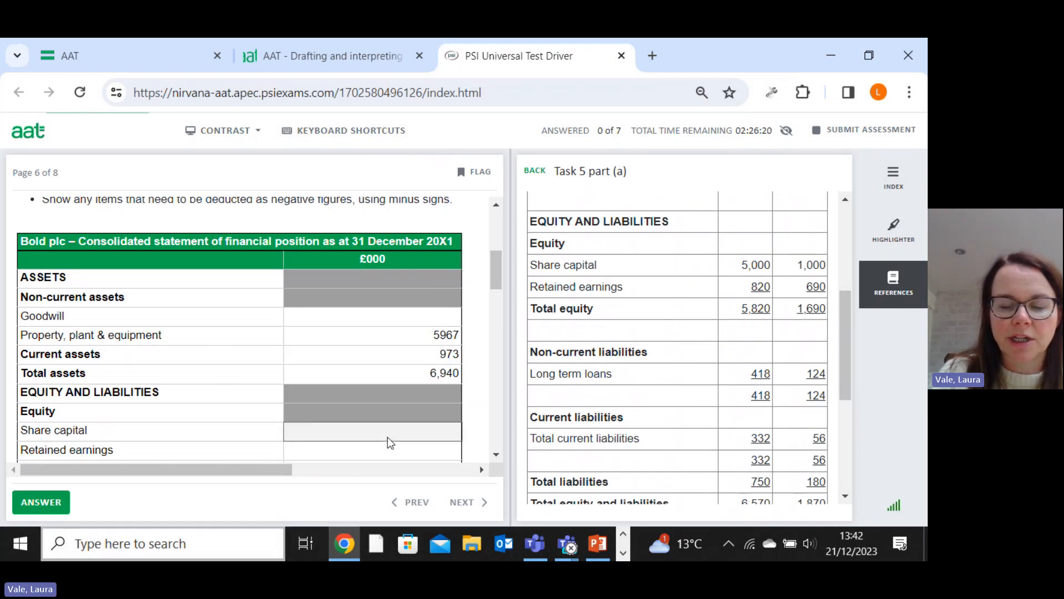
type("5000")
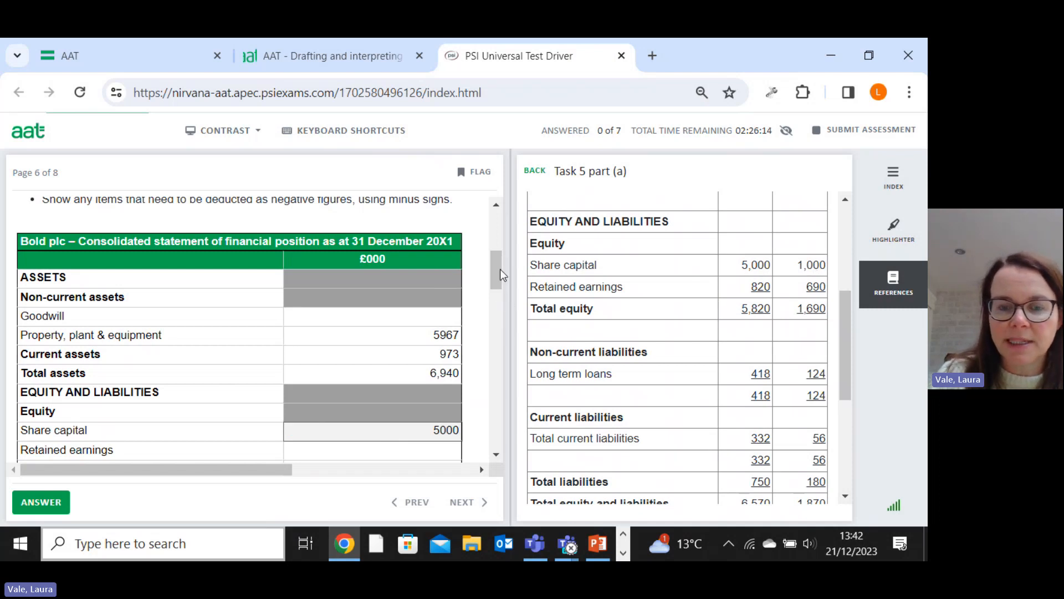
scroll("down", 3)
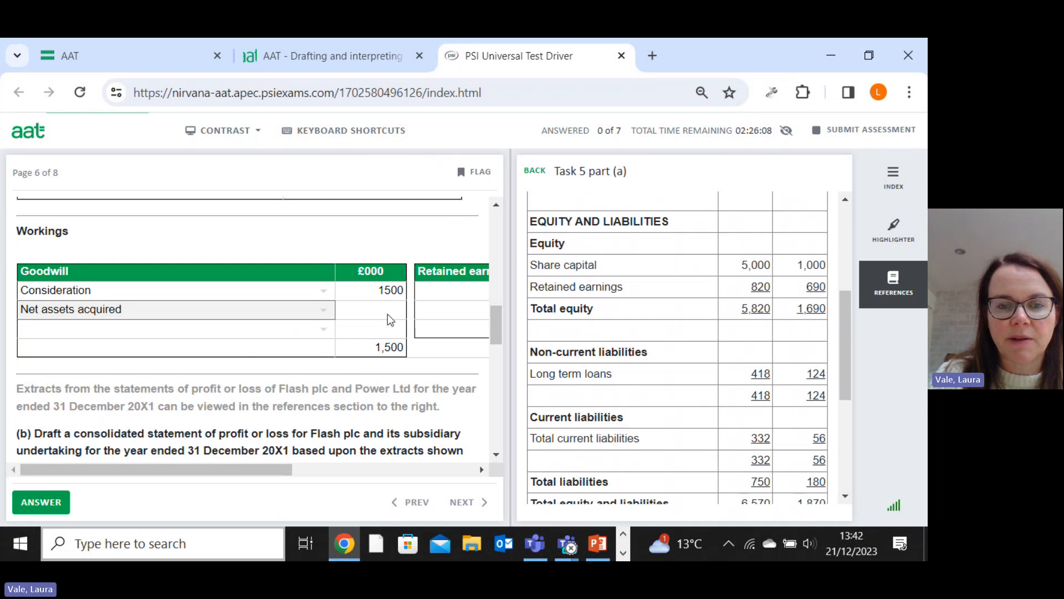
left_click(371, 310)
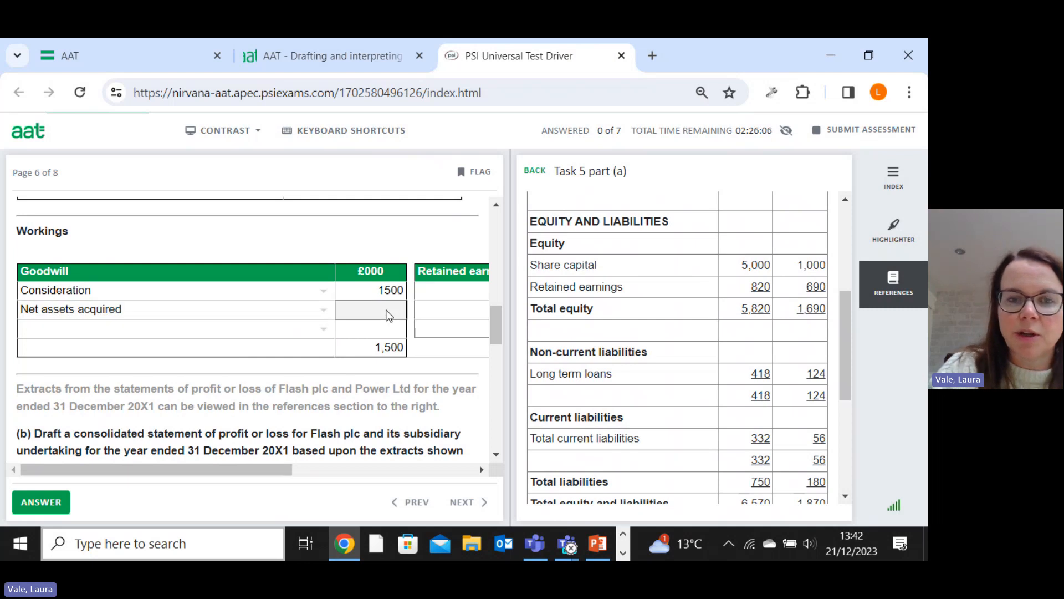
type("-1000")
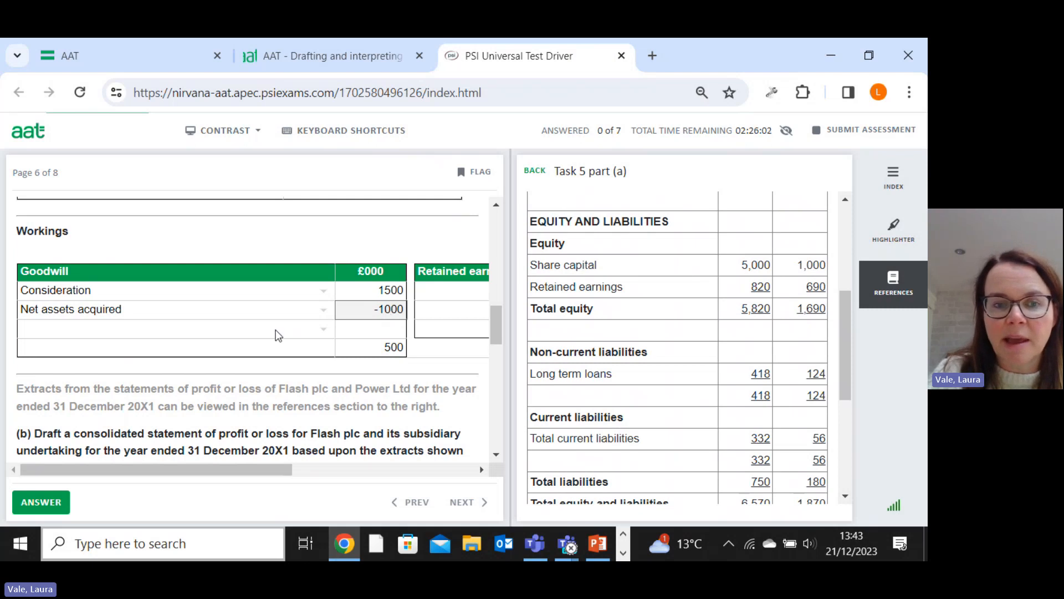
mouse_move(329, 335)
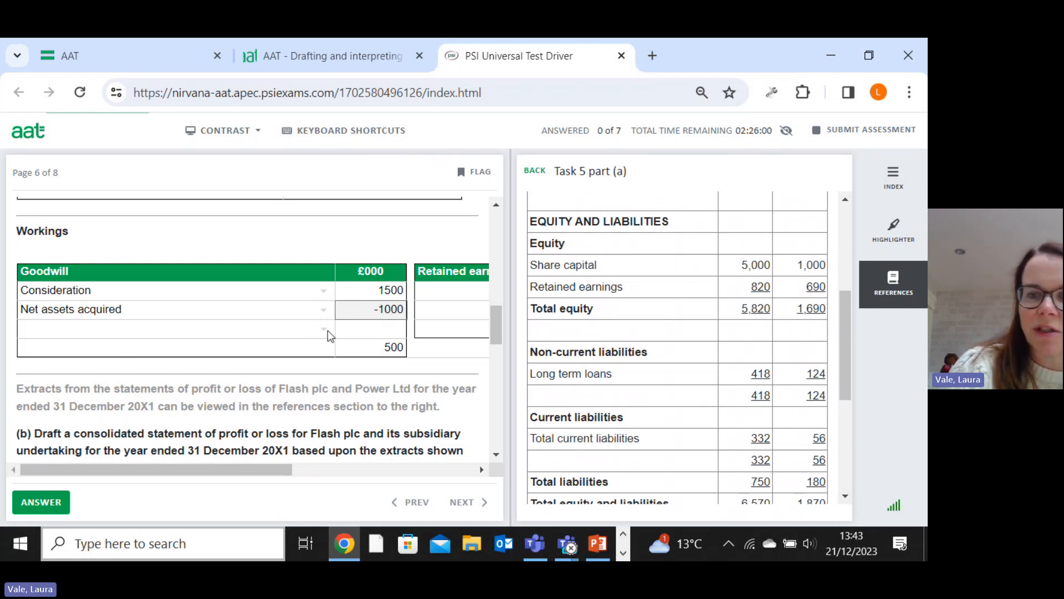
mouse_move(804, 278)
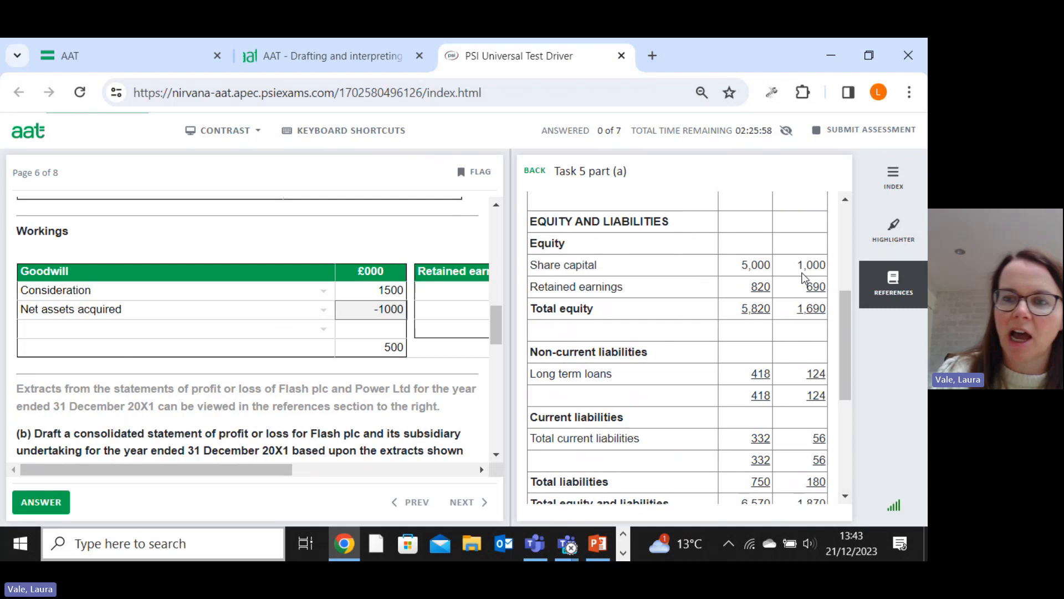
mouse_move(834, 345)
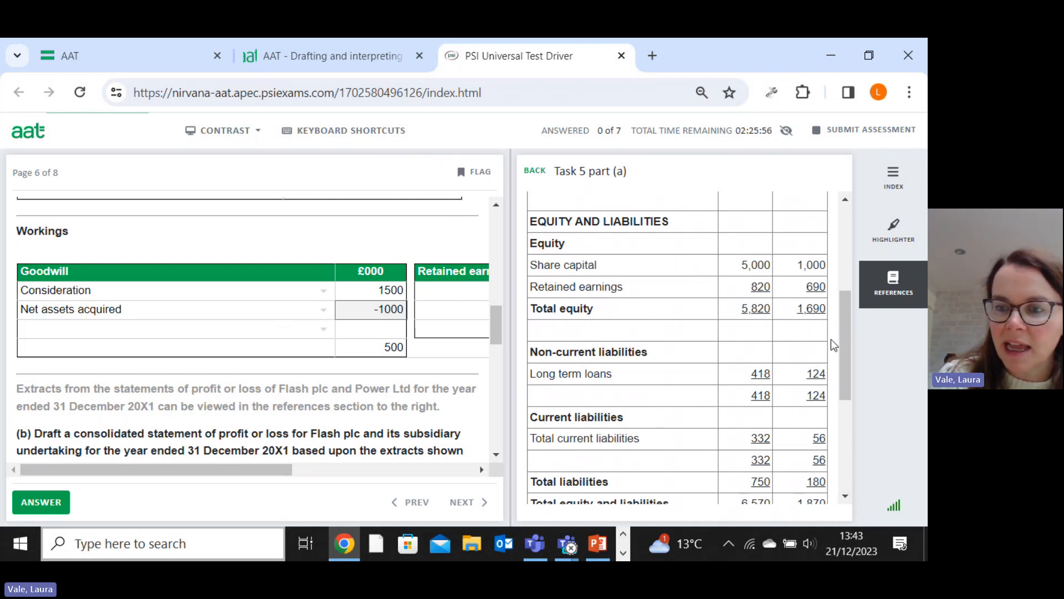
scroll("down", 3)
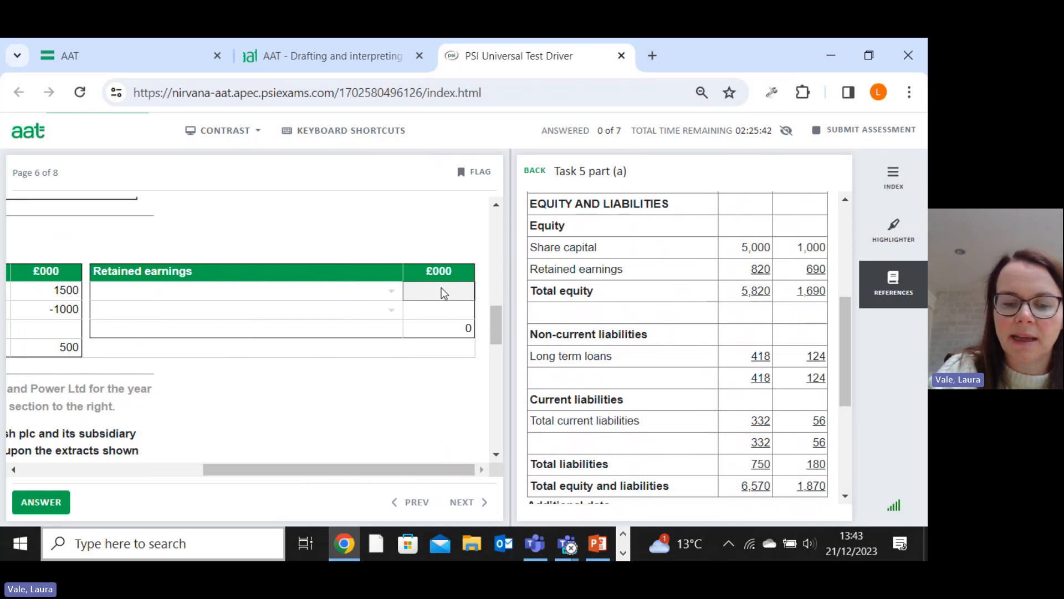
Step: Add Bold plc 820 to the retained earnings working and revise net assets acquired to -1640
type("820")
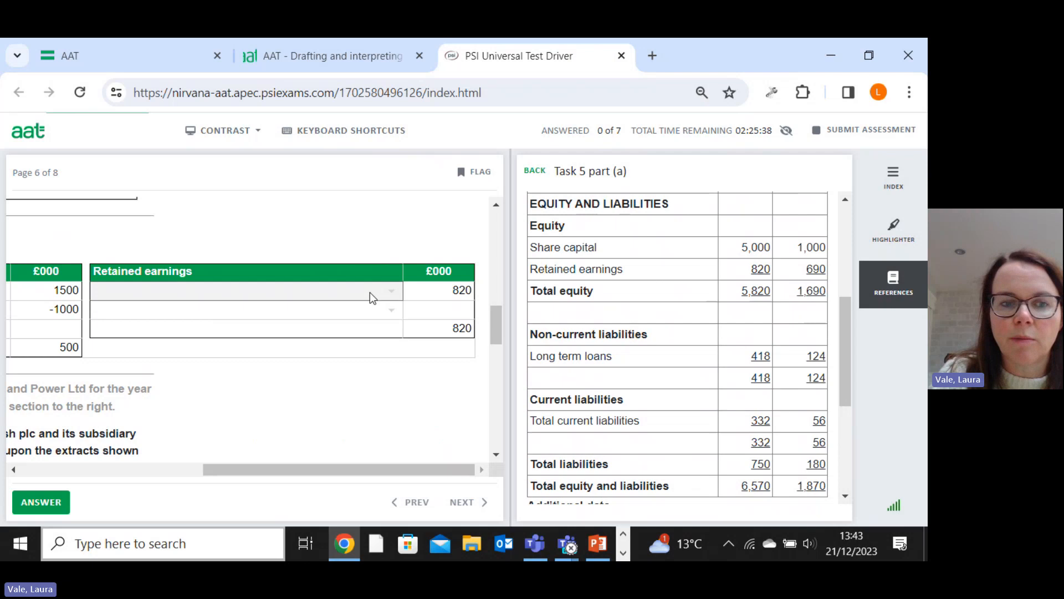
left_click(243, 289)
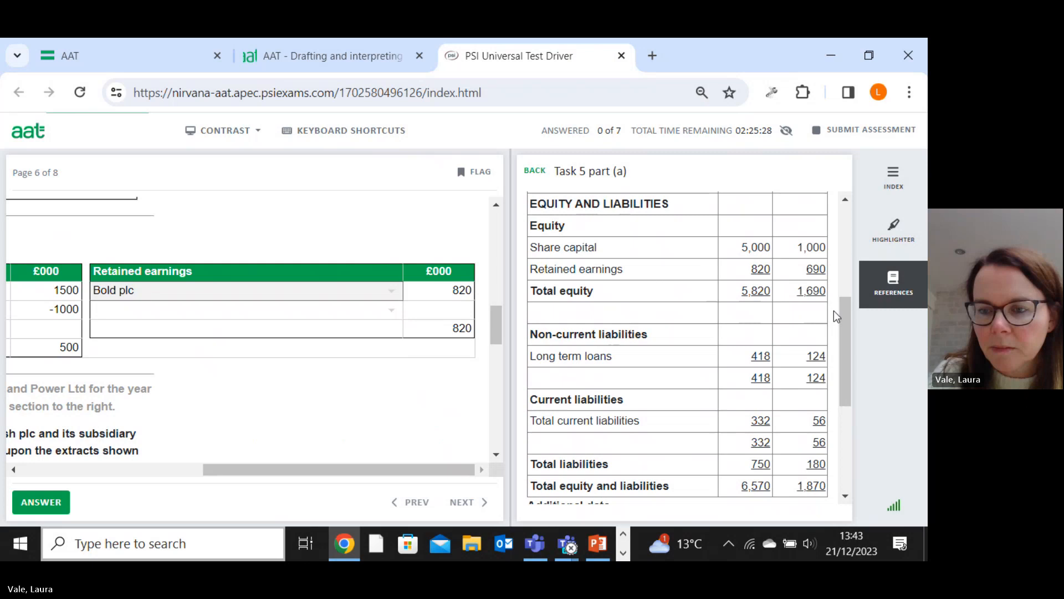
scroll("down", 3)
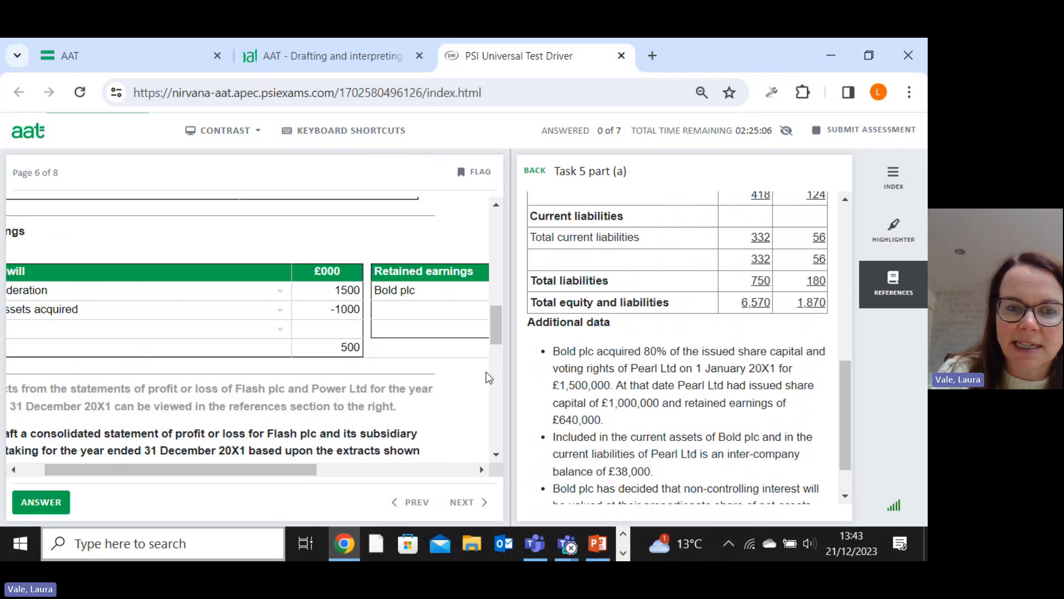
left_click(326, 310)
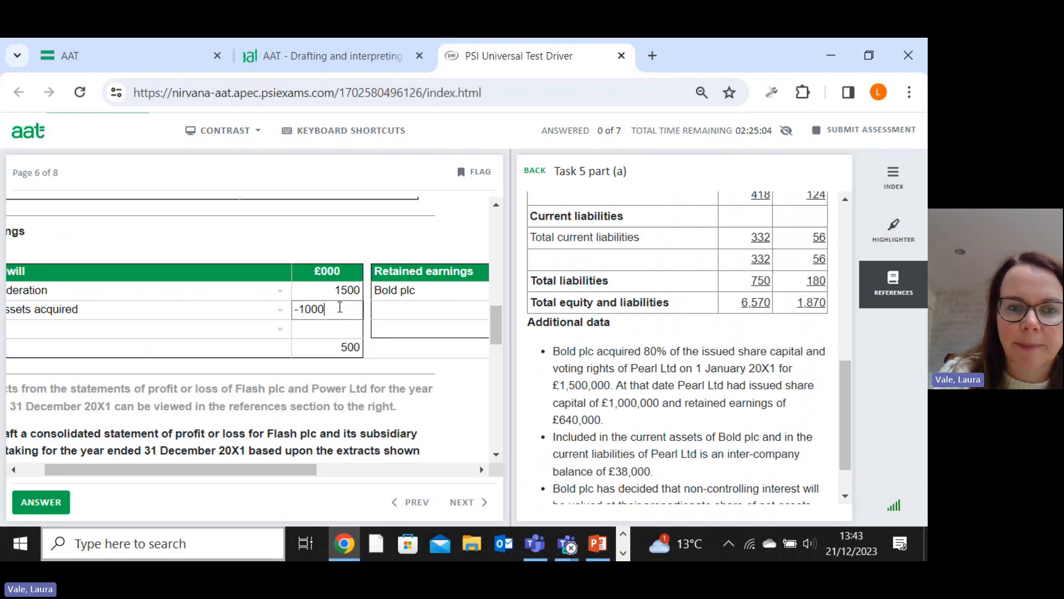
double_click(312, 309)
type("-1640")
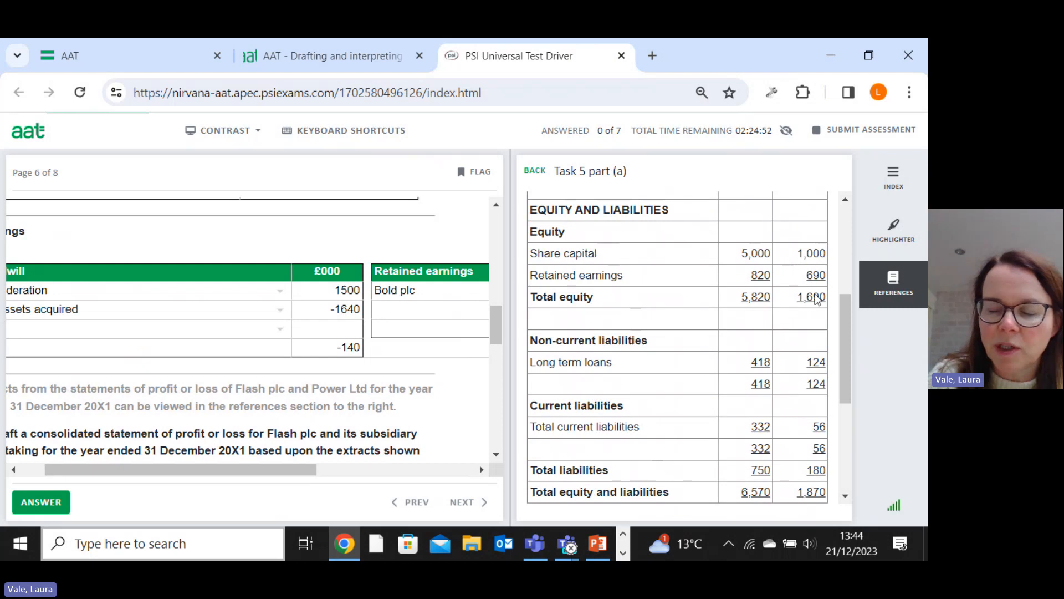
mouse_move(808, 304)
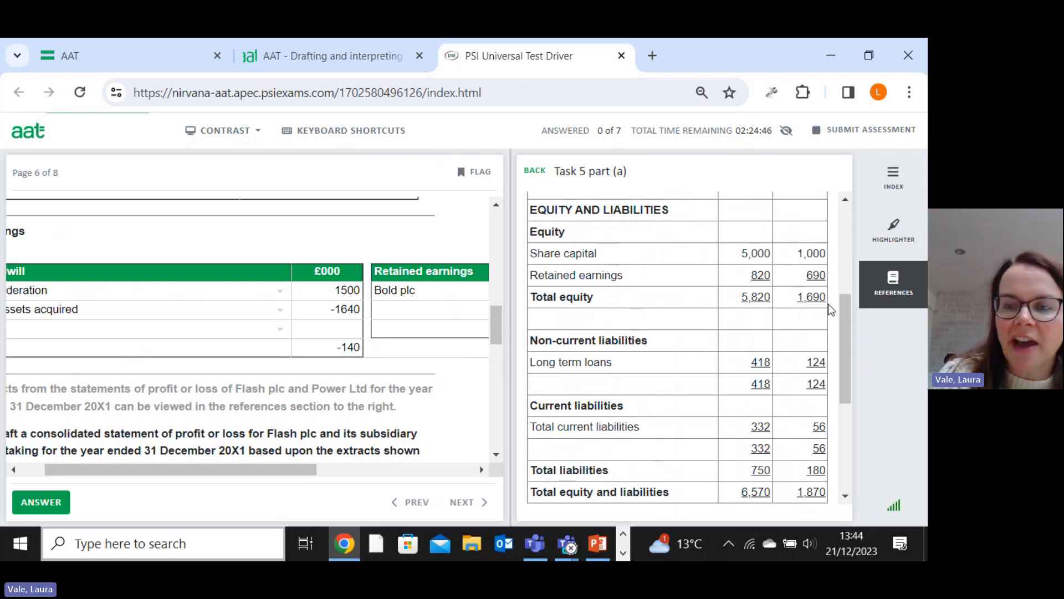
scroll("down", 3)
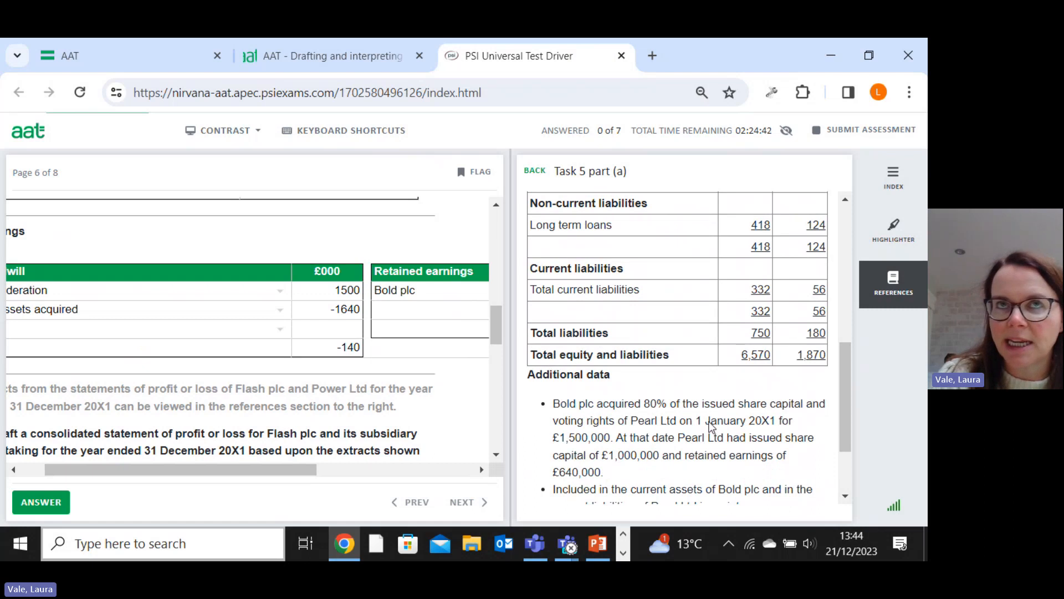
mouse_move(662, 410)
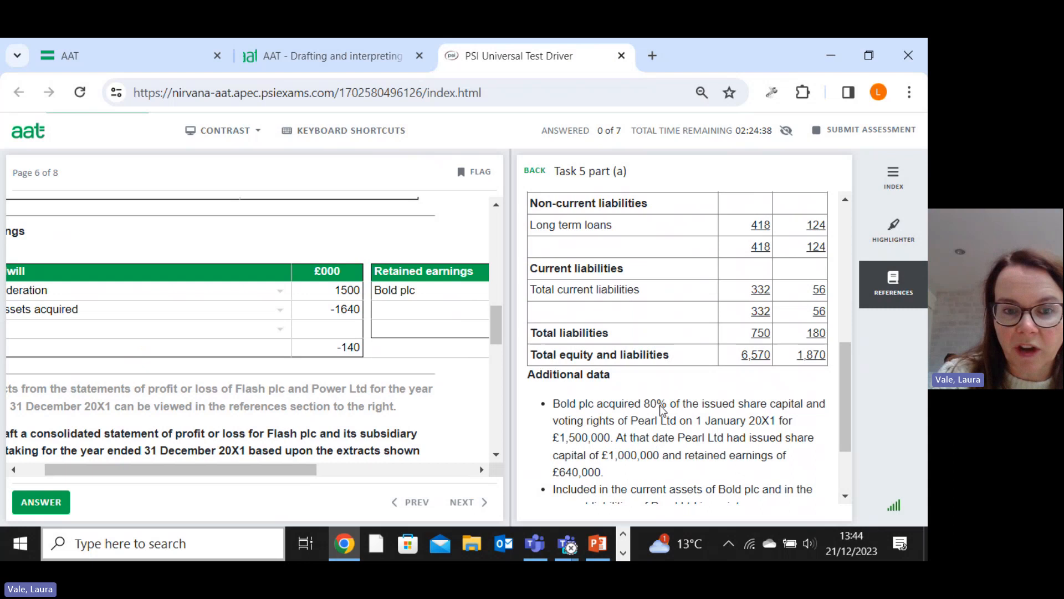
mouse_move(373, 482)
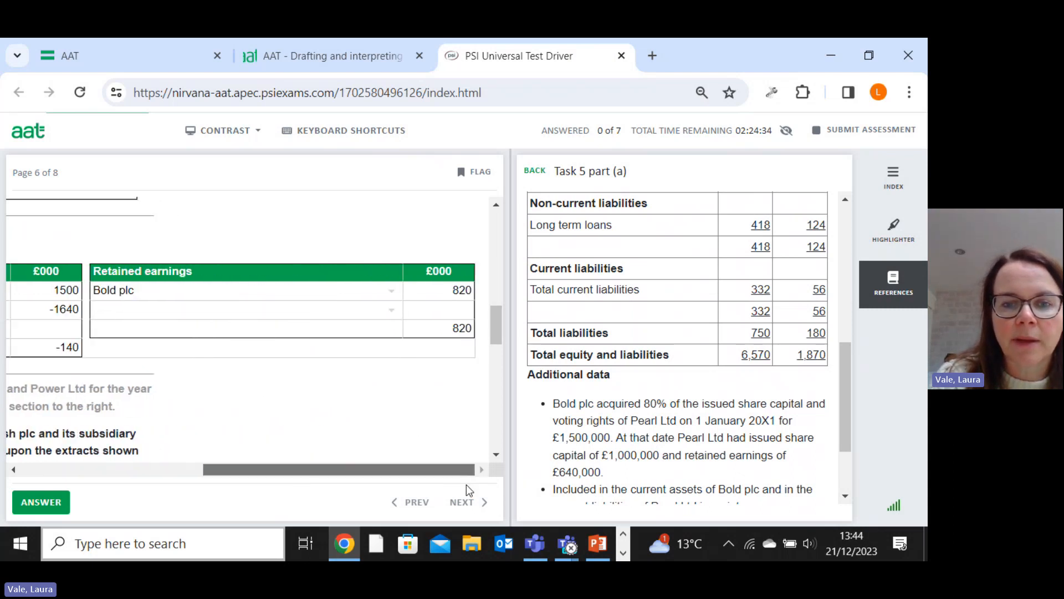
Step: Add a 40 line labelled Pearl Ltd post-acquisition profits to the retained earnings working
type("4")
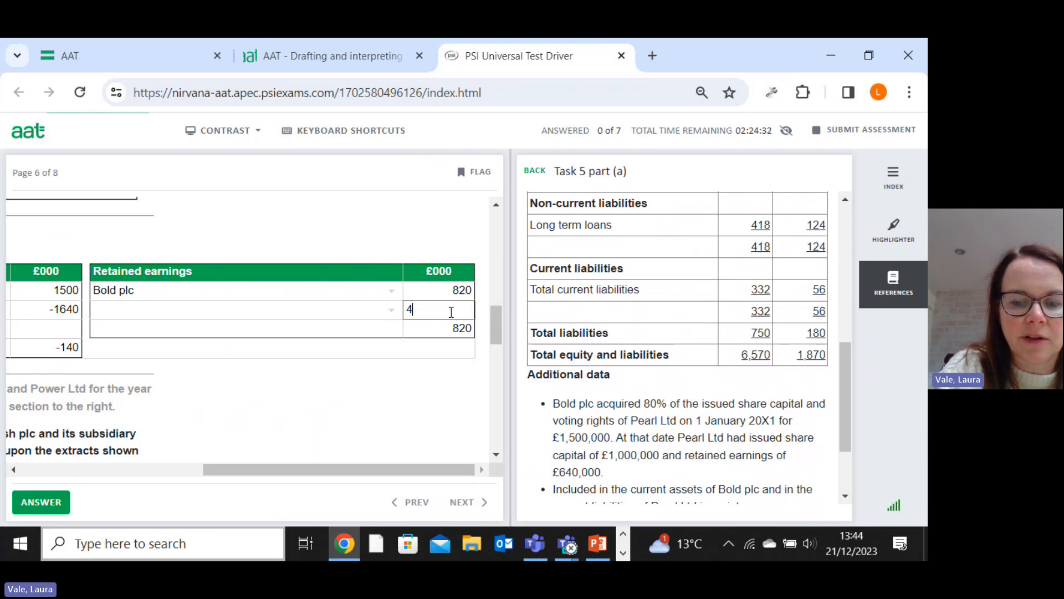
type("0")
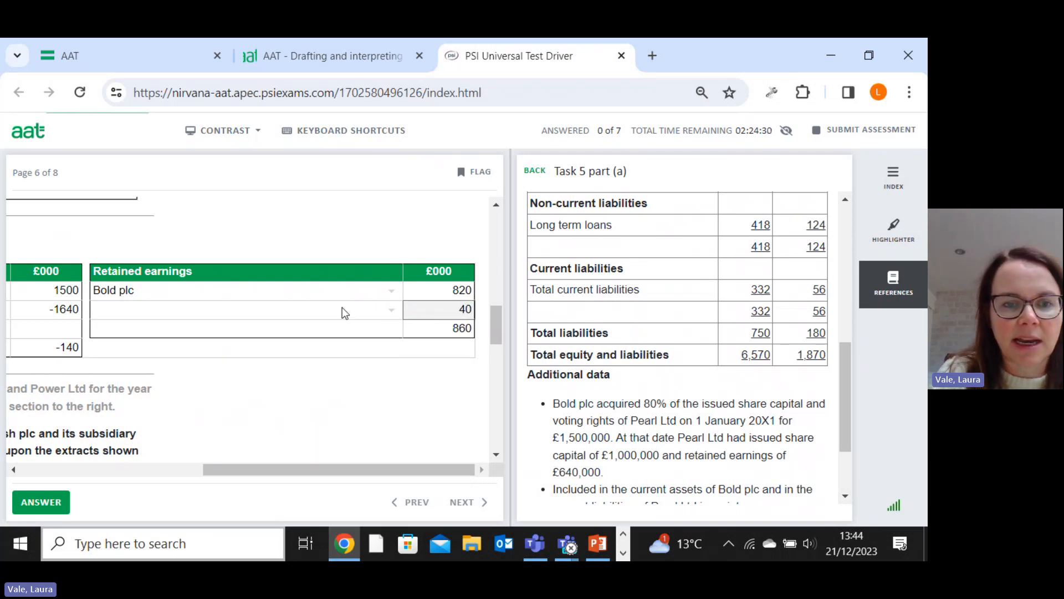
left_click(386, 309)
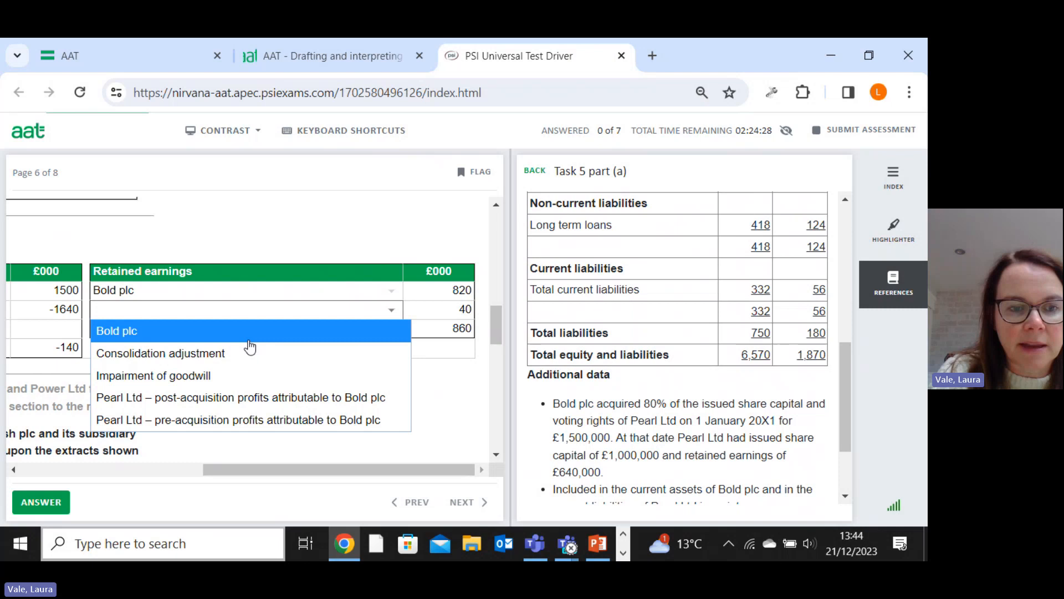
mouse_move(235, 406)
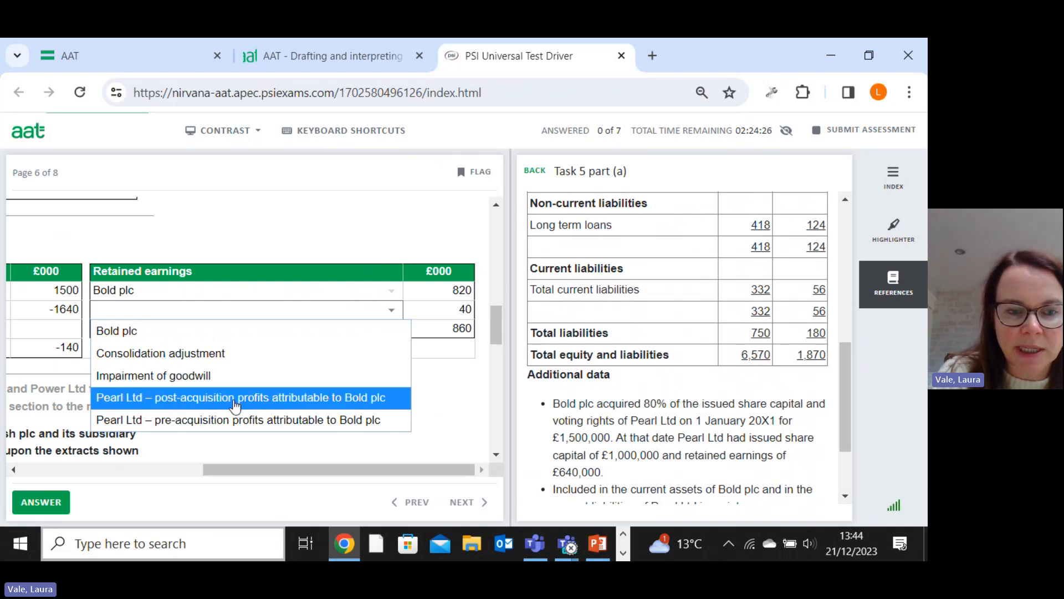
mouse_move(270, 412)
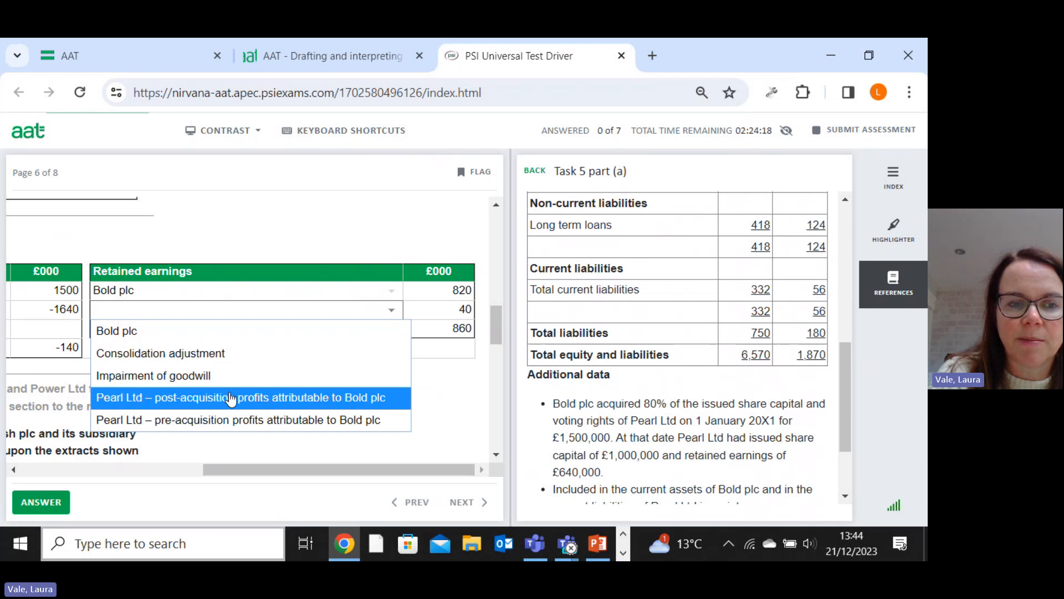
left_click(239, 397)
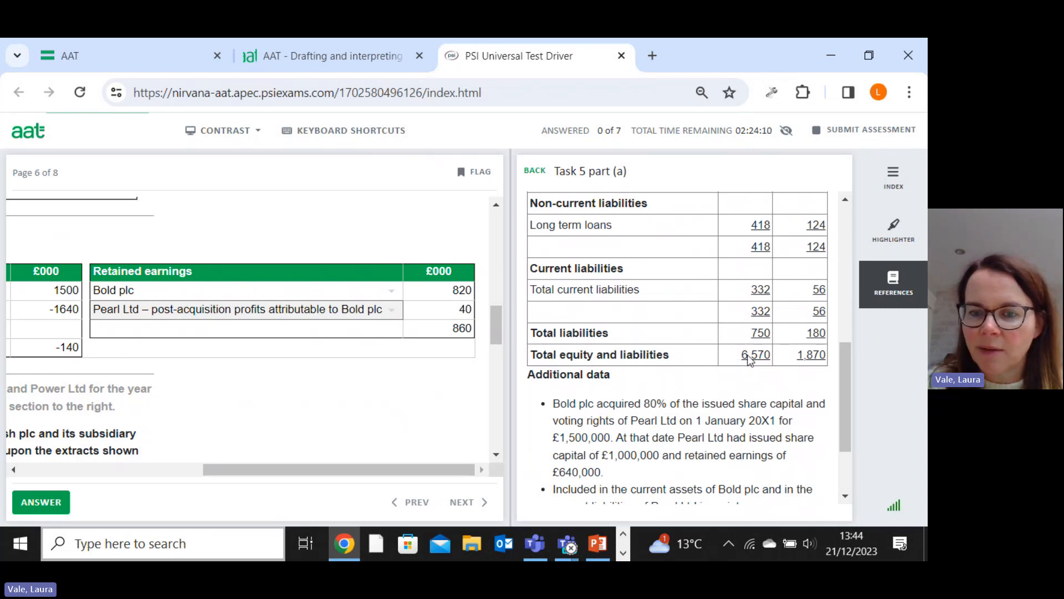
scroll("down", 3)
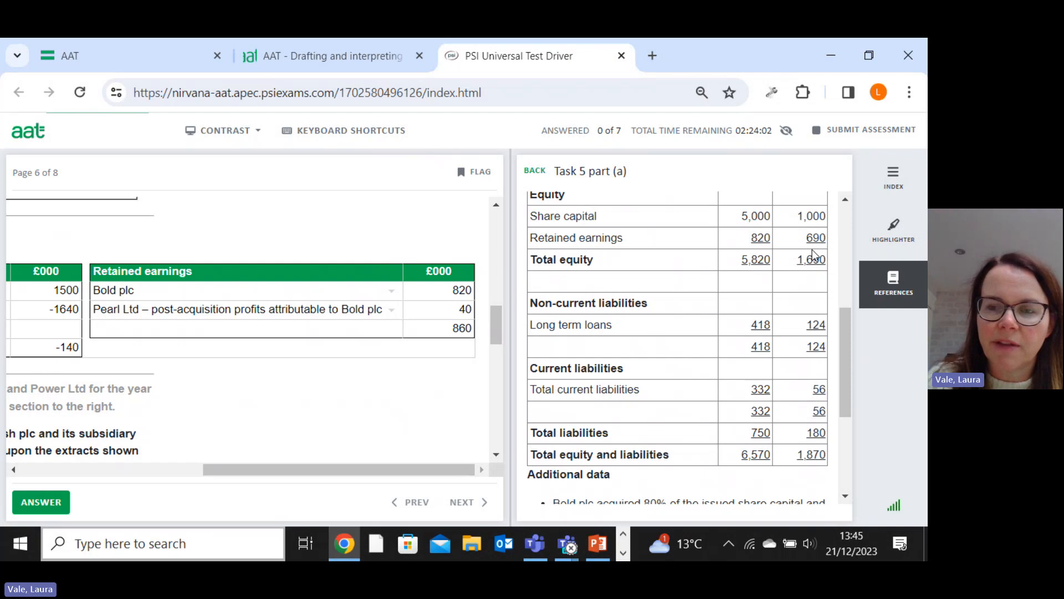
mouse_move(828, 253)
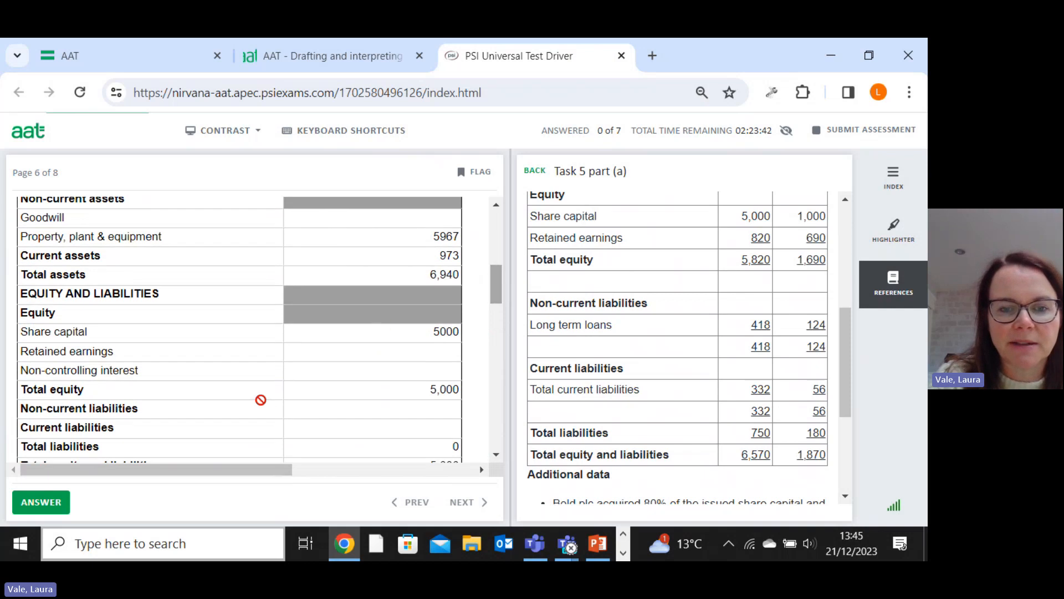
Step: Enter non-controlling interest 10, non-current liabilities 542 and current liabilities 388
type("10")
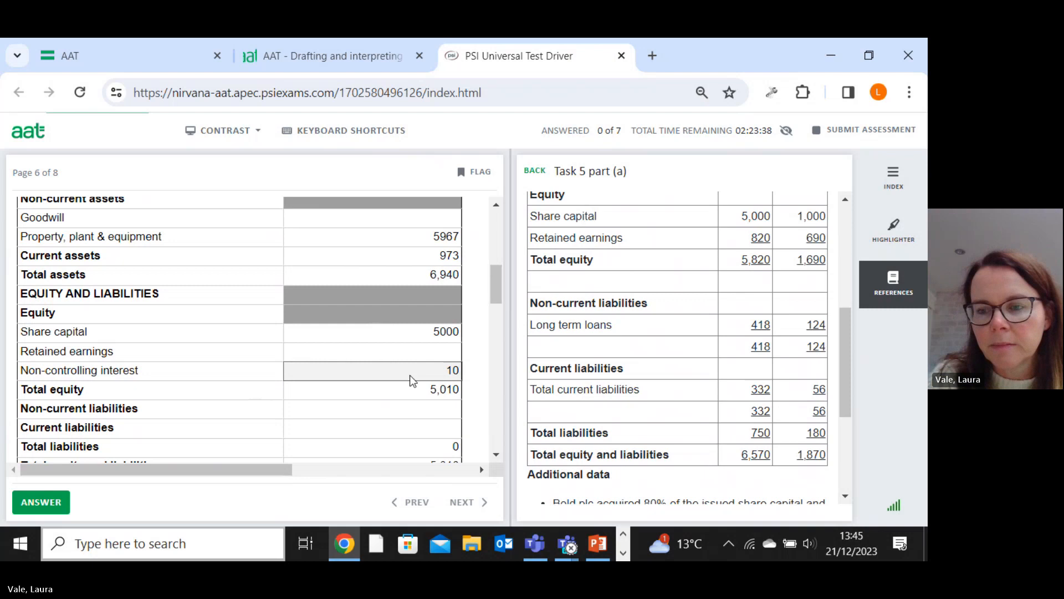
mouse_move(822, 250)
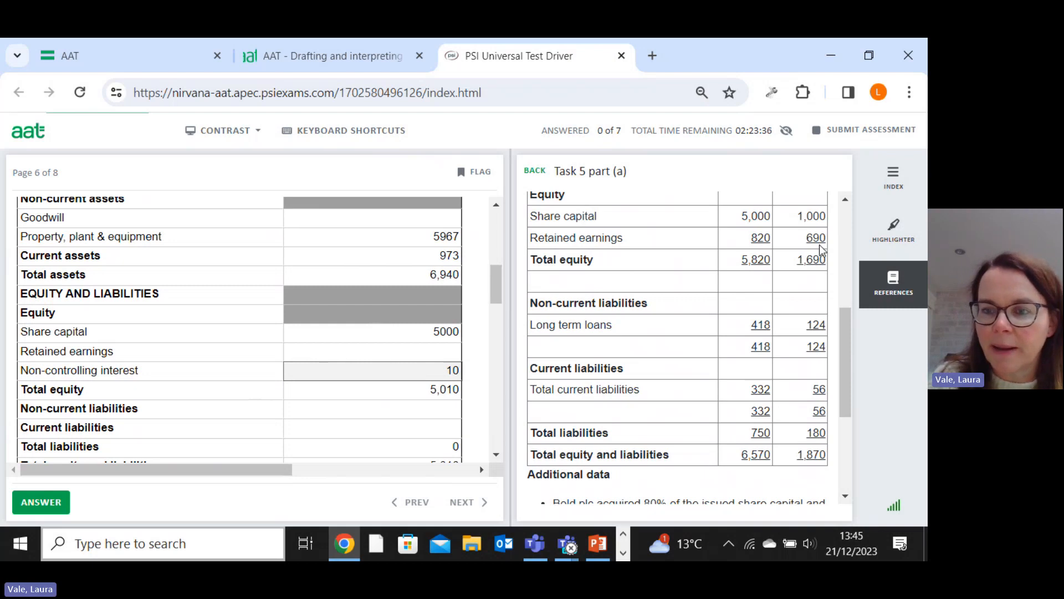
mouse_move(770, 339)
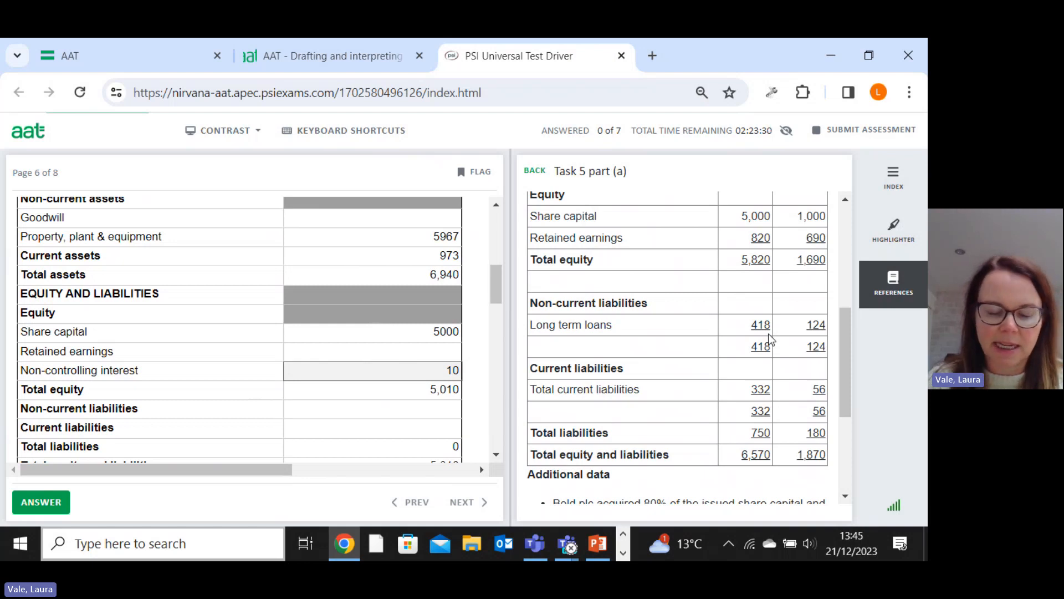
mouse_move(444, 442)
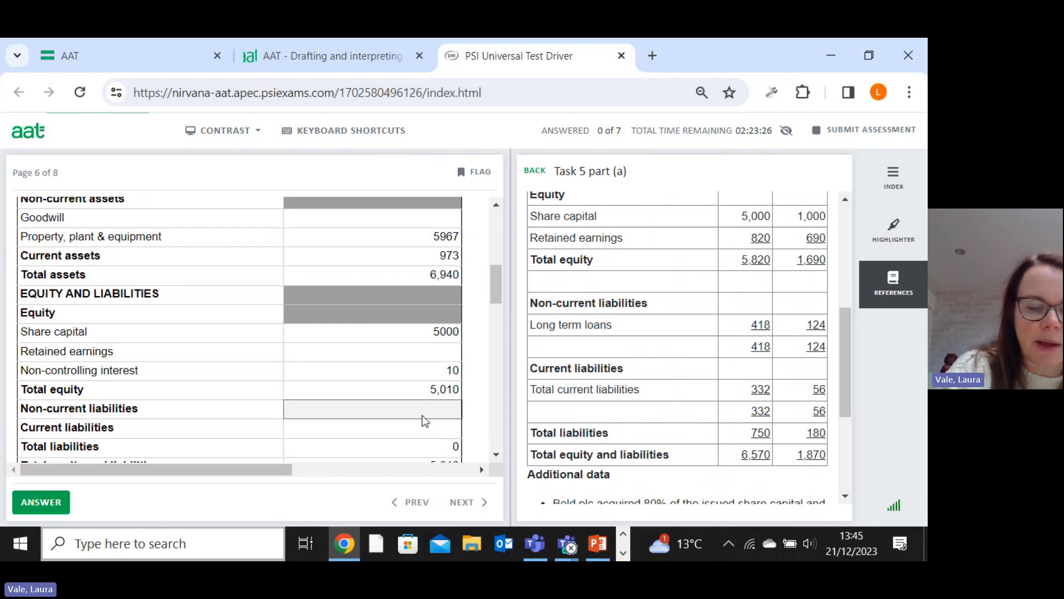
type("542")
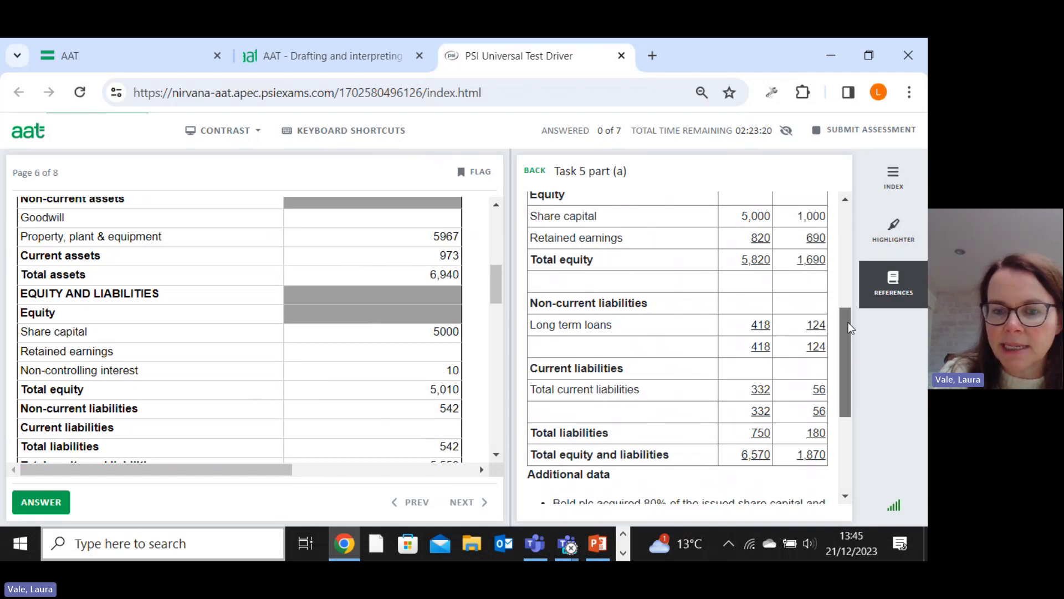
scroll("down", 3)
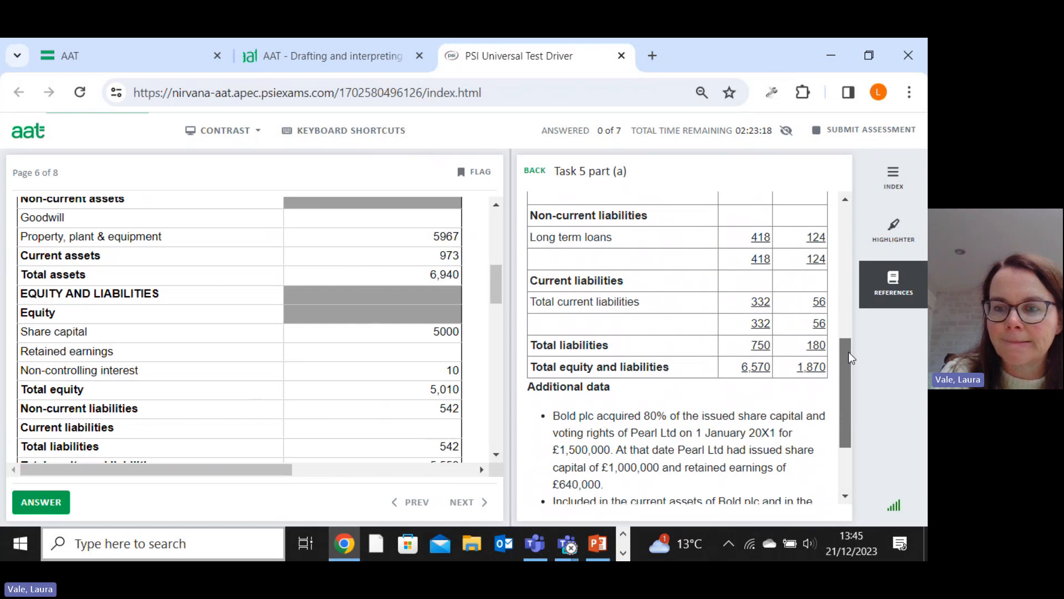
mouse_move(774, 314)
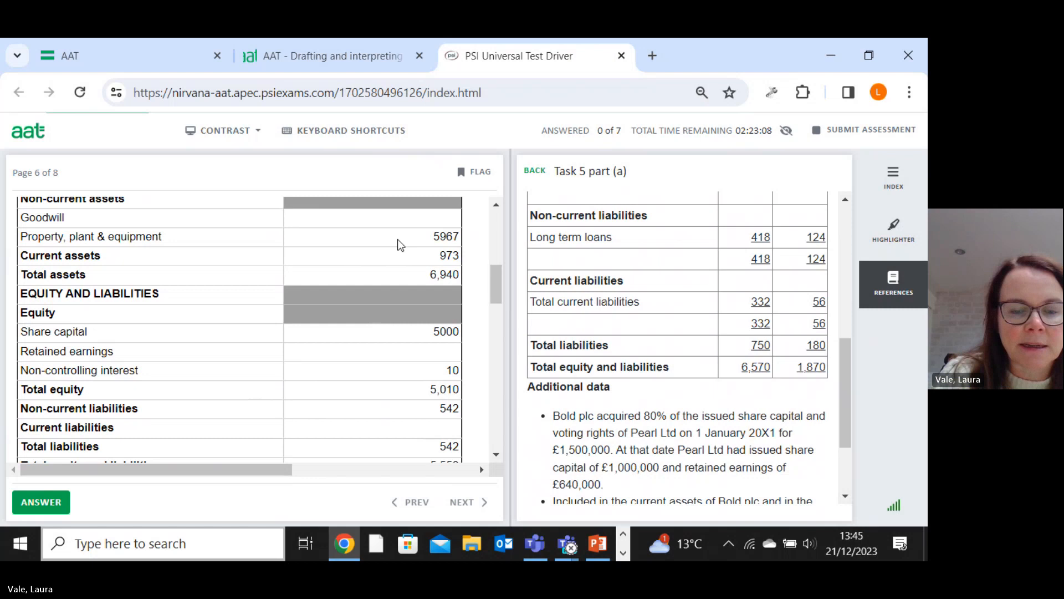
mouse_move(390, 435)
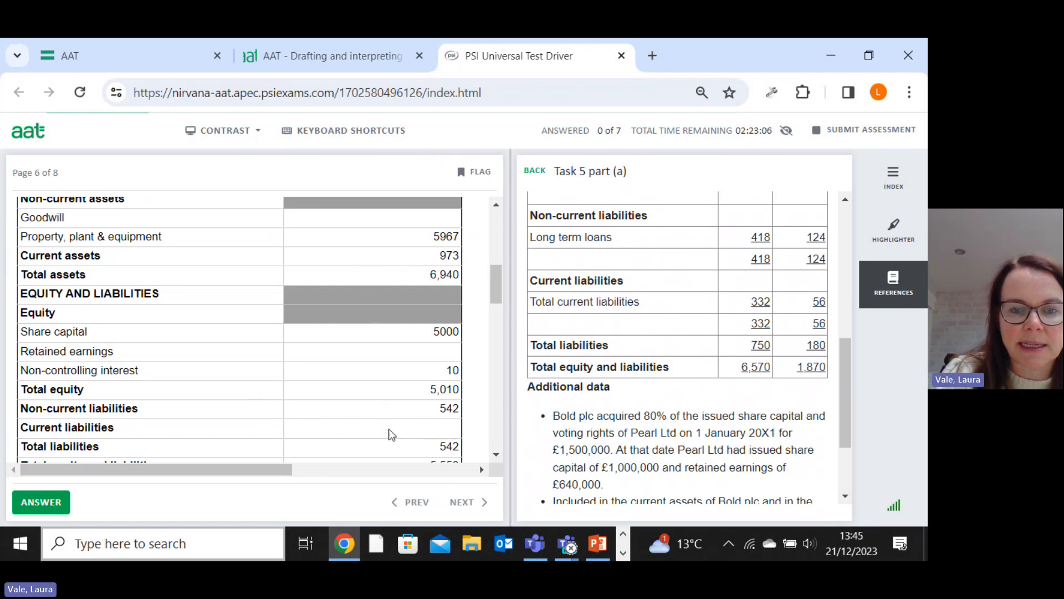
type("388")
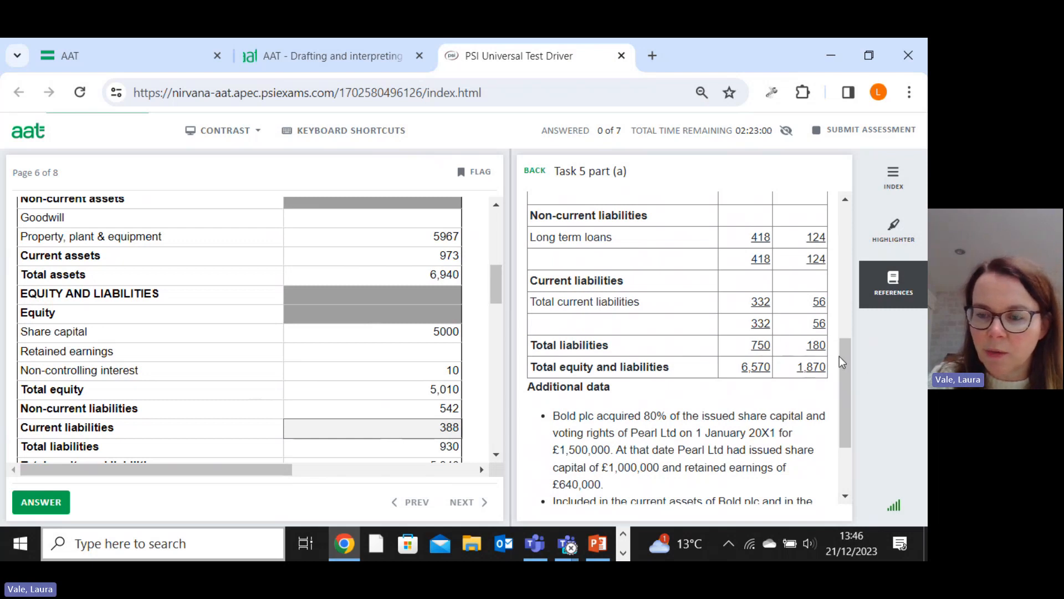
scroll("down", 3)
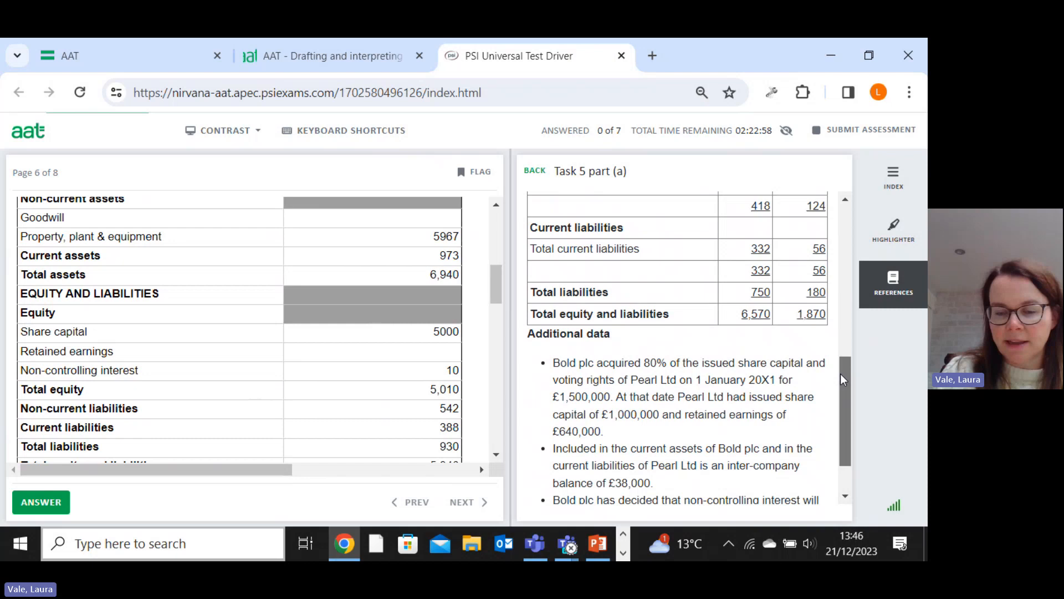
Step: Add a 328 Non-controlling interest line to the goodwill working, giving goodwill of 188
scroll("down", 3)
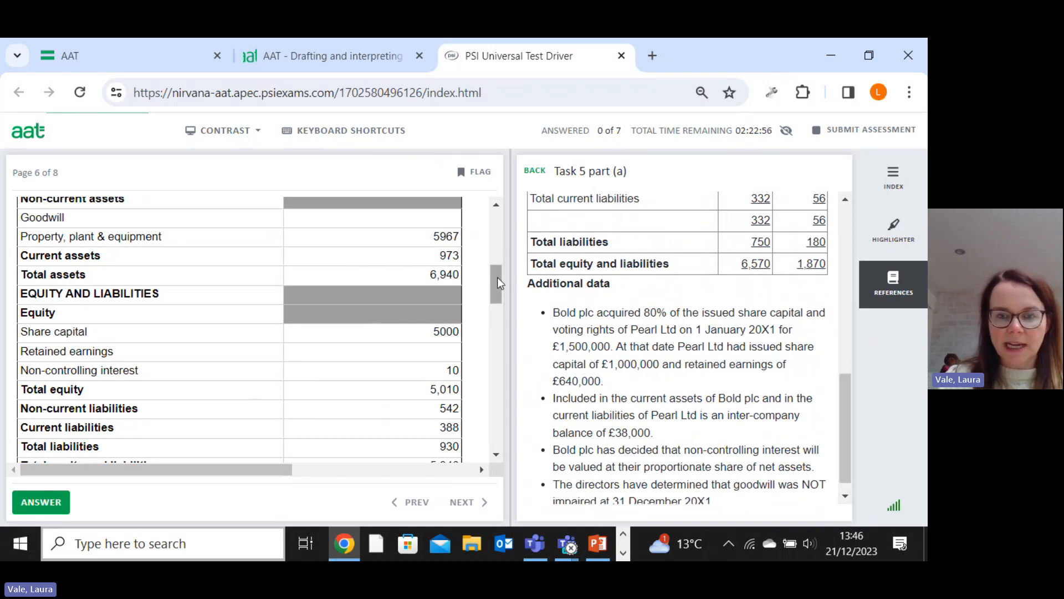
scroll("down", 3)
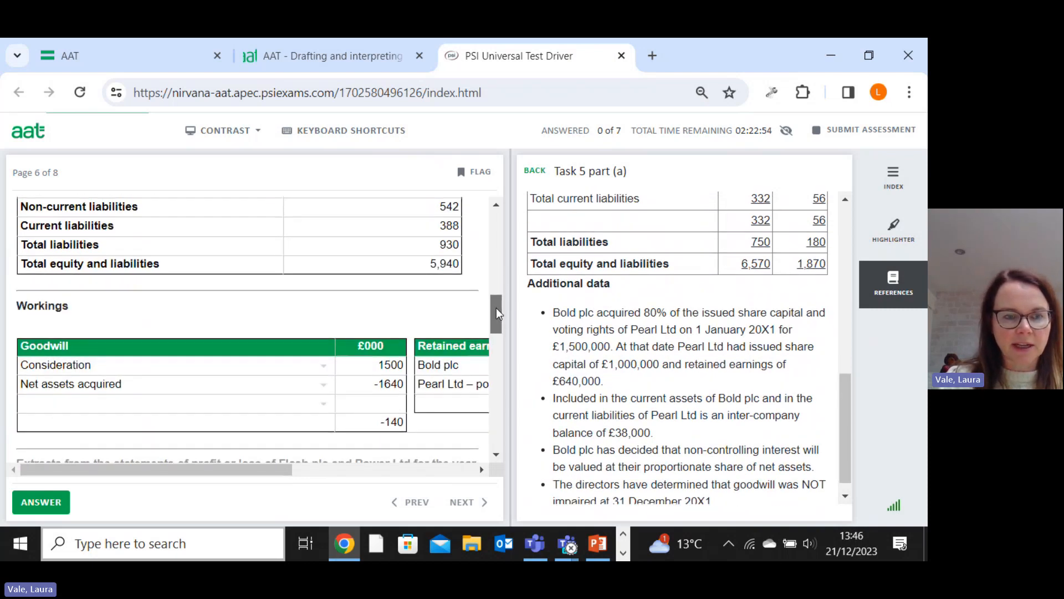
scroll("down", 3)
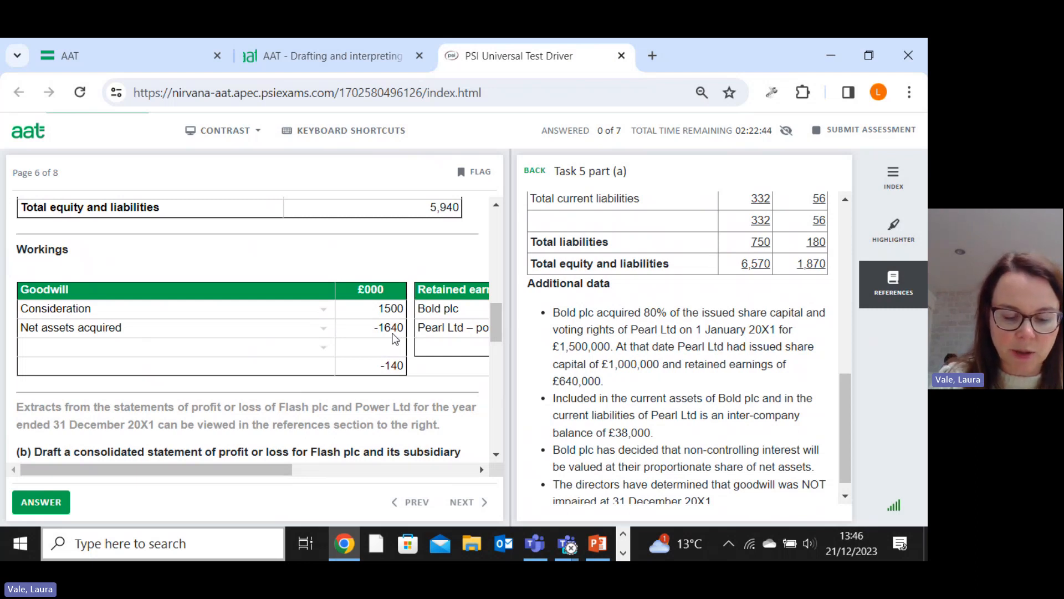
mouse_move(396, 352)
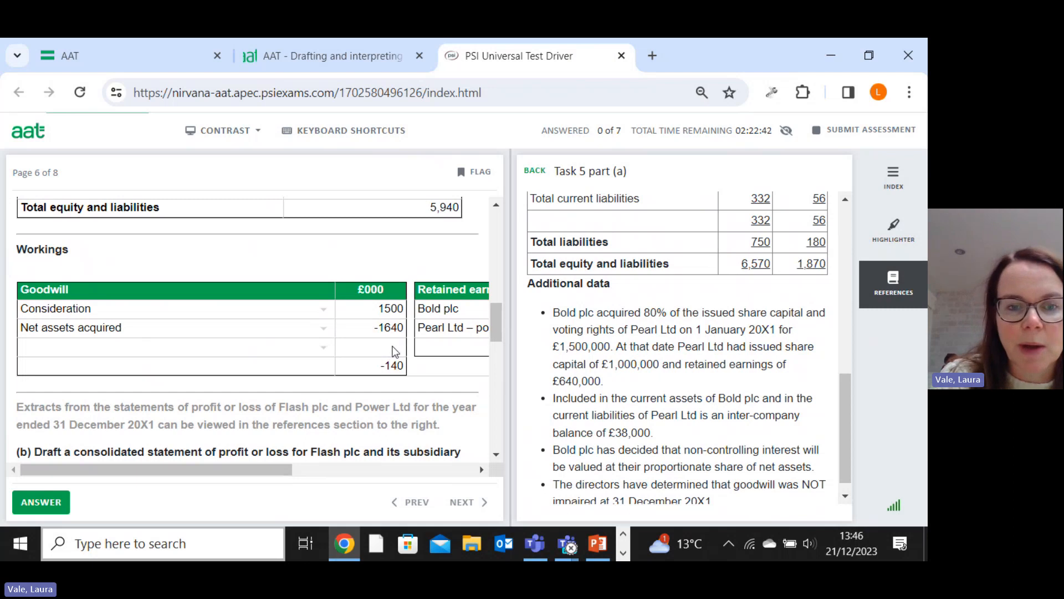
type("328")
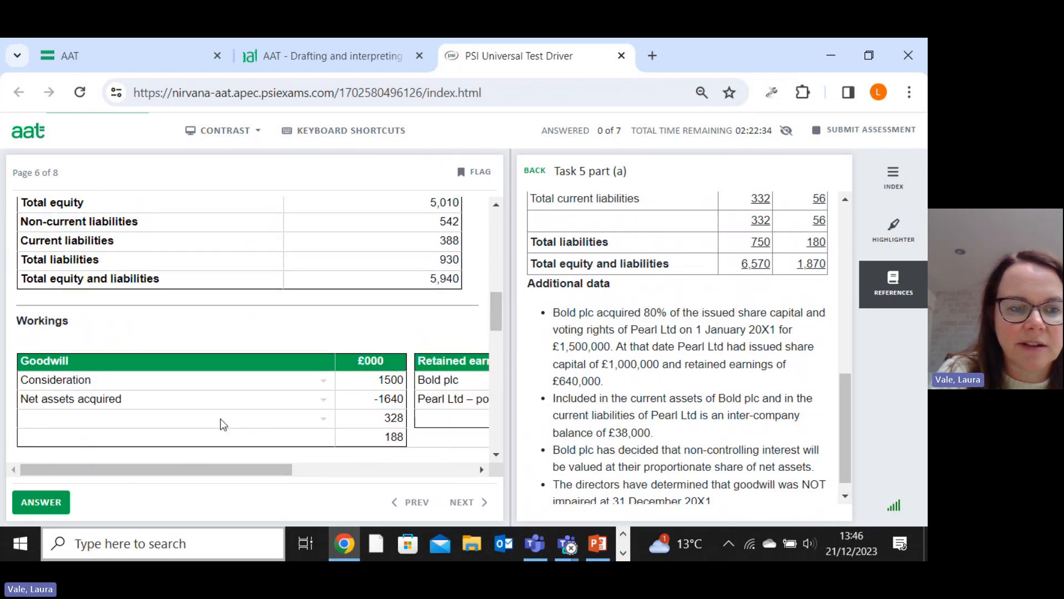
left_click(323, 418)
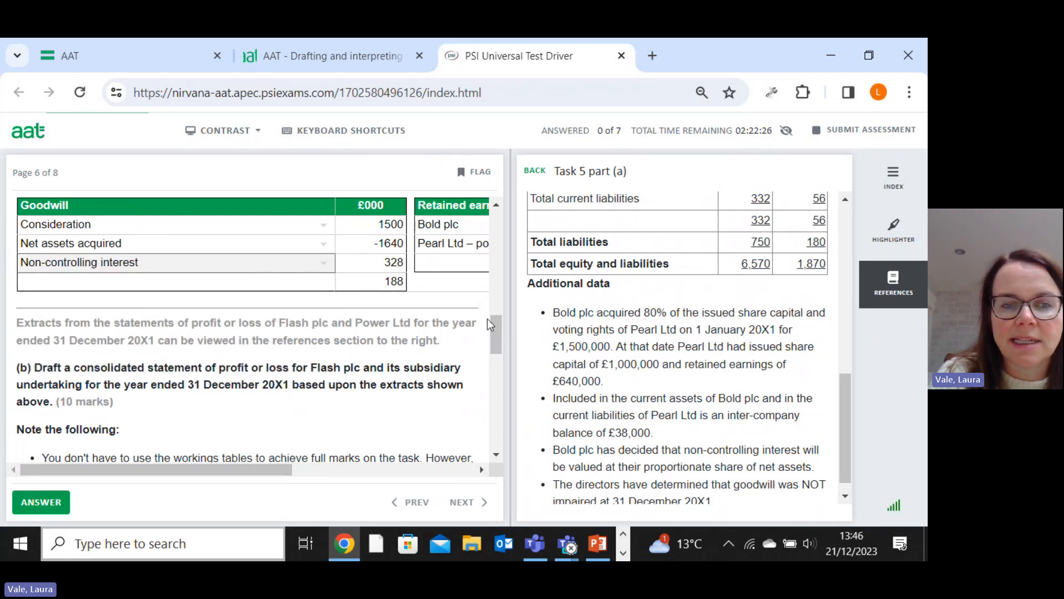
Step: Change the statement's non-controlling interest figure to 338
scroll("down", 3)
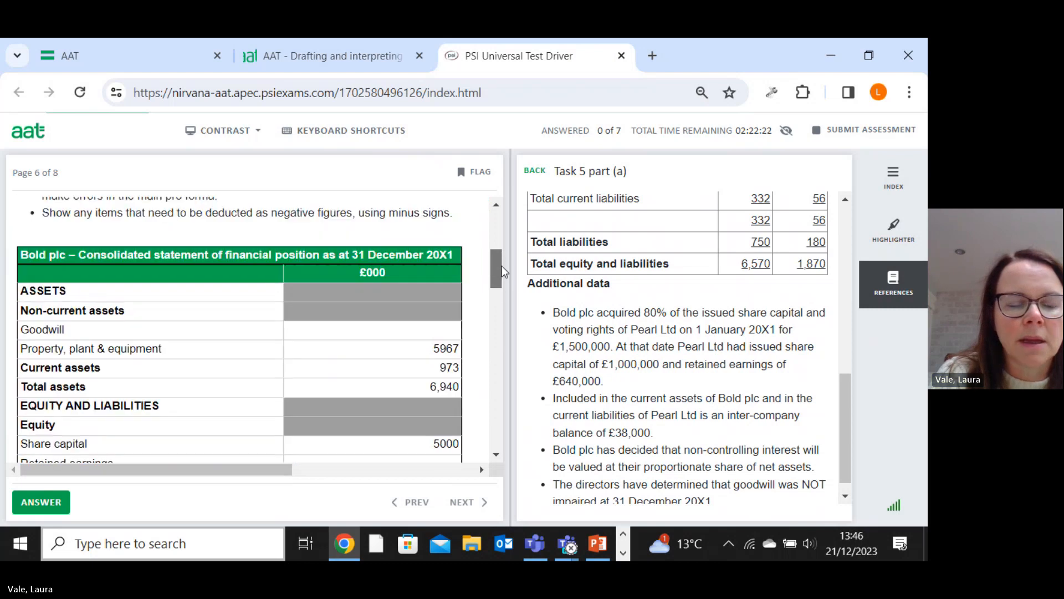
scroll("down", 3)
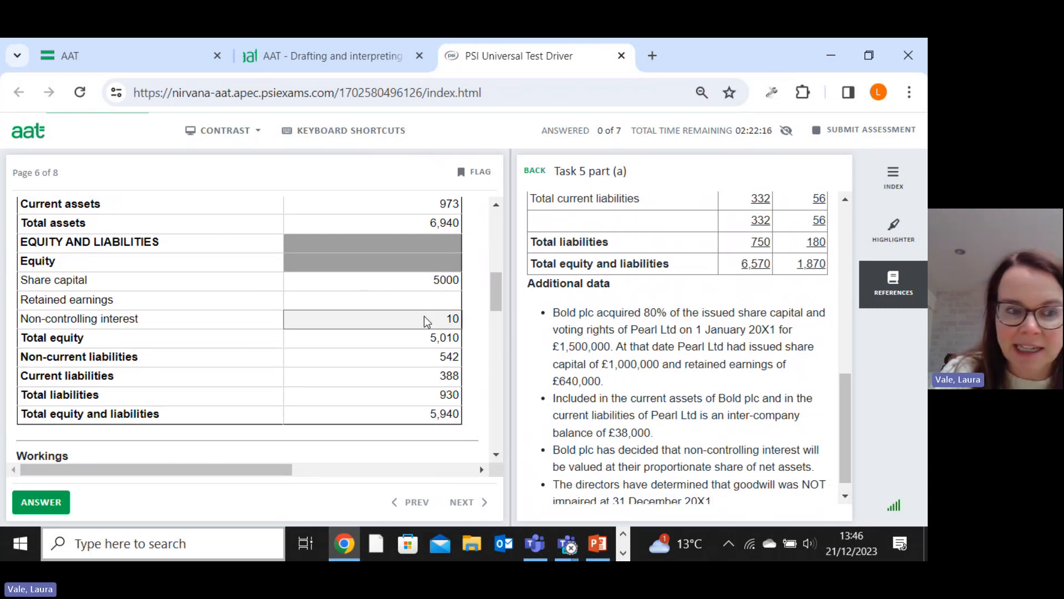
left_click(373, 318)
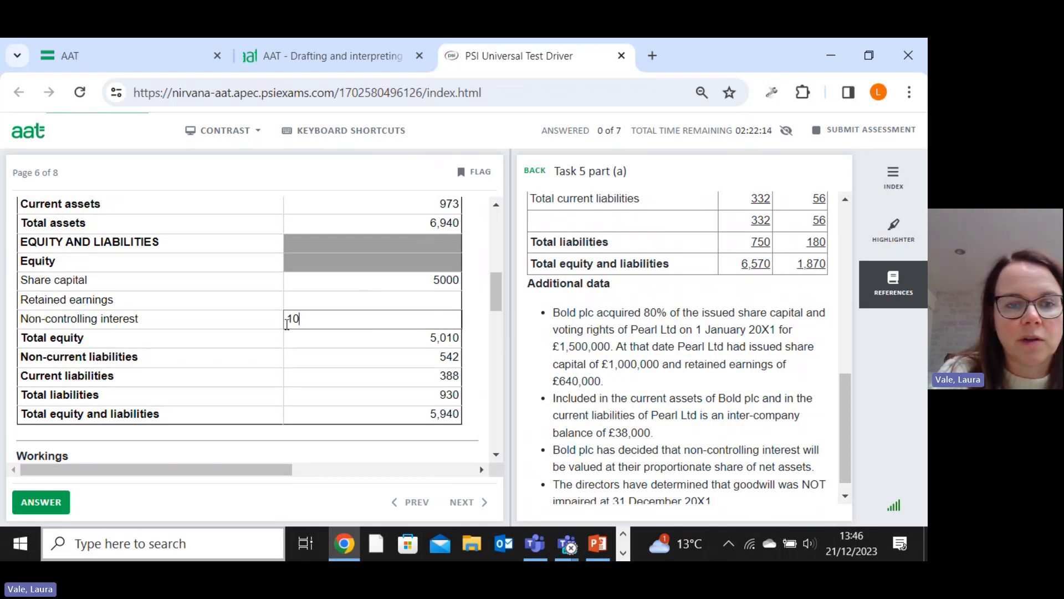
type("338")
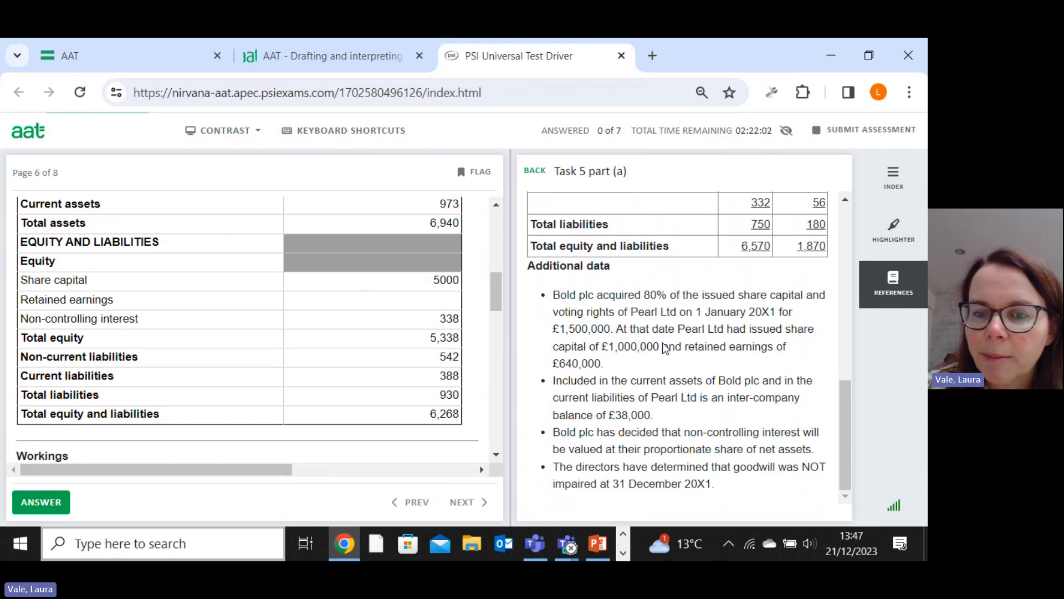
mouse_move(638, 395)
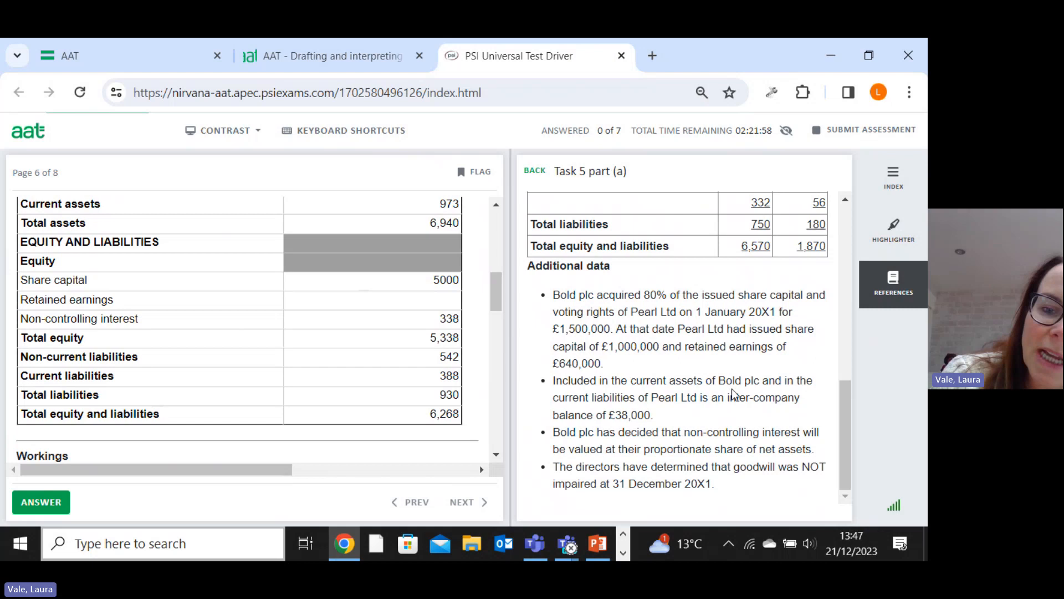
mouse_move(688, 411)
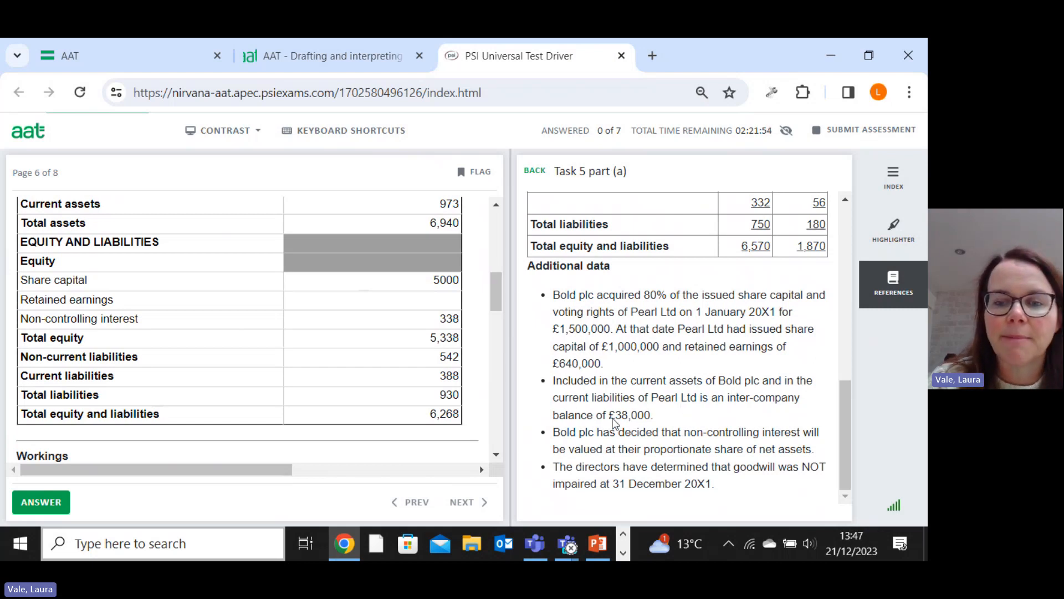
mouse_move(491, 302)
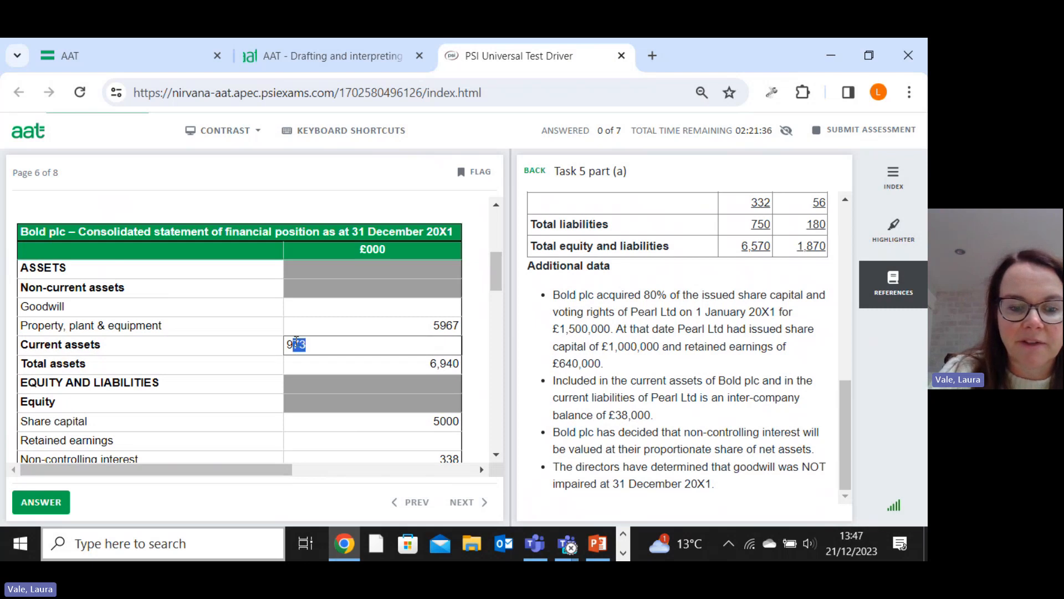
Step: Reduce current assets to 935 and current liabilities to 350 for the inter-company balance
type("935")
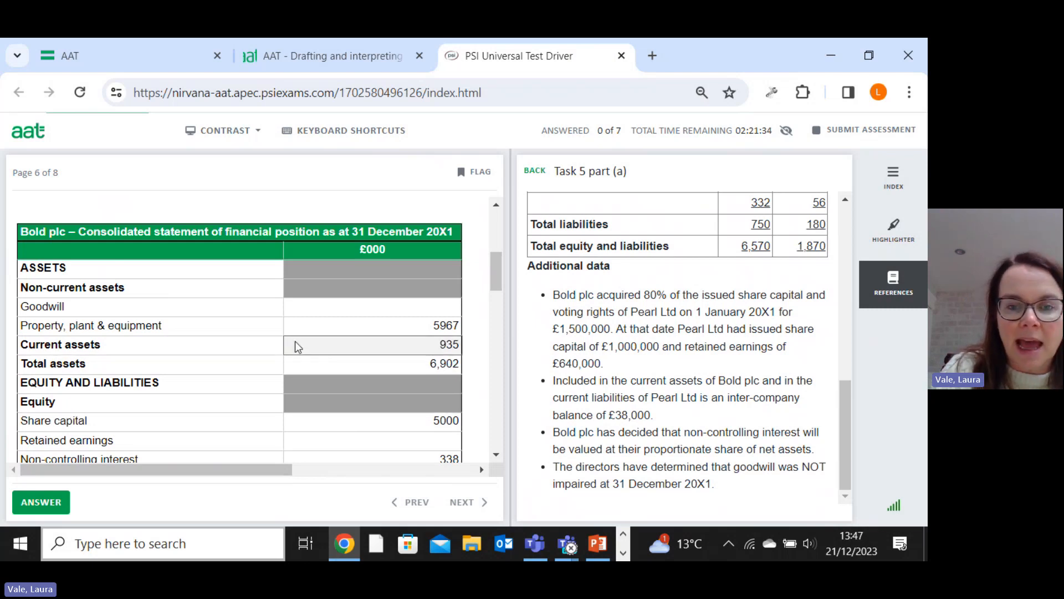
scroll("down", 3)
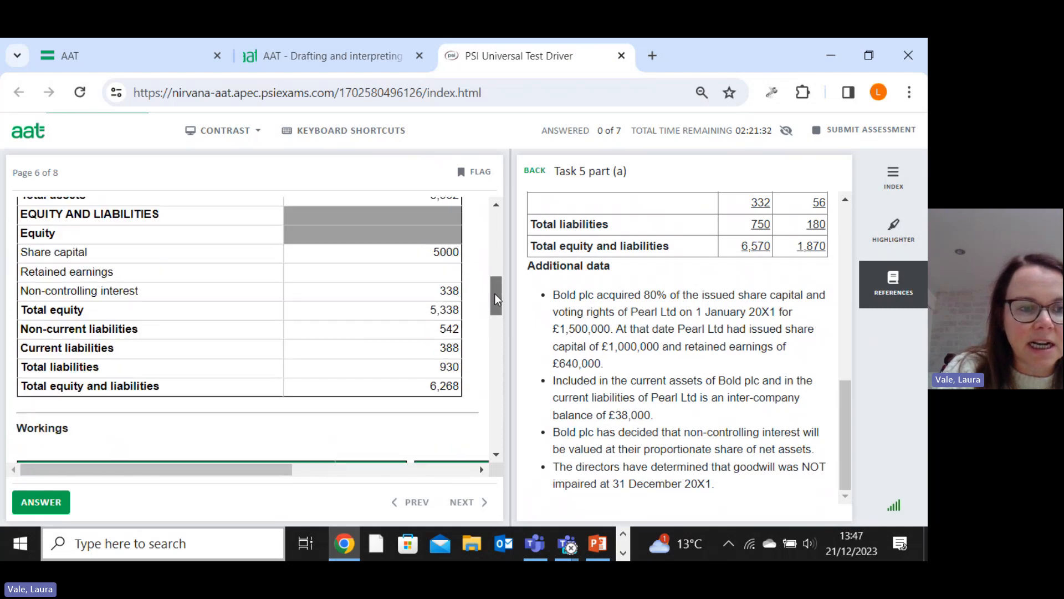
scroll("down", 3)
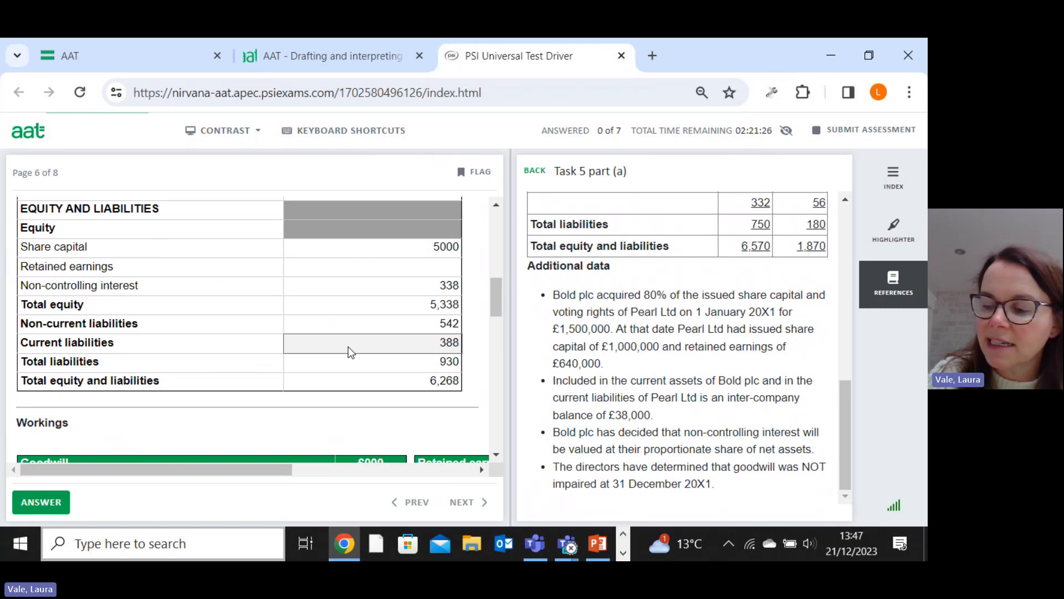
mouse_move(403, 358)
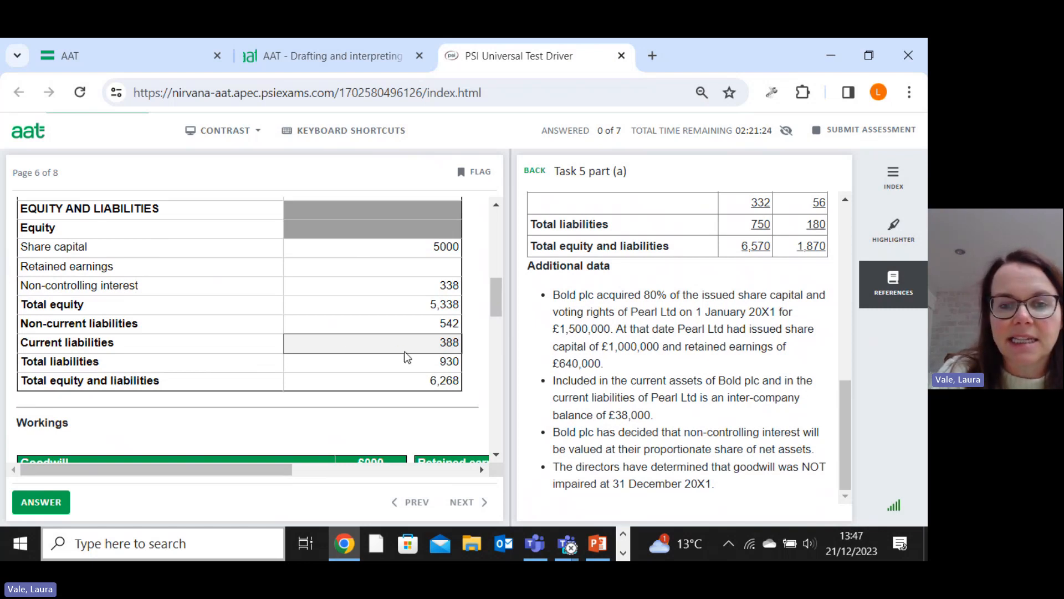
left_click(372, 343)
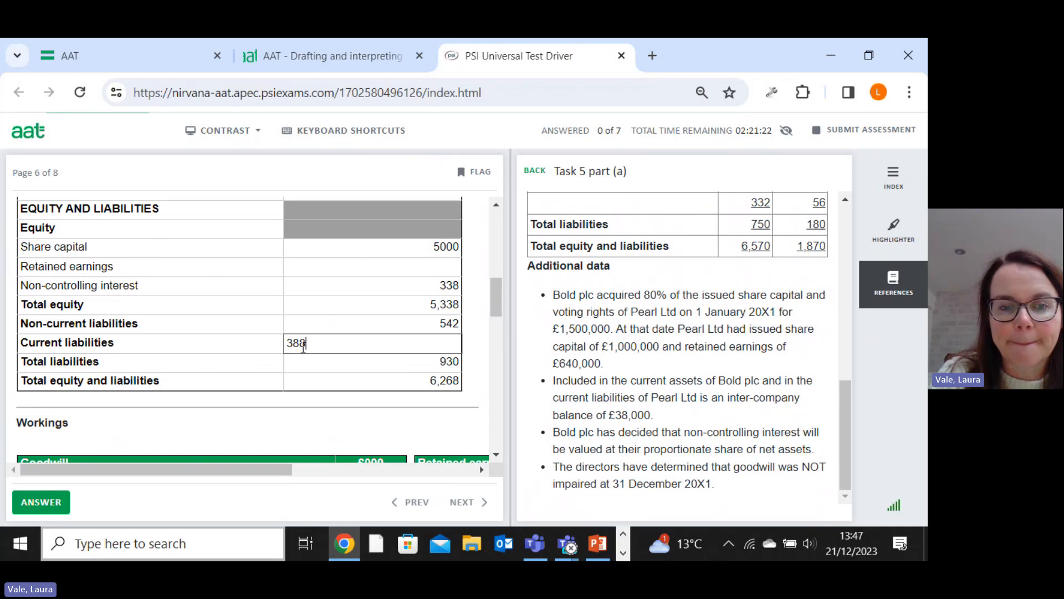
type("306")
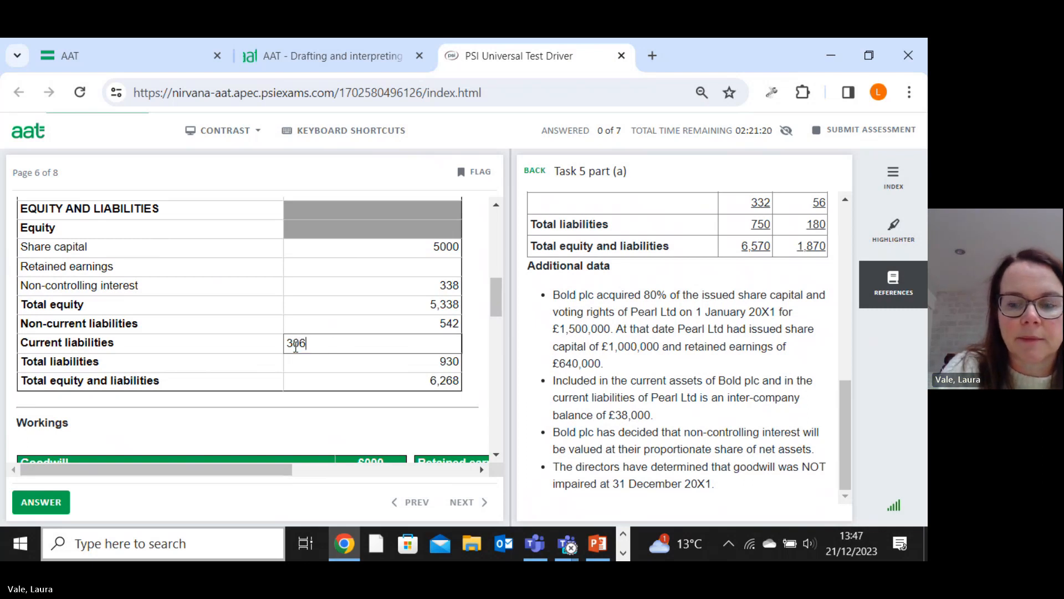
type("50")
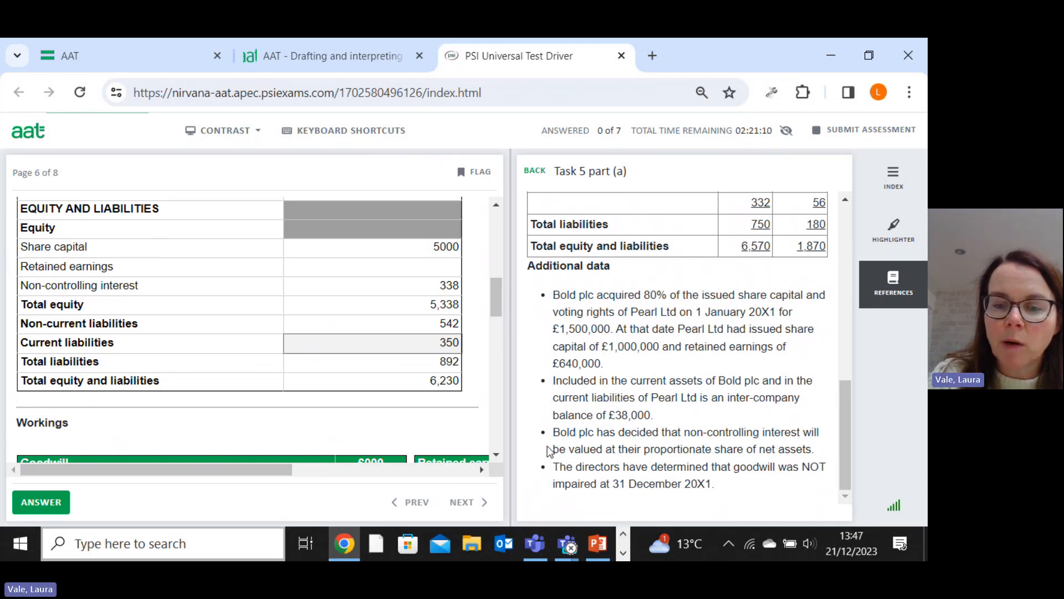
mouse_move(751, 442)
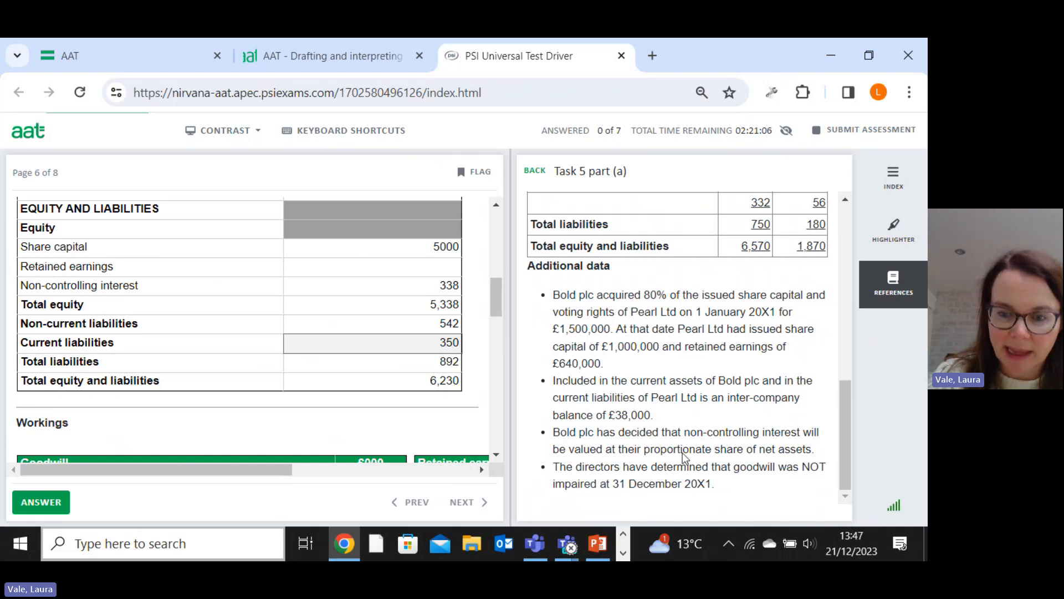
mouse_move(804, 463)
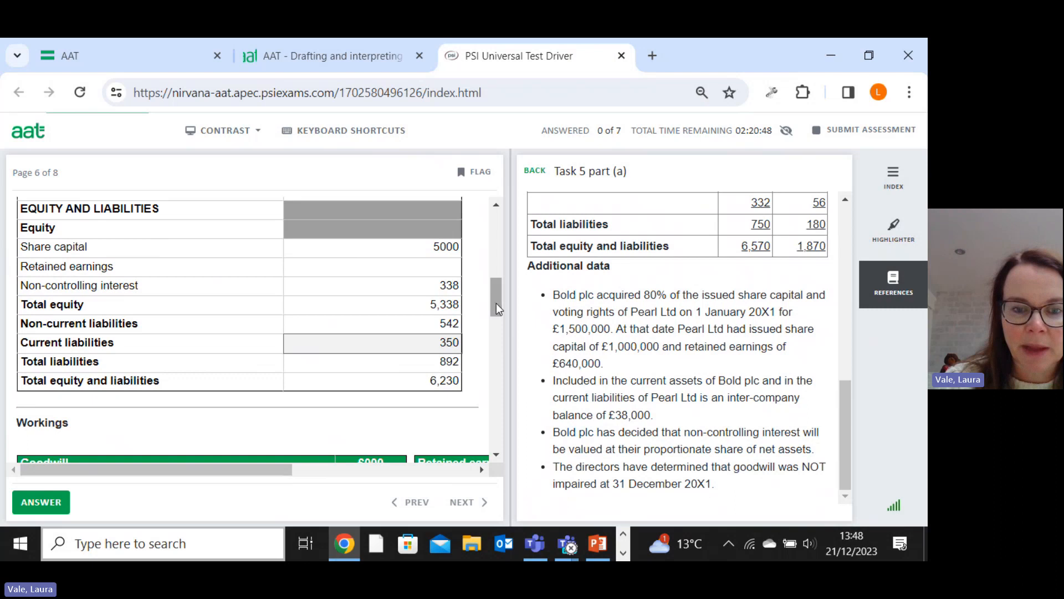
scroll("down", 3)
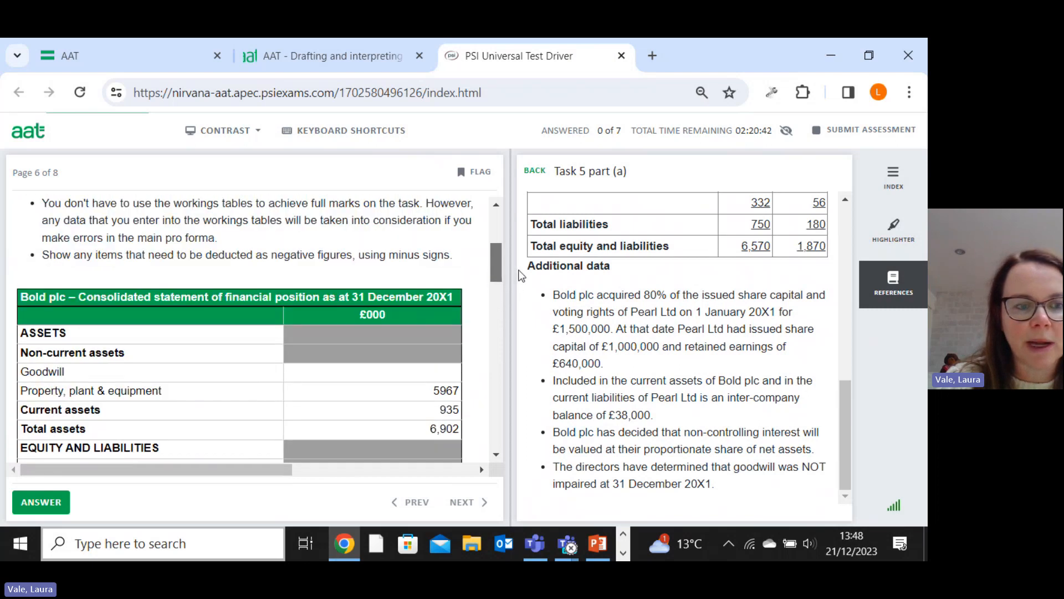
Step: Enter goodwill 188 and retained earnings 860 so both totals balance at 7,090
left_click(373, 372)
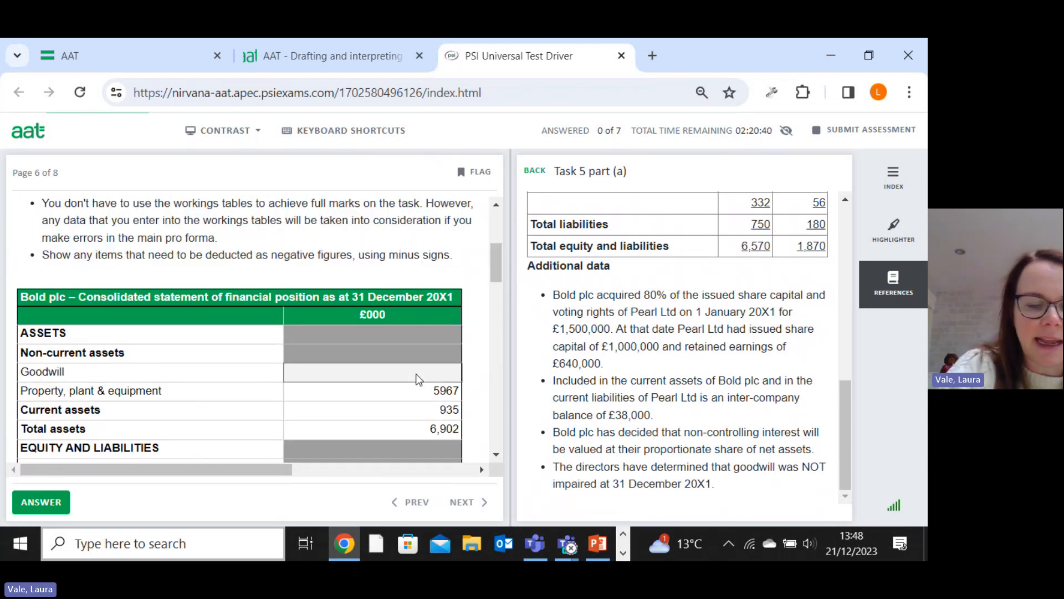
type("188")
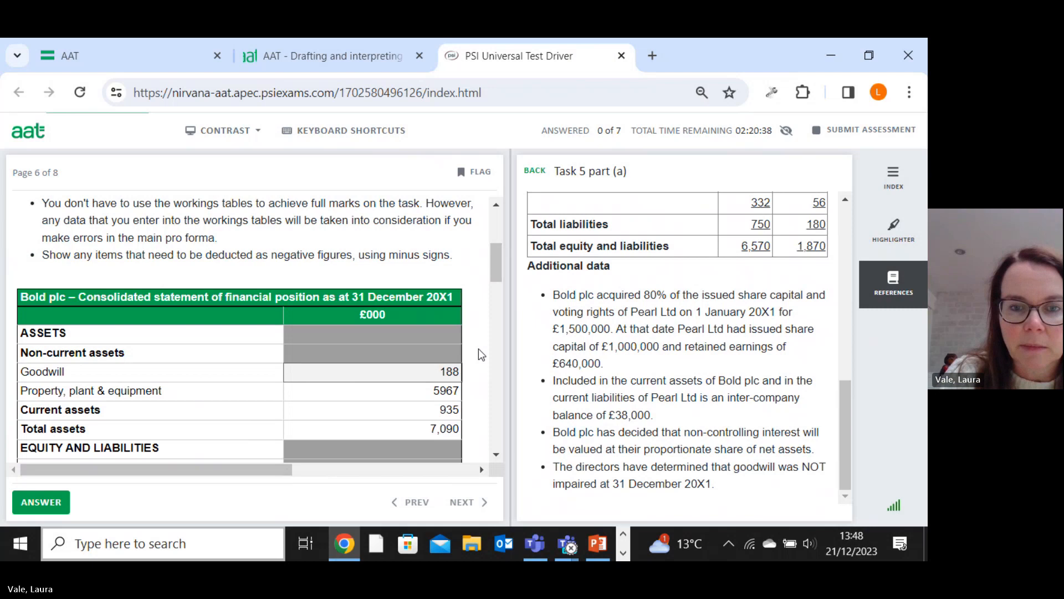
scroll("down", 3)
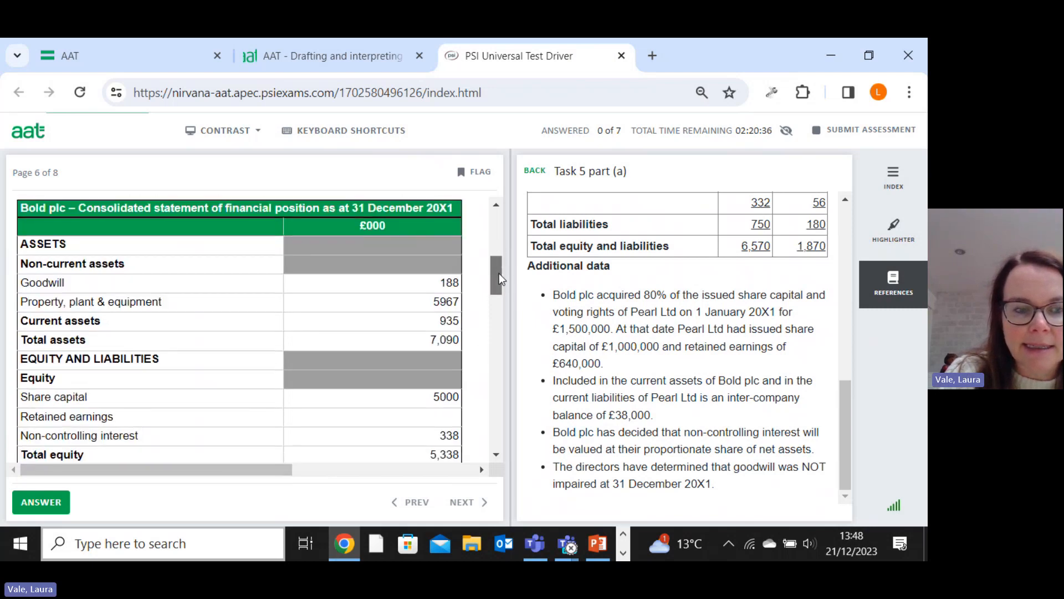
scroll("down", 3)
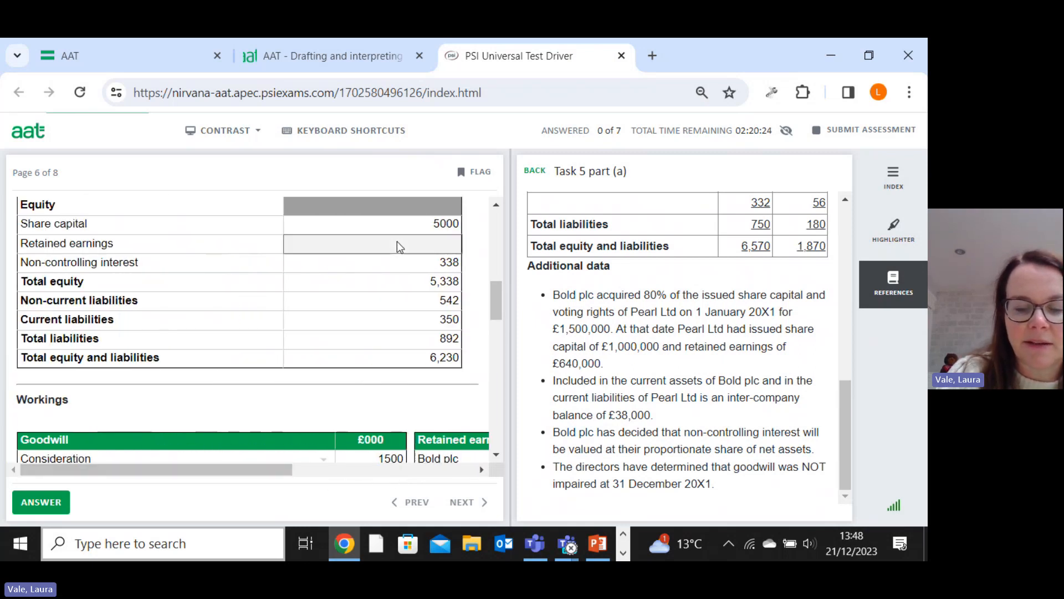
type("860")
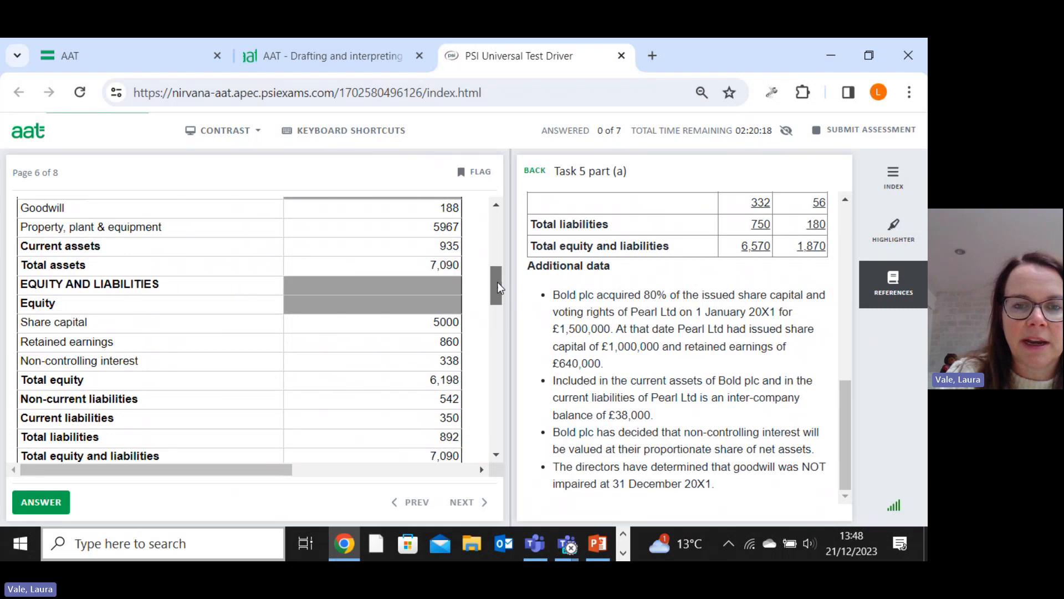
scroll("down", 3)
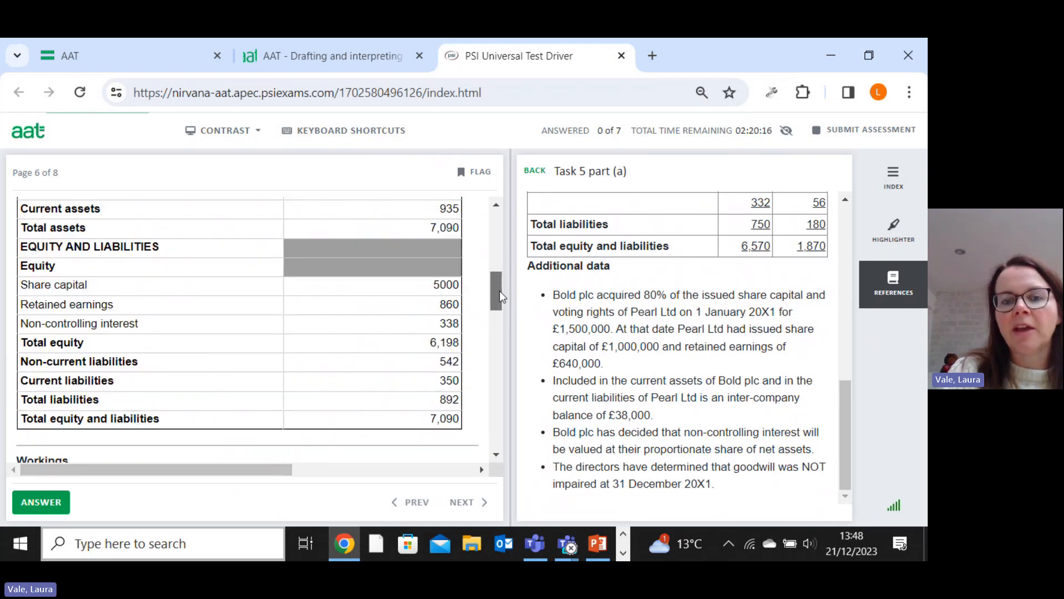
scroll("down", 3)
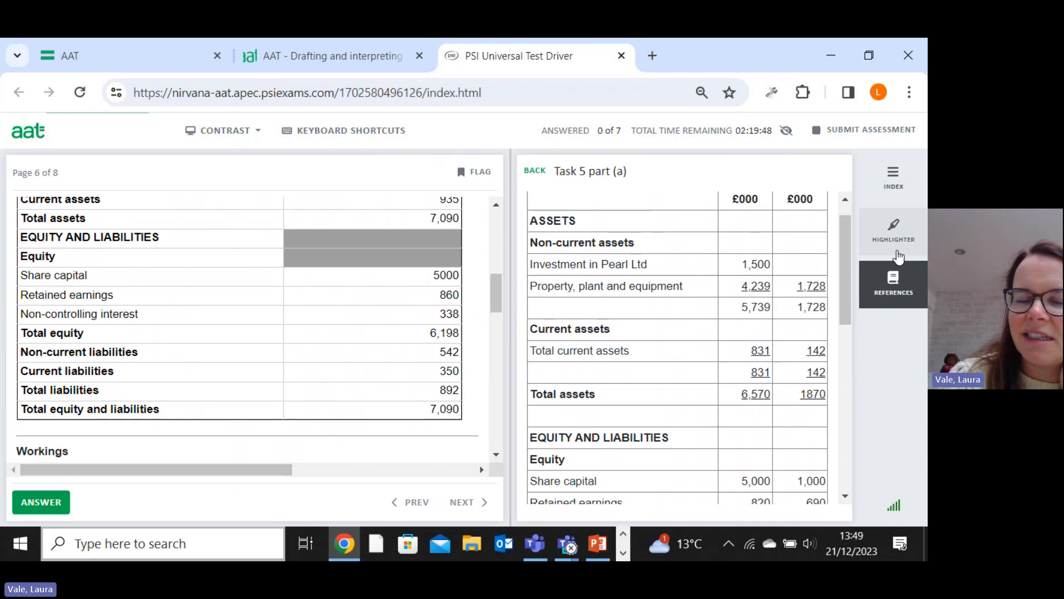
mouse_move(835, 308)
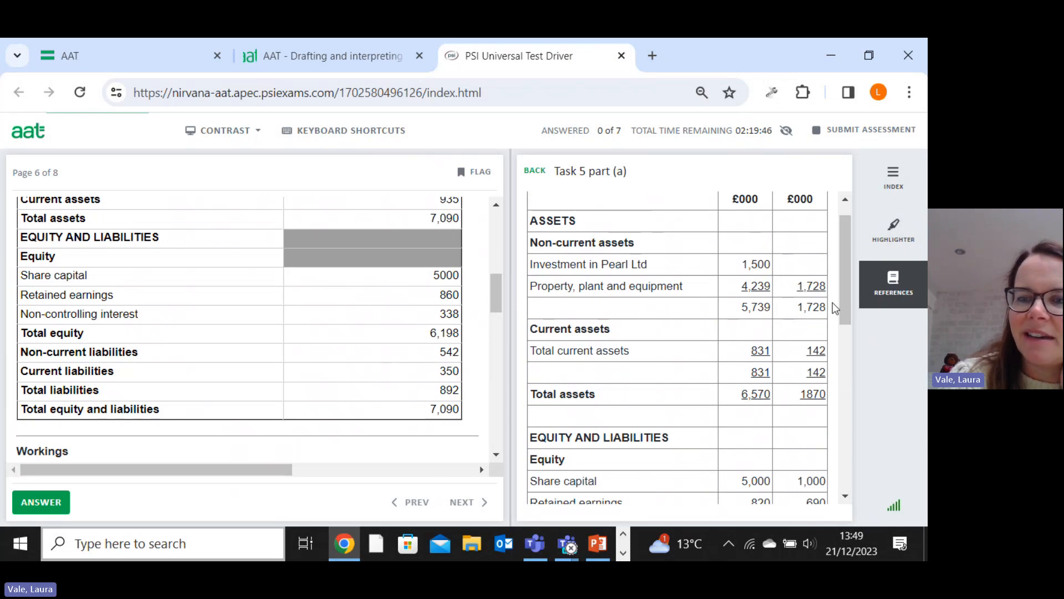
Step: Scroll the question pane down to the part (b) Flash plc requirement
scroll("down", 3)
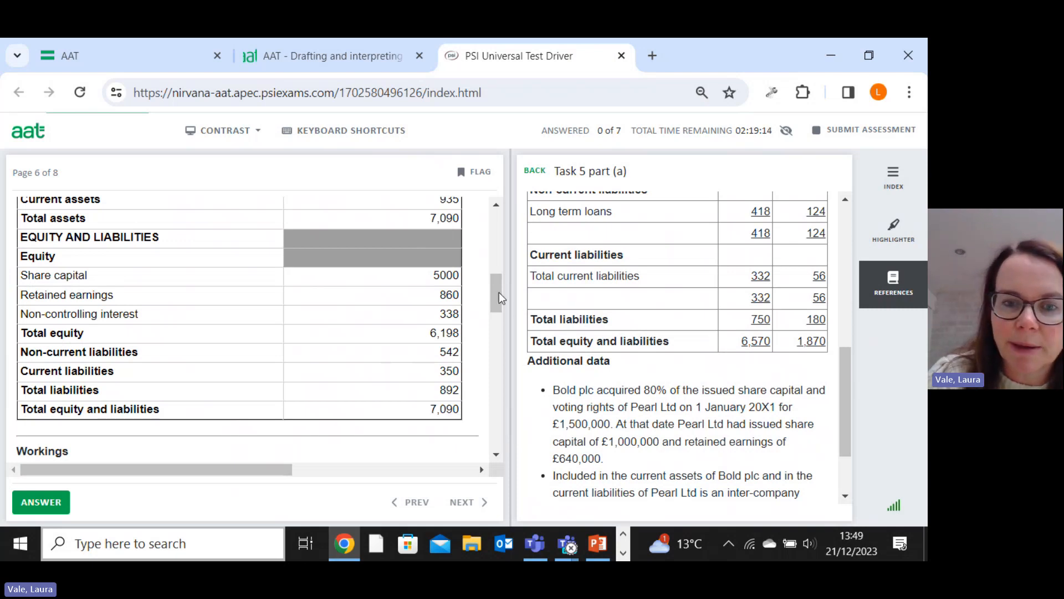
scroll("down", 3)
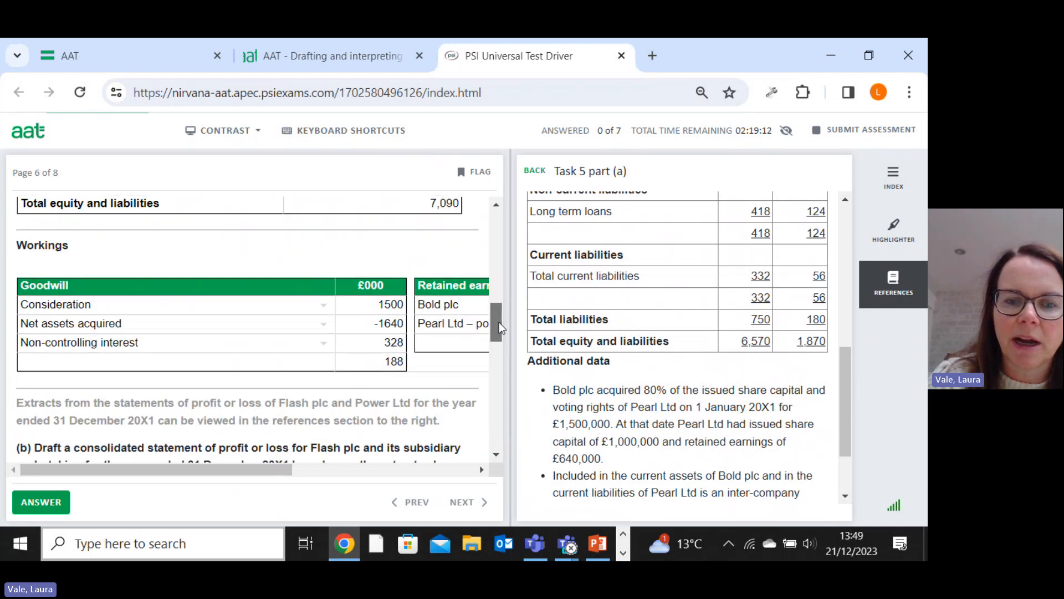
scroll("down", 3)
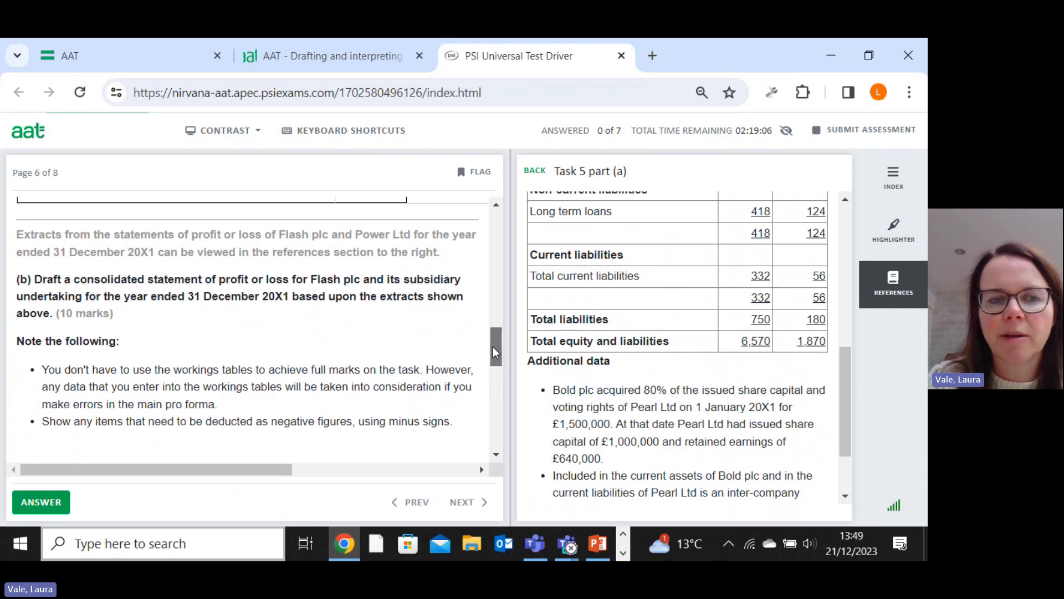
scroll("down", 3)
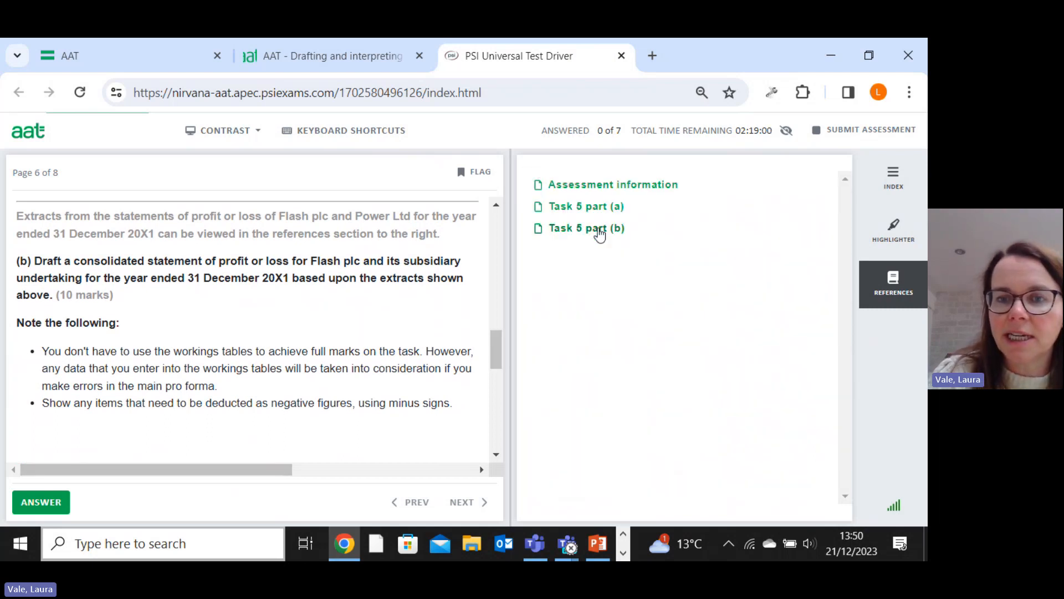
Step: Show the Task 5 part (b) Flash plc and Power Ltd extracts beside the blank profit or loss pro forma
left_click(585, 227)
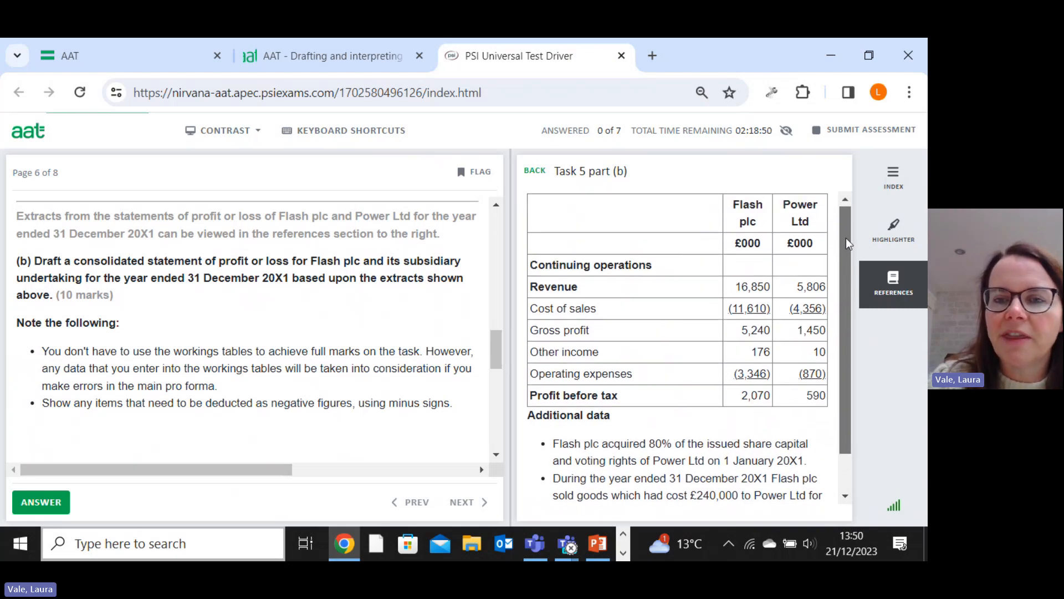
scroll("down", 3)
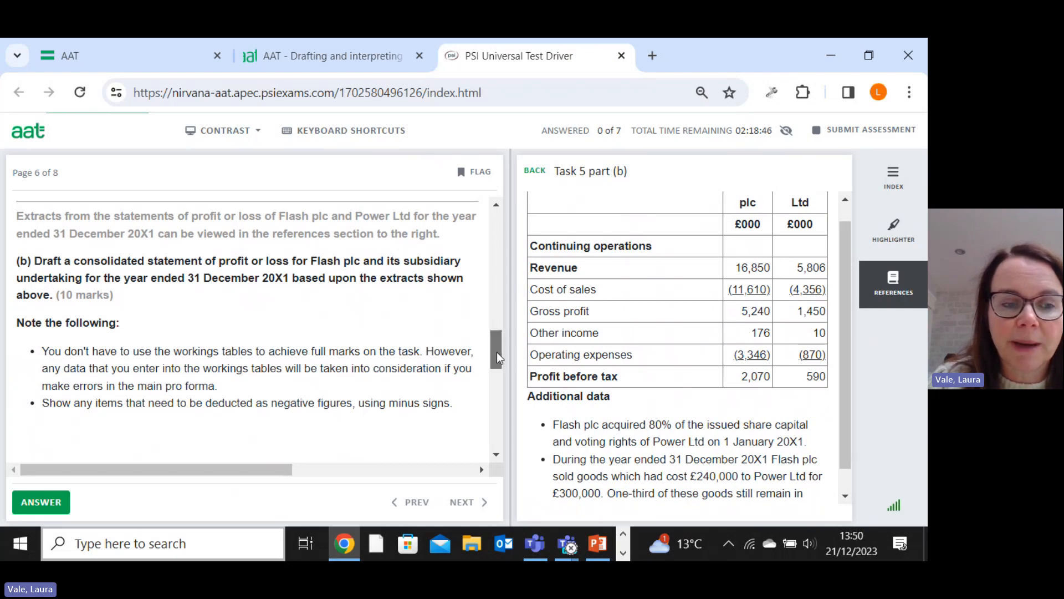
scroll("down", 3)
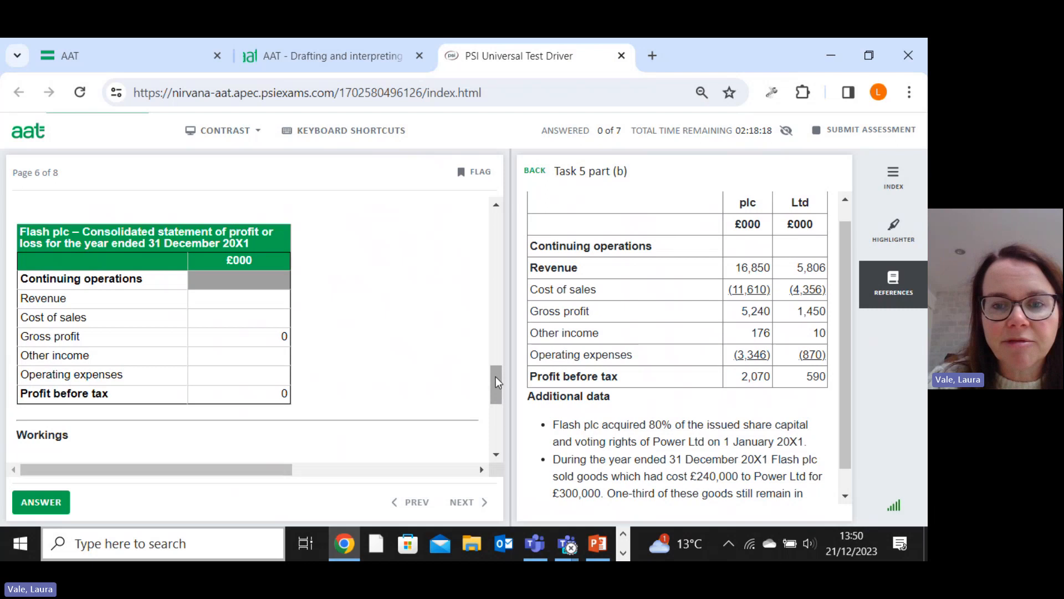
Step: Record consolidated revenue 22656 and the cost of sales figure in the Flash plc workings
scroll("down", 3)
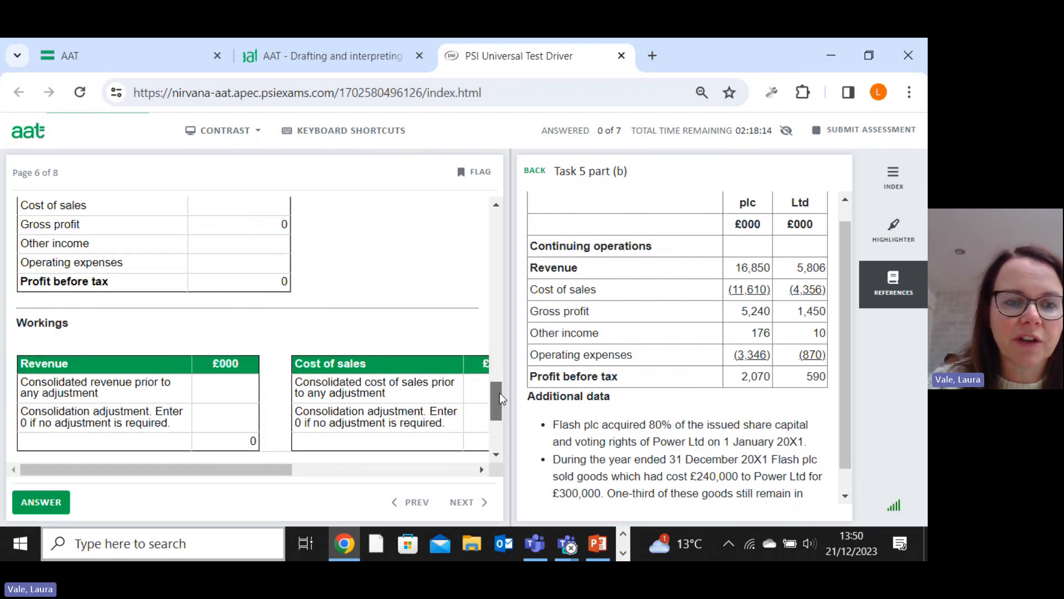
scroll("down", 3)
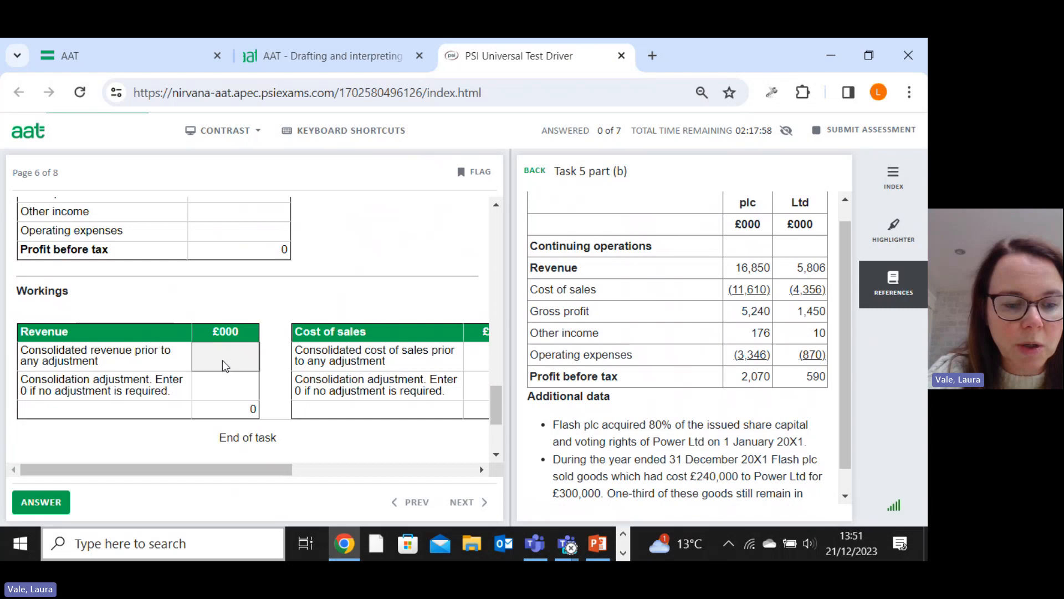
type("22656")
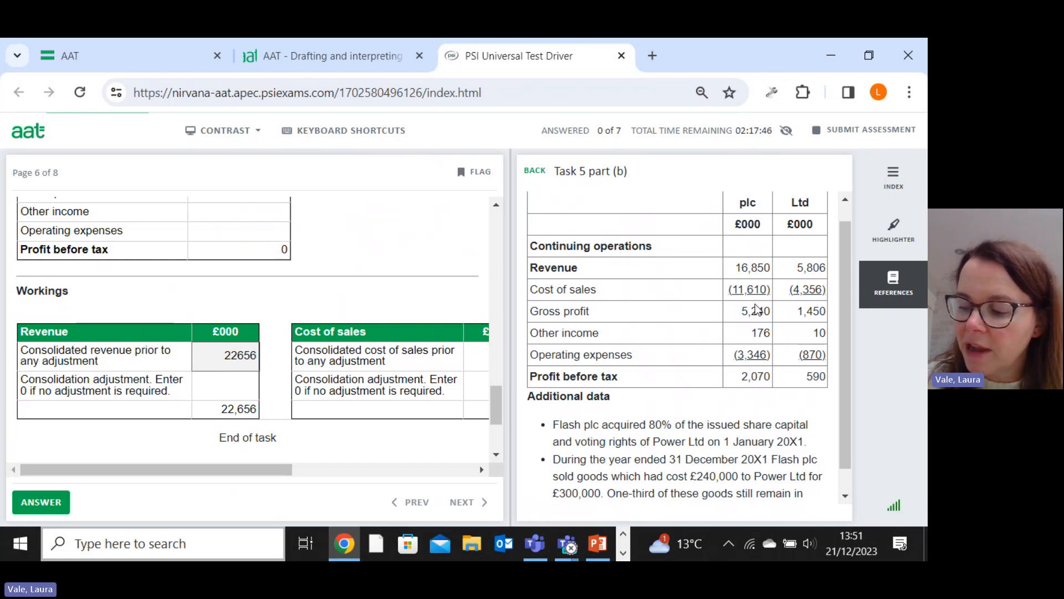
mouse_move(725, 365)
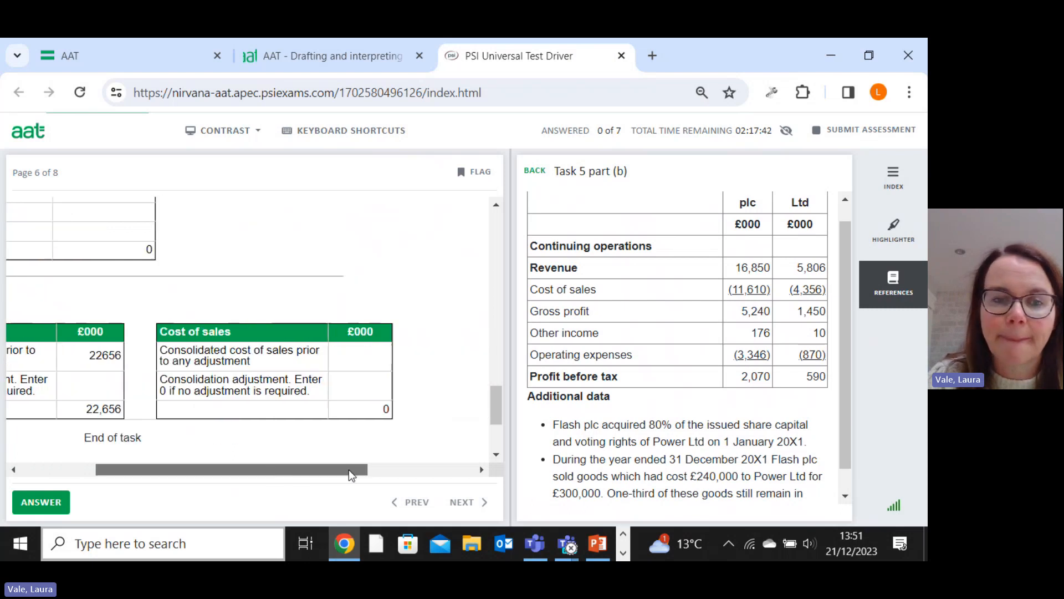
type("159")
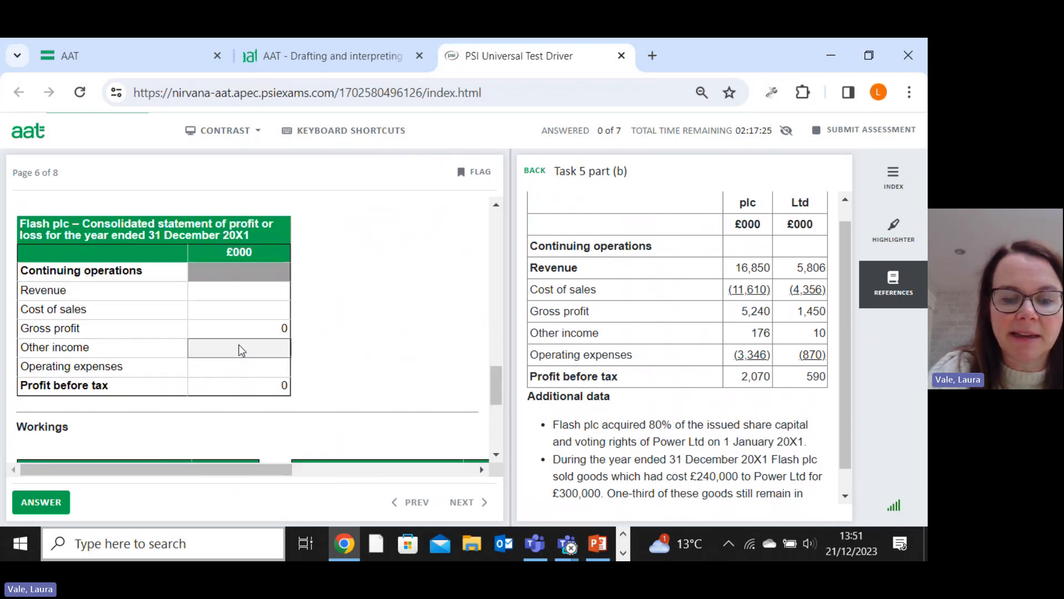
Step: Enter other income 186 in the consolidated profit or loss pro forma
type("186")
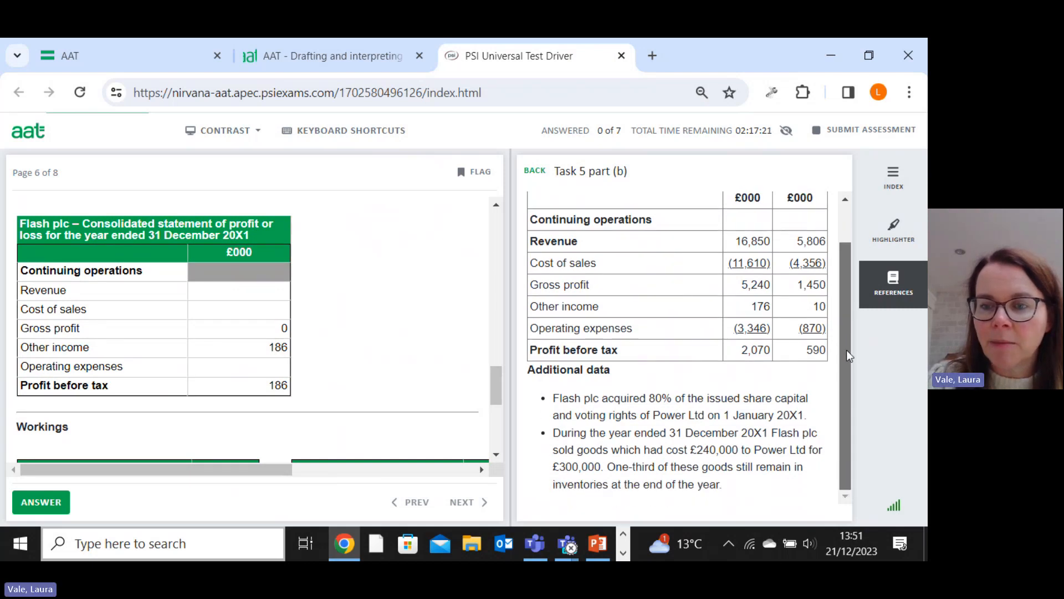
mouse_move(757, 342)
type("-4216")
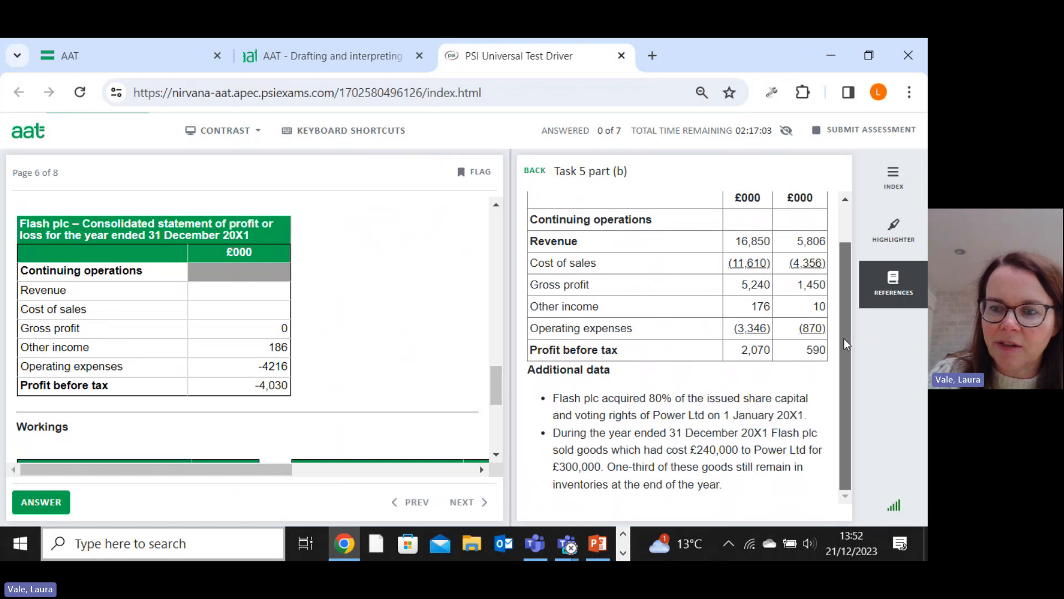
mouse_move(845, 343)
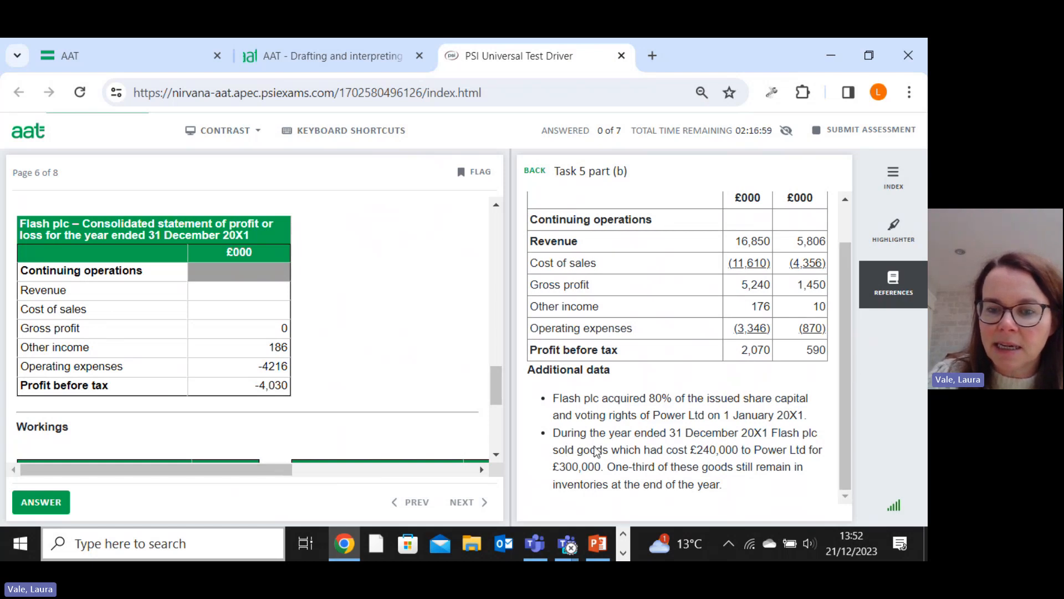
mouse_move(686, 438)
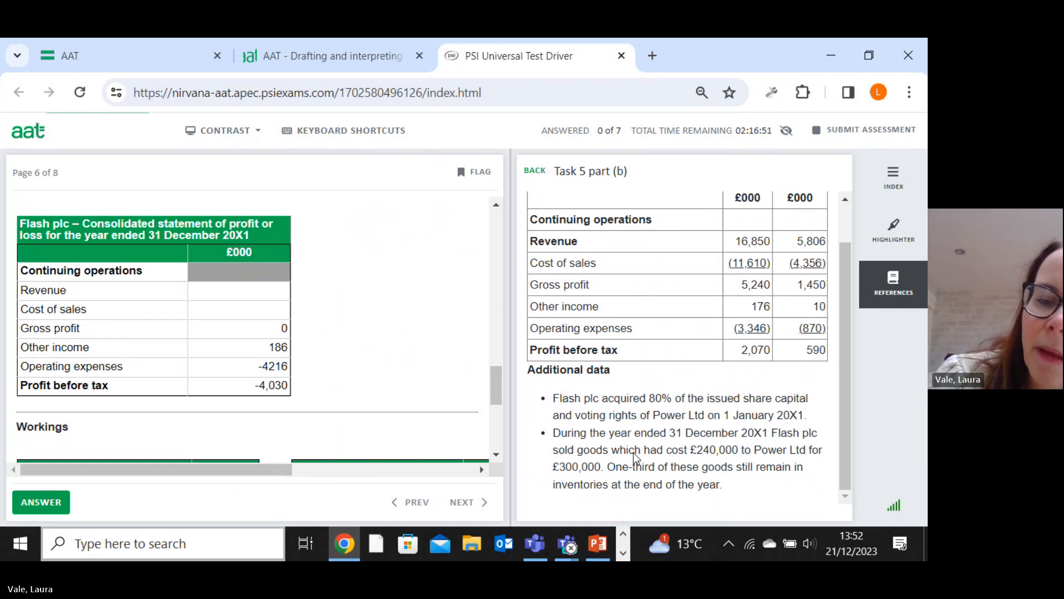
mouse_move(687, 462)
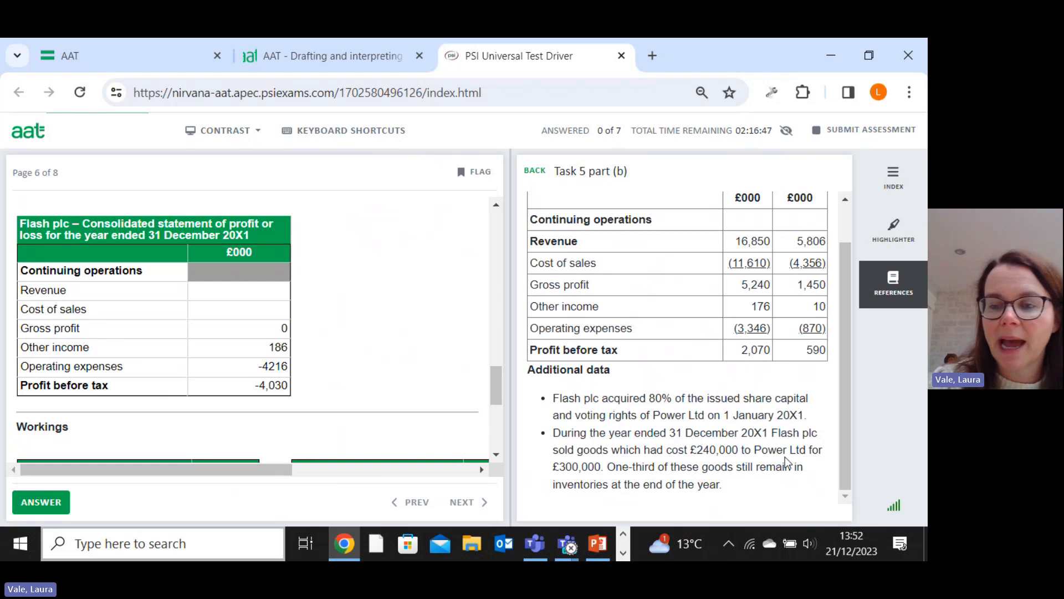
mouse_move(555, 489)
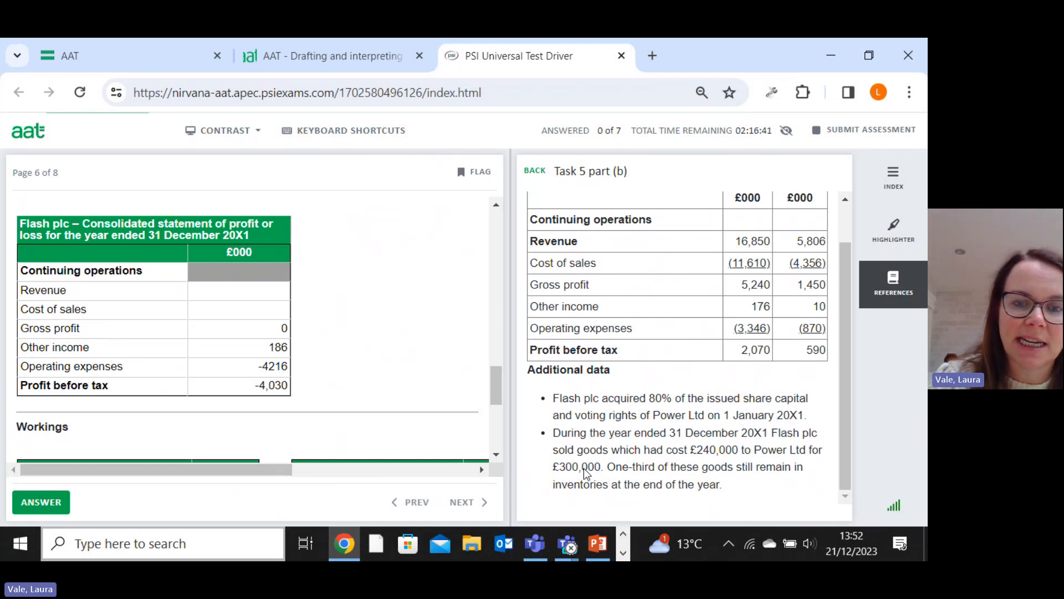
Step: Enter the -300 revenue adjustment and the -280 unrealised profit adjustment in cost of sales
scroll("down", 3)
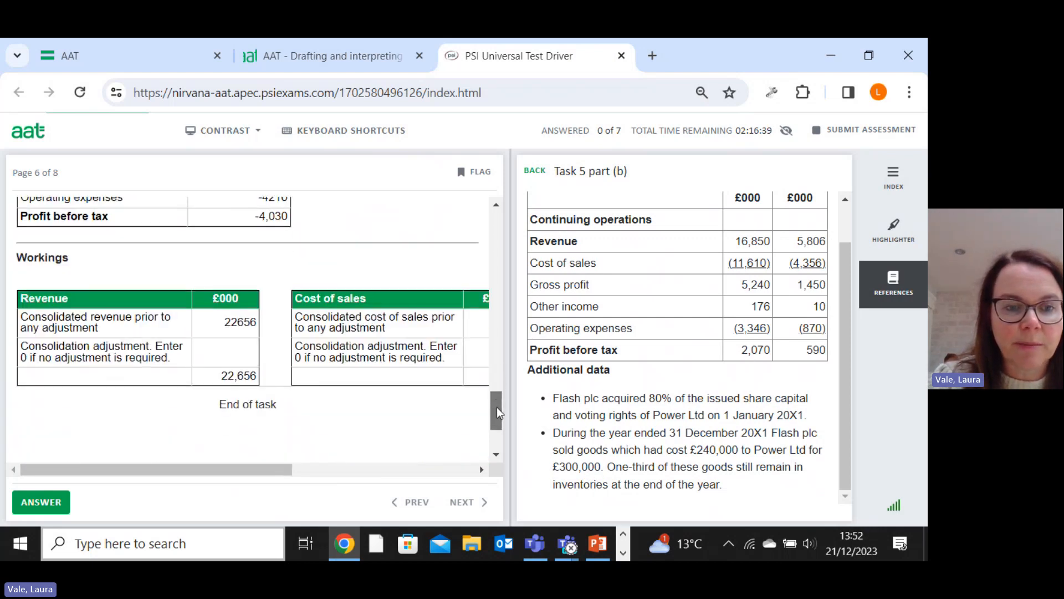
type("-300")
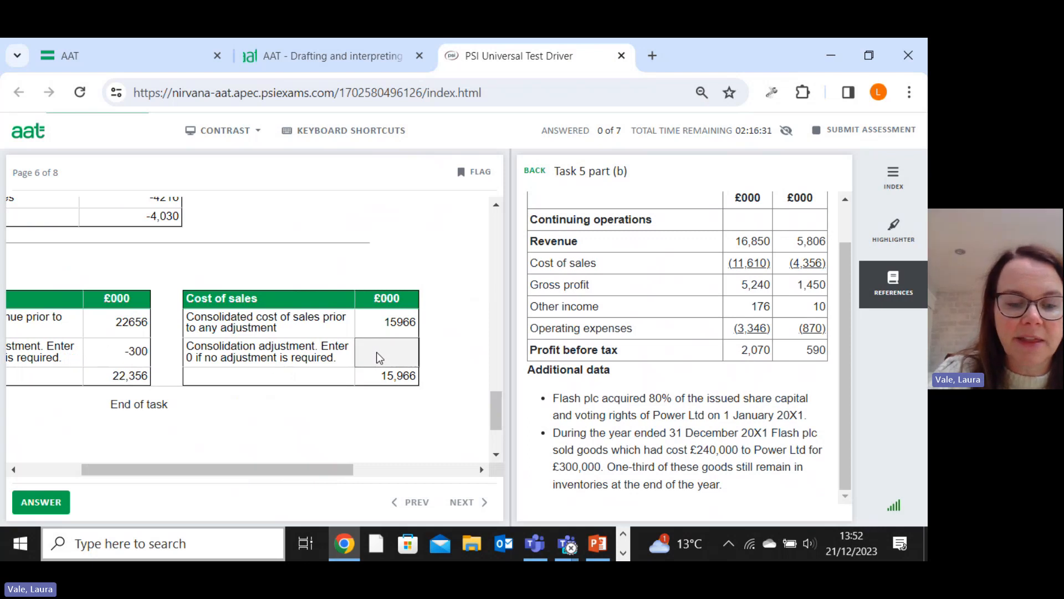
type("-300")
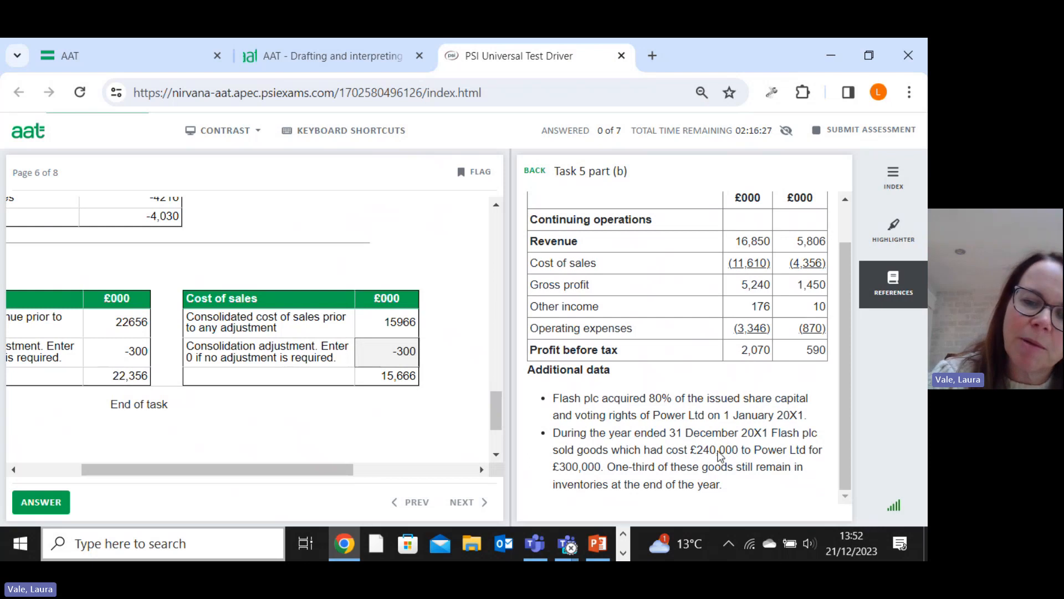
mouse_move(598, 486)
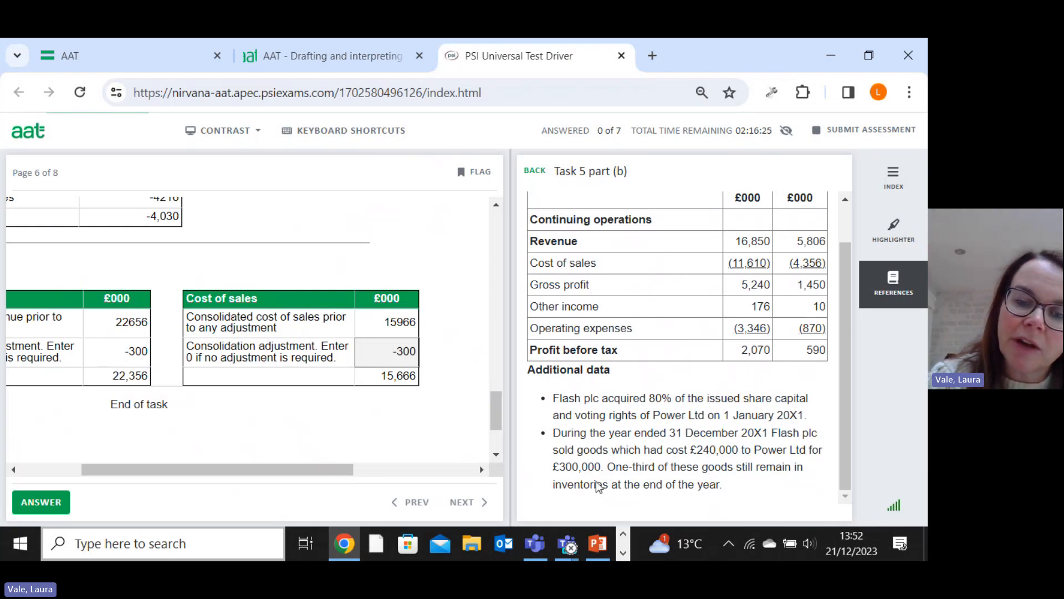
mouse_move(701, 462)
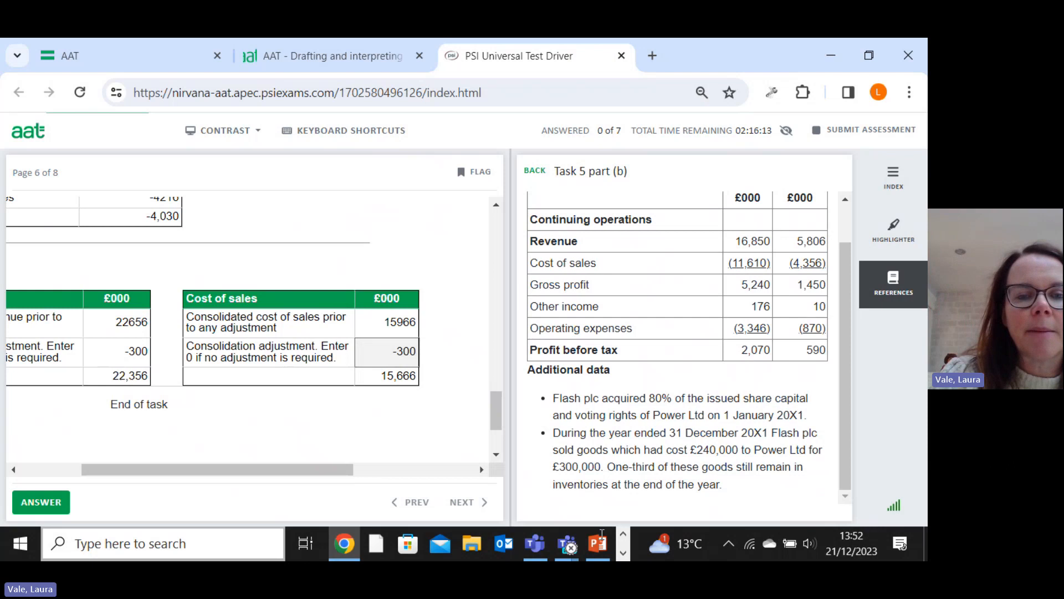
mouse_move(599, 472)
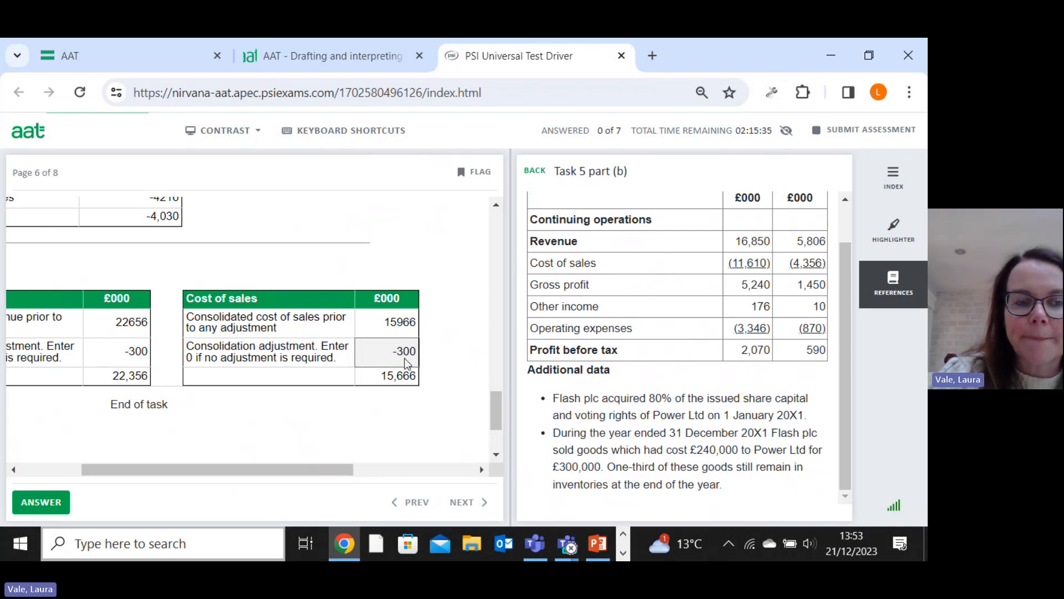
mouse_move(618, 502)
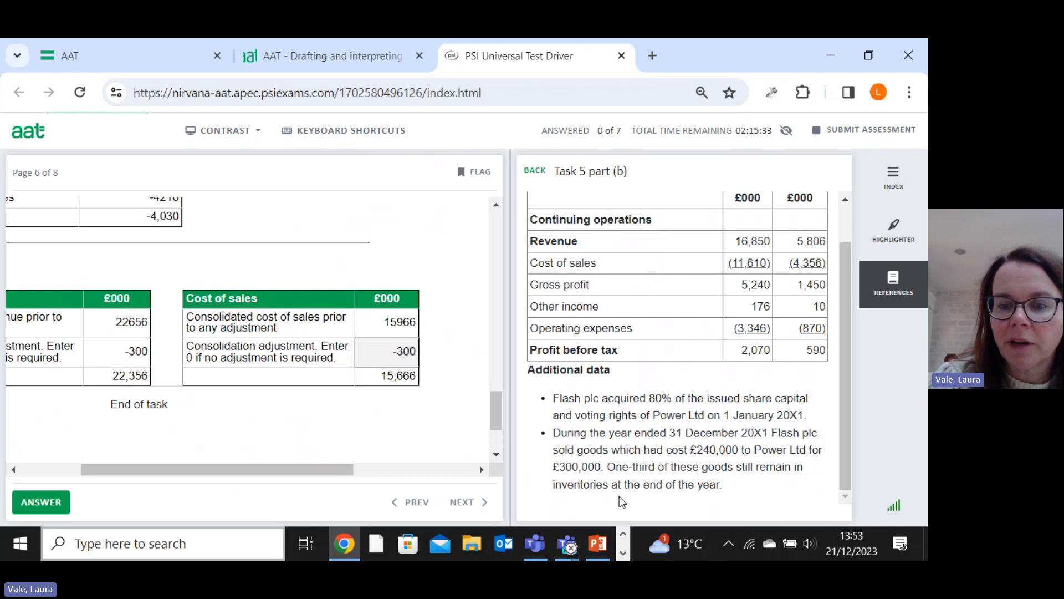
mouse_move(408, 367)
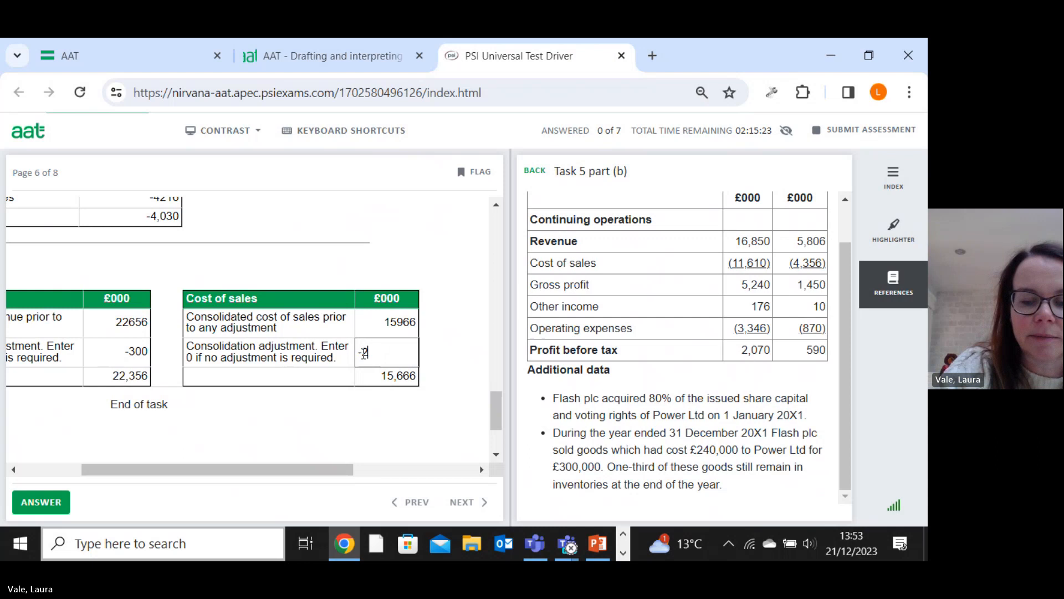
type("-280")
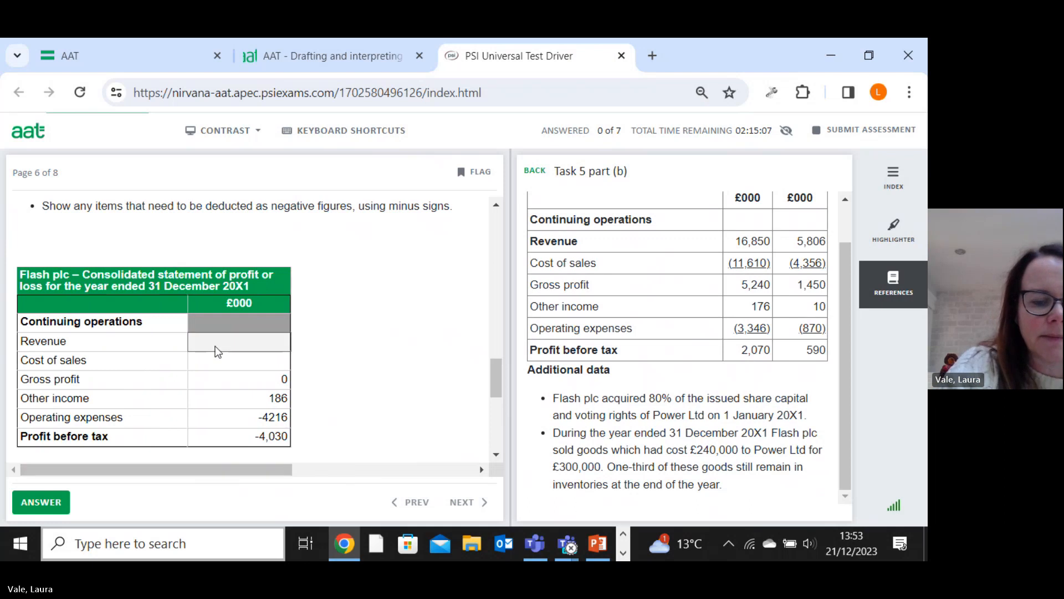
Step: Enter revenue 22356 and cost of sales -15686, giving profit before tax of 2,640
type("22356")
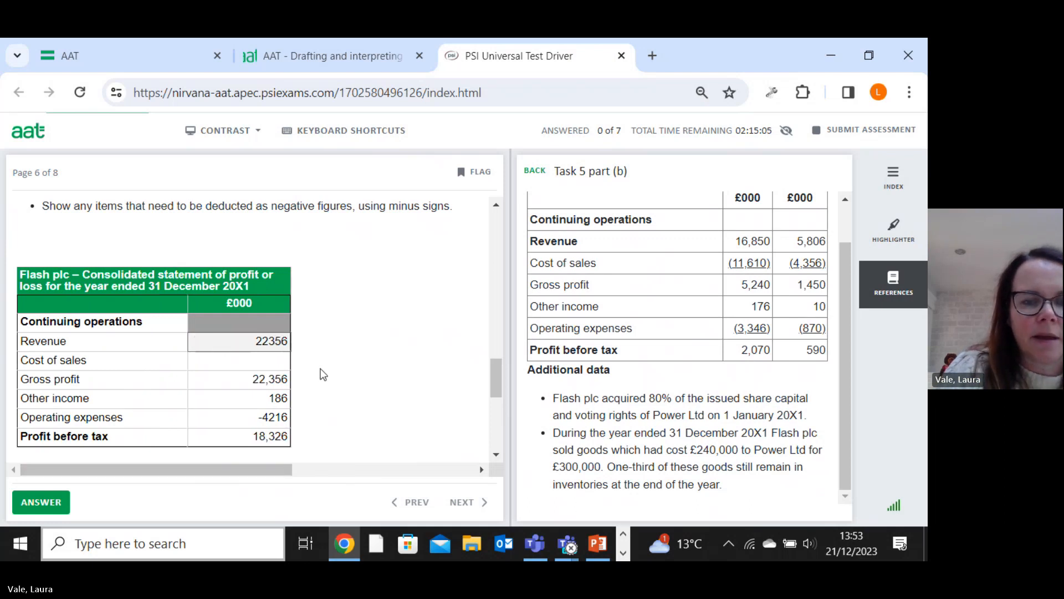
scroll("down", 3)
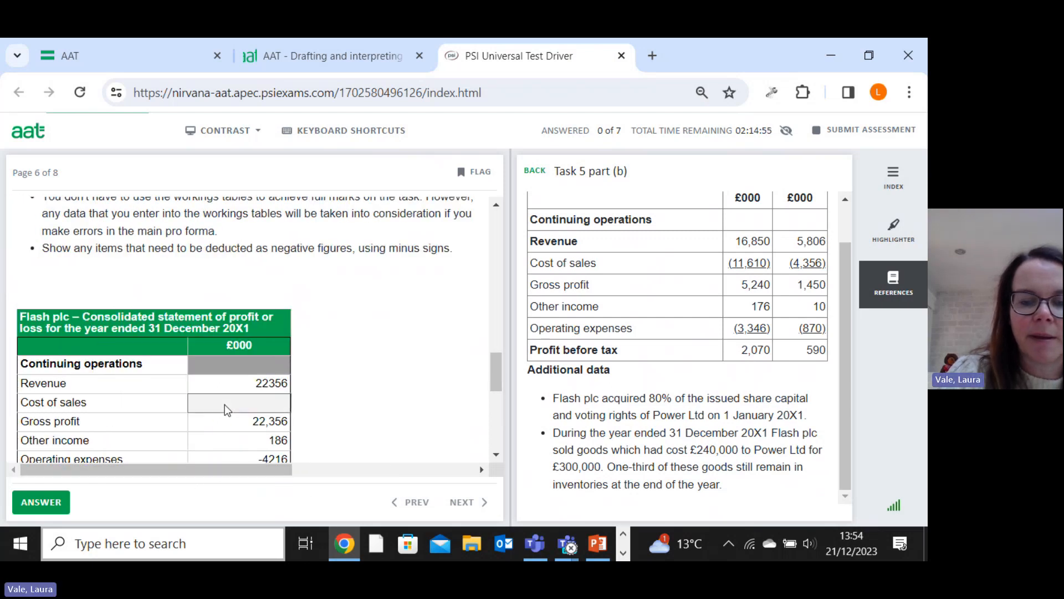
type("-1")
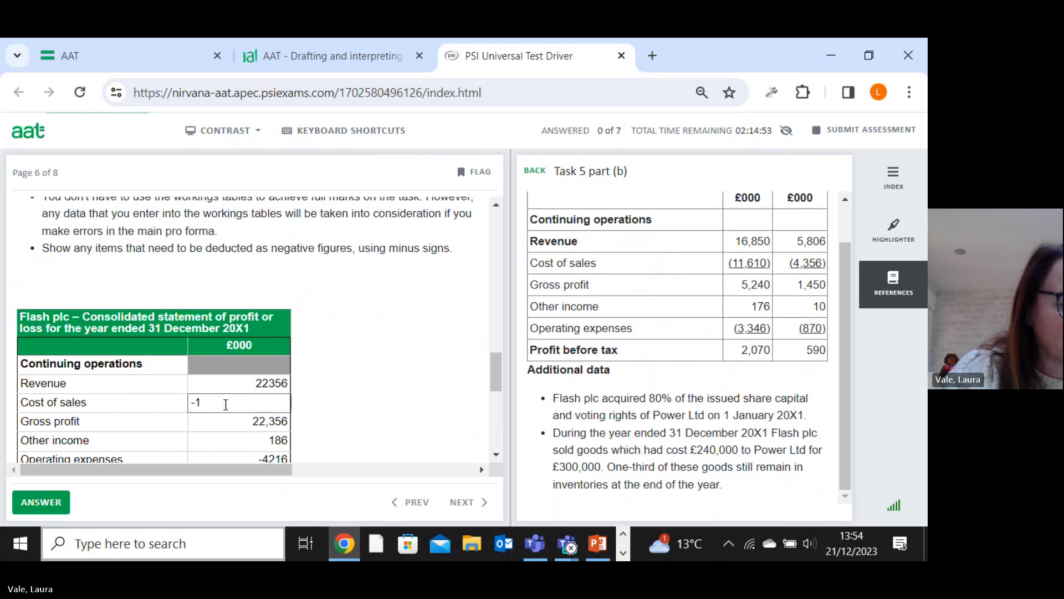
type("5686")
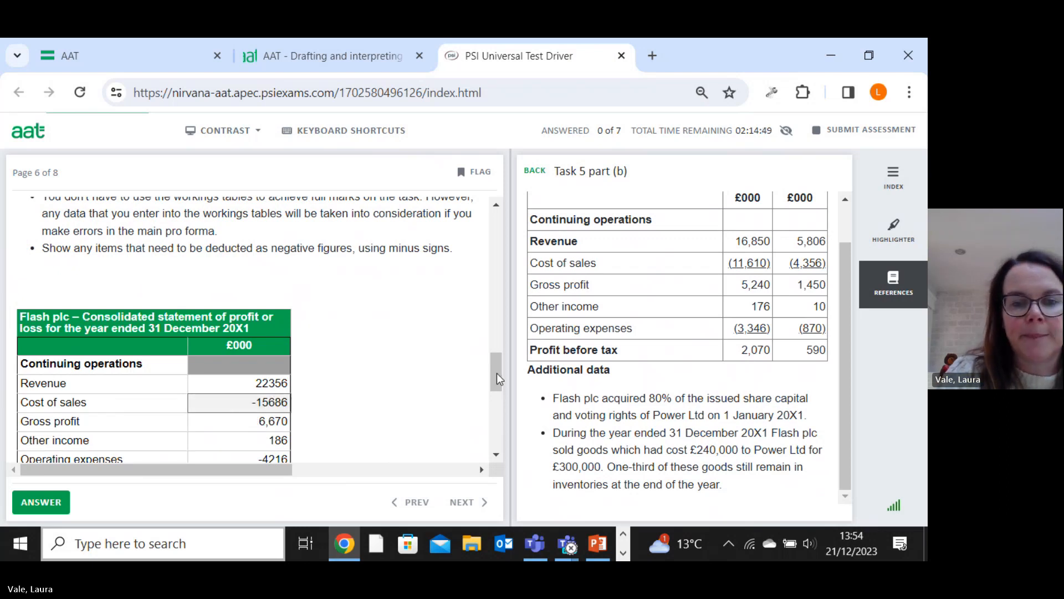
scroll("down", 3)
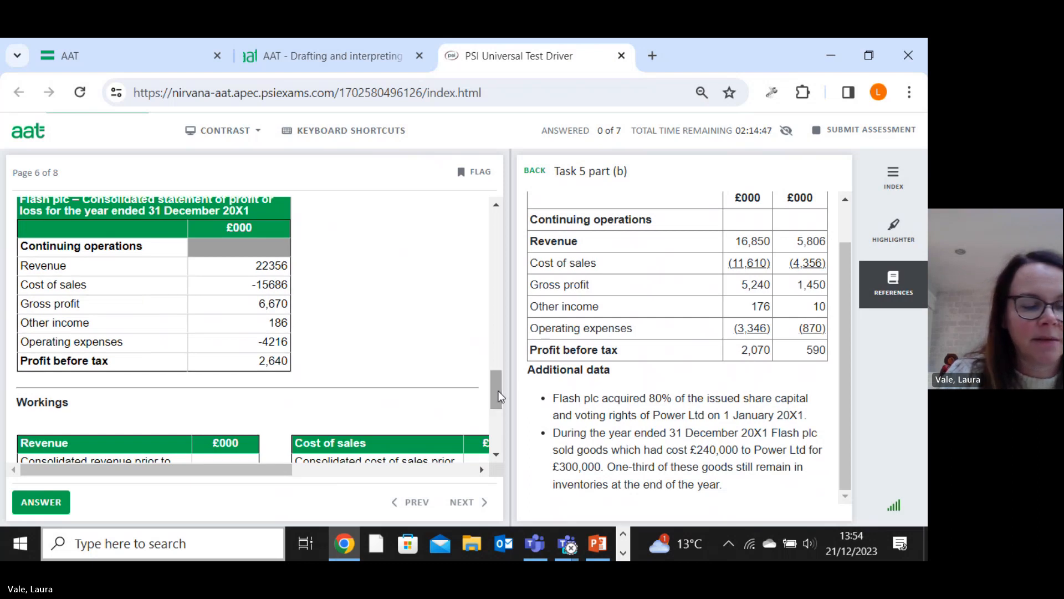